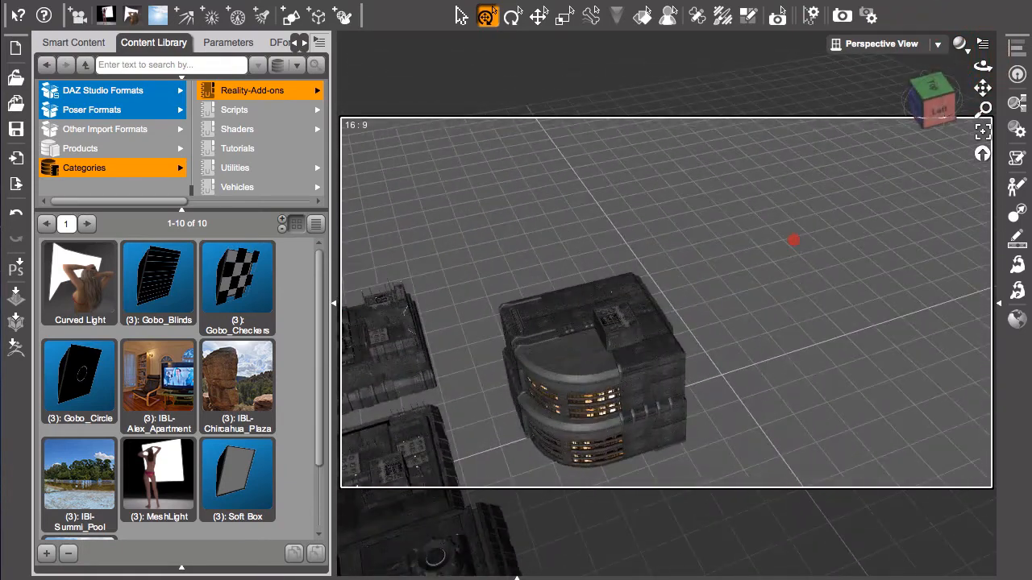
# Zoom the Perspective View out to all rooftop blocks, then use a two-pane layout
pyautogui.moveTo(794, 240); pyautogui.dragTo(564, 347)
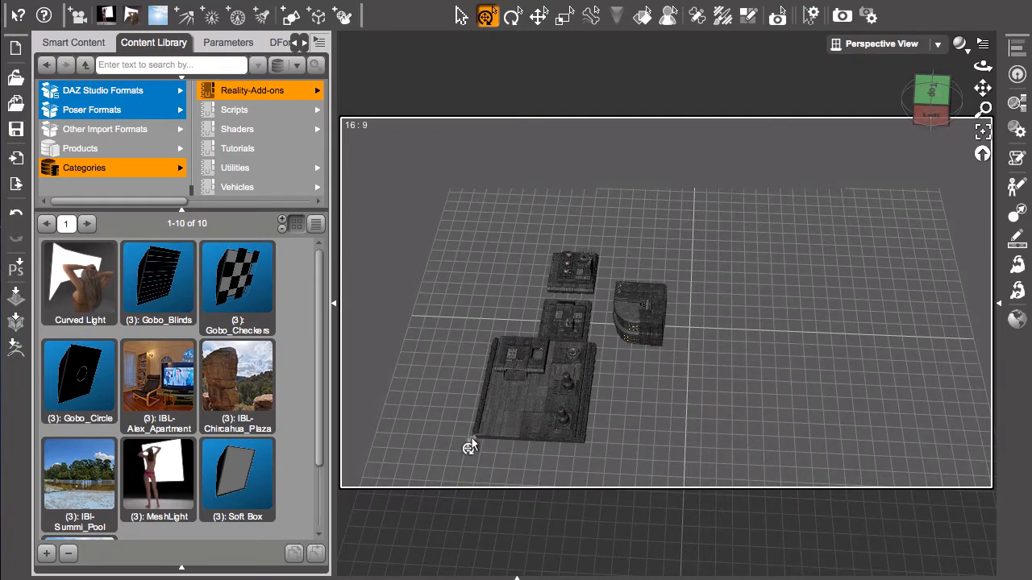
pyautogui.click(472, 439)
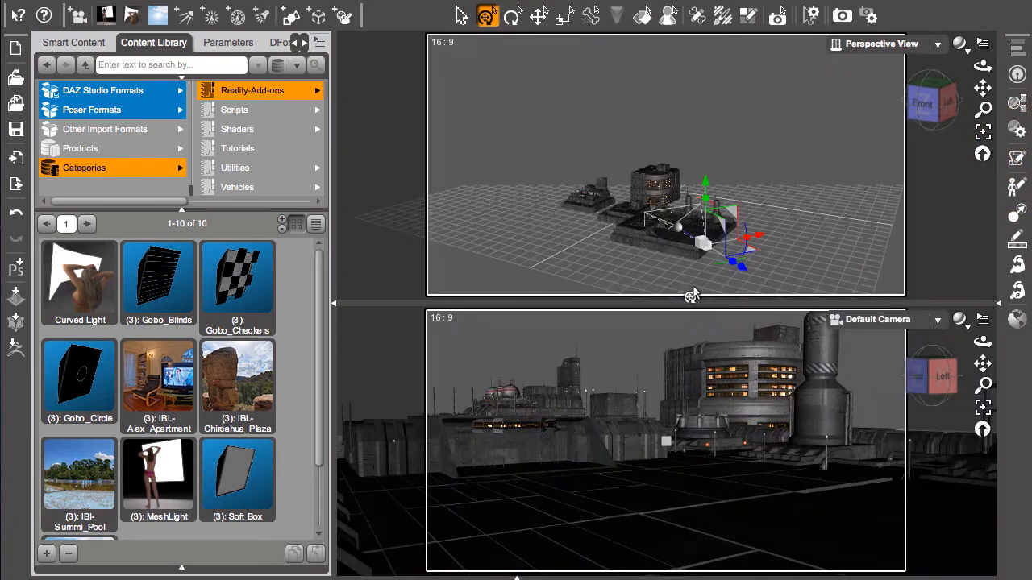
pyautogui.moveTo(773, 220)
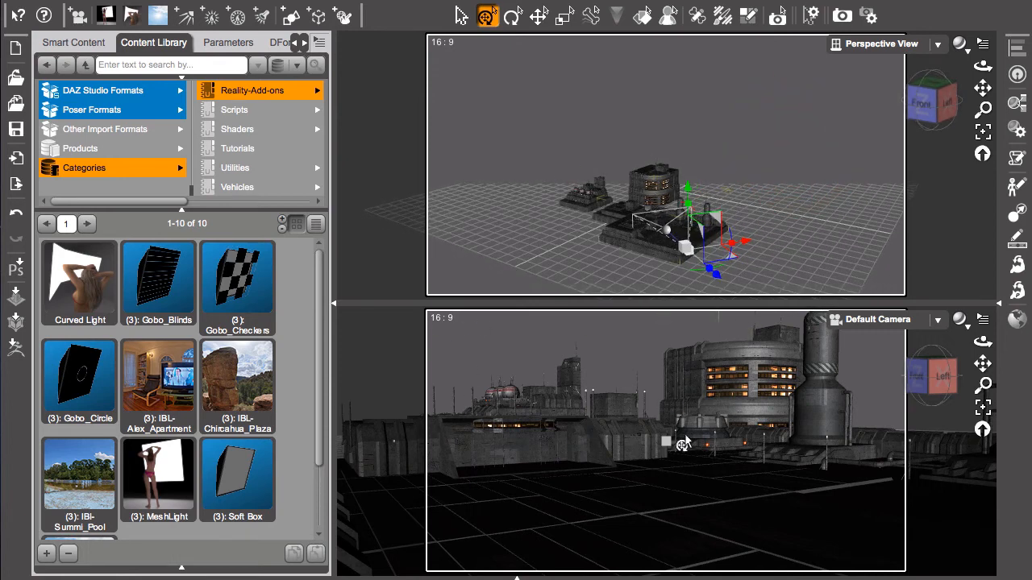
pyautogui.moveTo(681, 442)
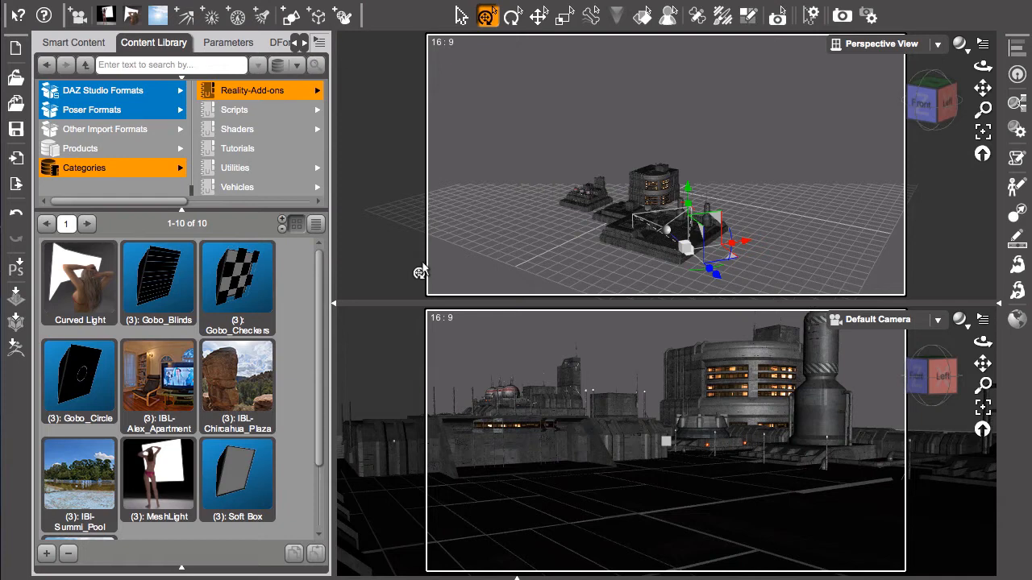
pyautogui.moveTo(239, 443)
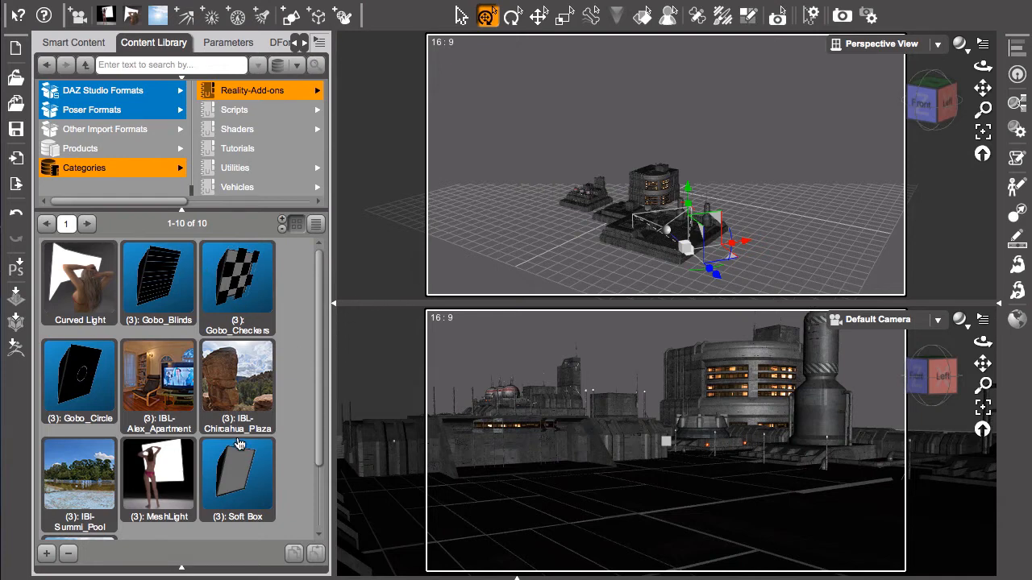
pyautogui.moveTo(250, 395)
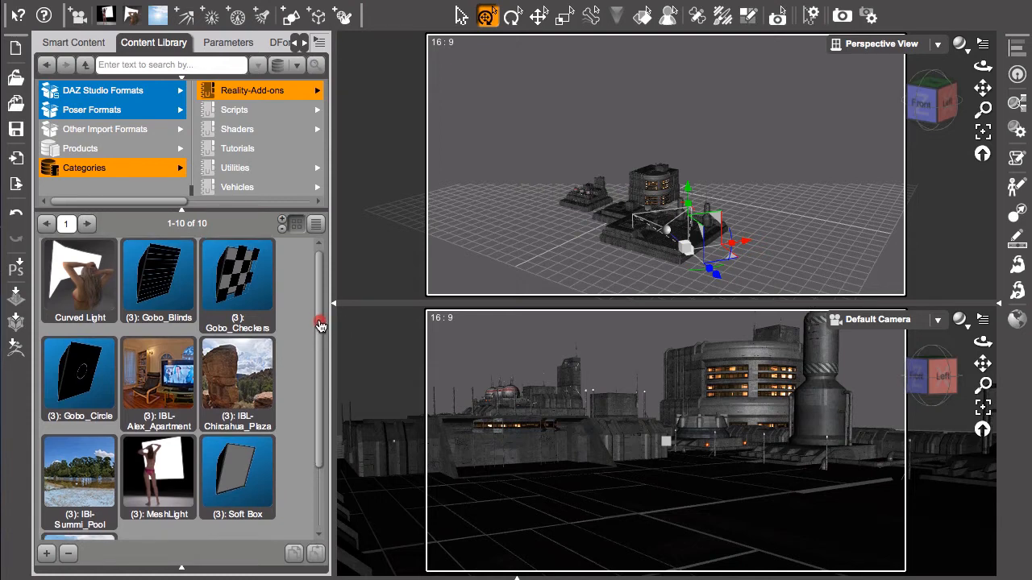
# Scroll the Reality-Add-ons light presets down to the SunLight preset
pyautogui.scroll(-3)
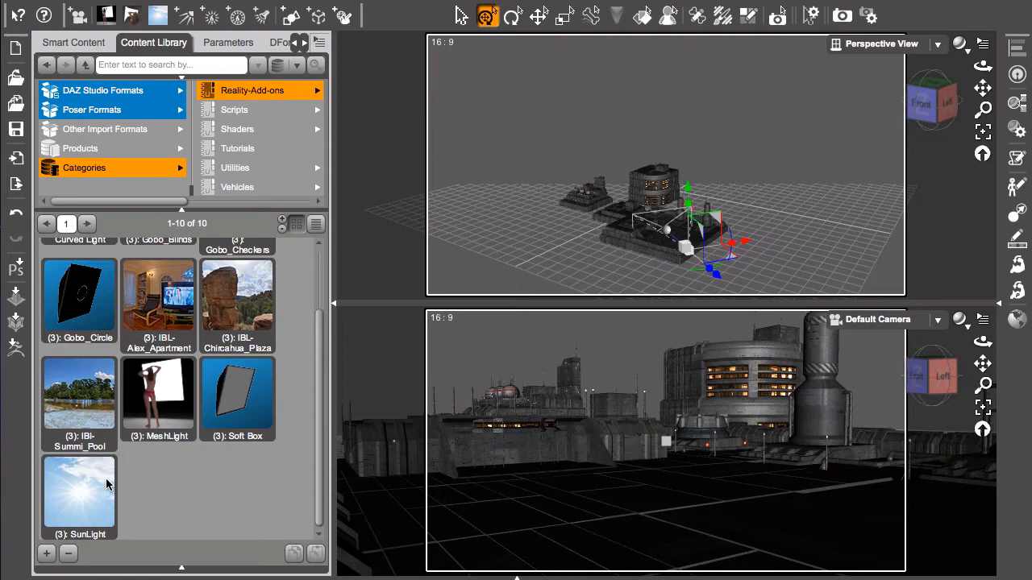
pyautogui.moveTo(511, 232)
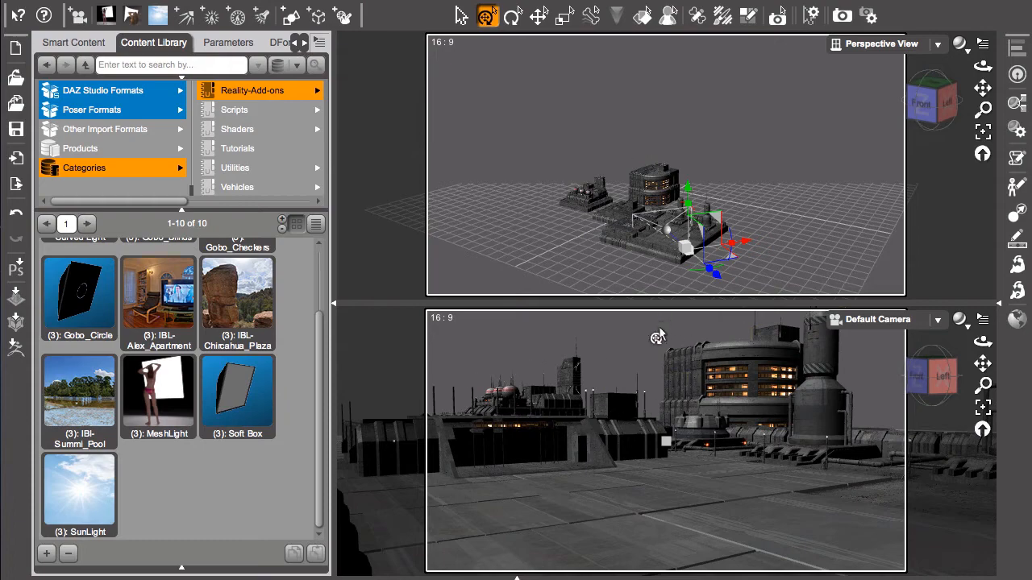
pyautogui.moveTo(501, 324)
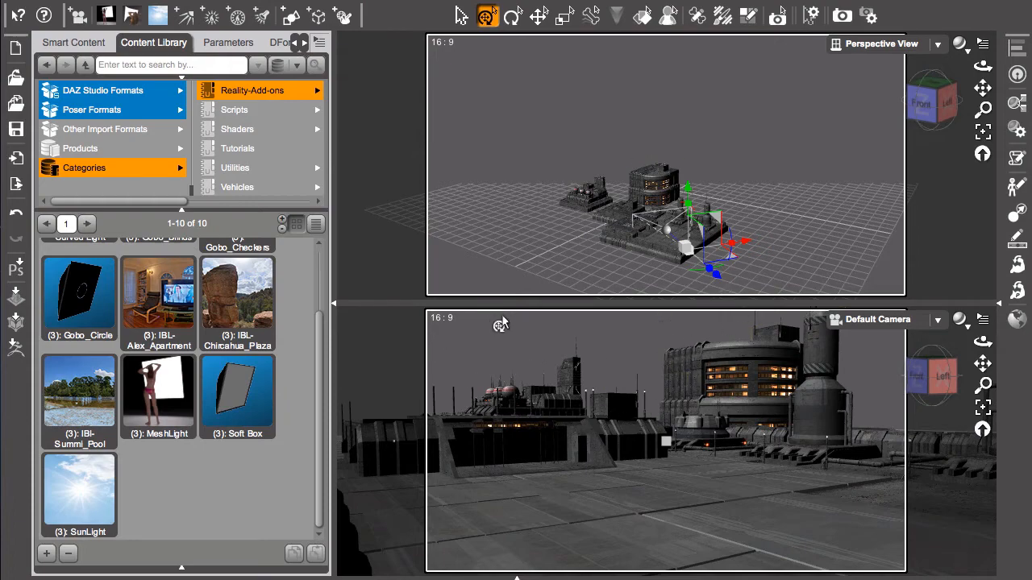
pyautogui.moveTo(806, 212)
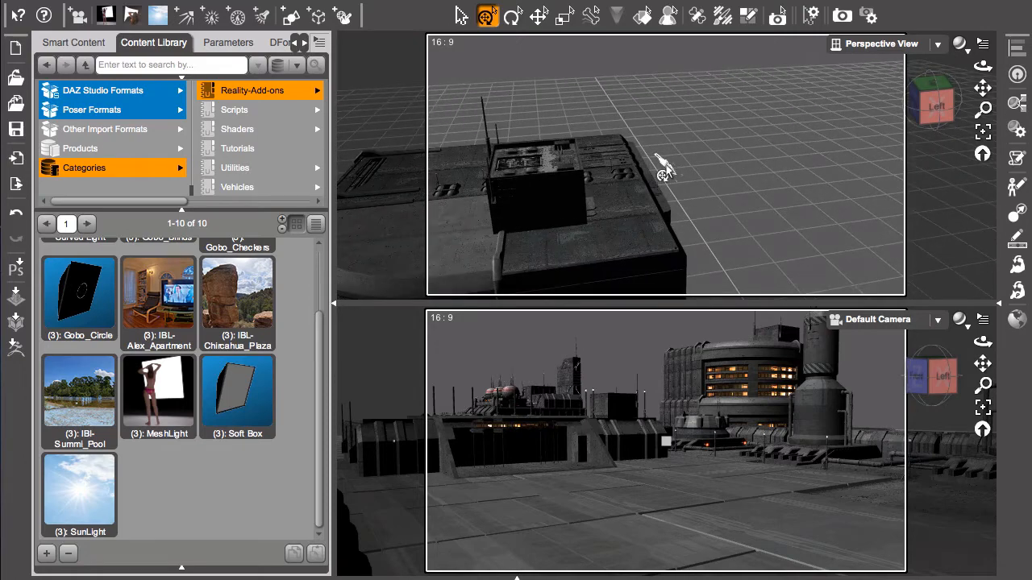
# Select the sun light node and pull the Perspective View back to frame sun and blocks
pyautogui.click(664, 170)
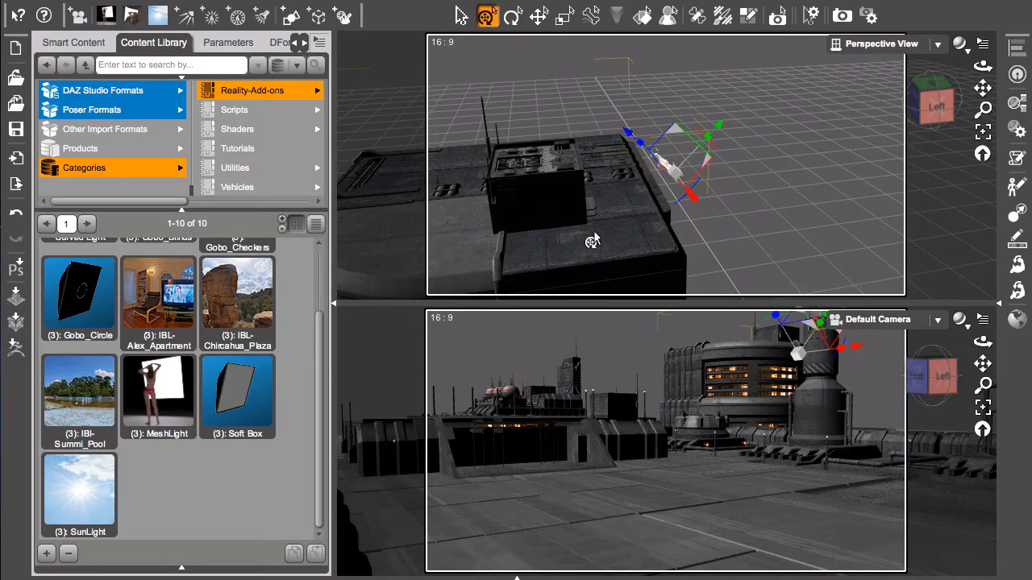
pyautogui.moveTo(592, 242)
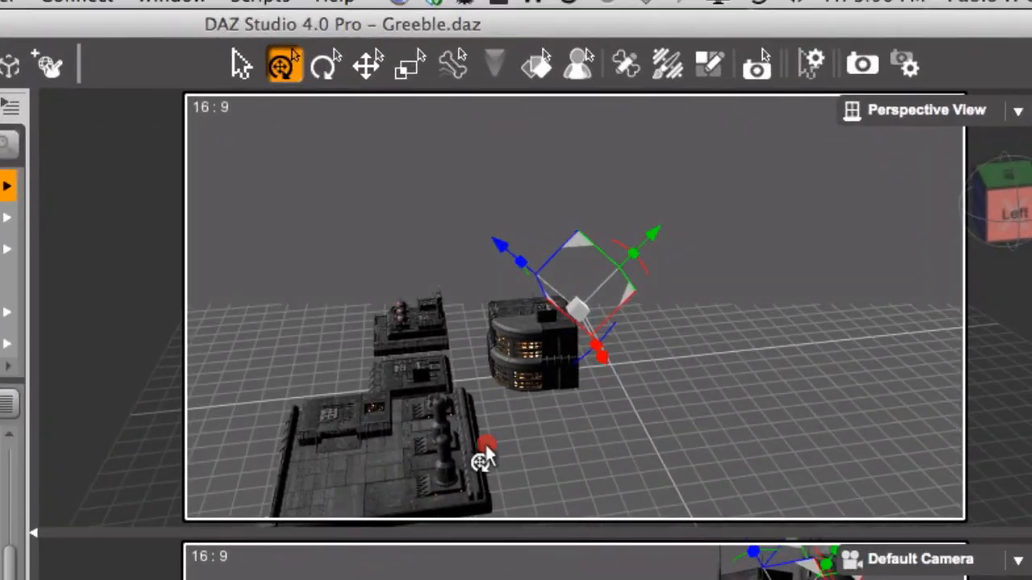
pyautogui.moveTo(483, 459); pyautogui.dragTo(177, 447)
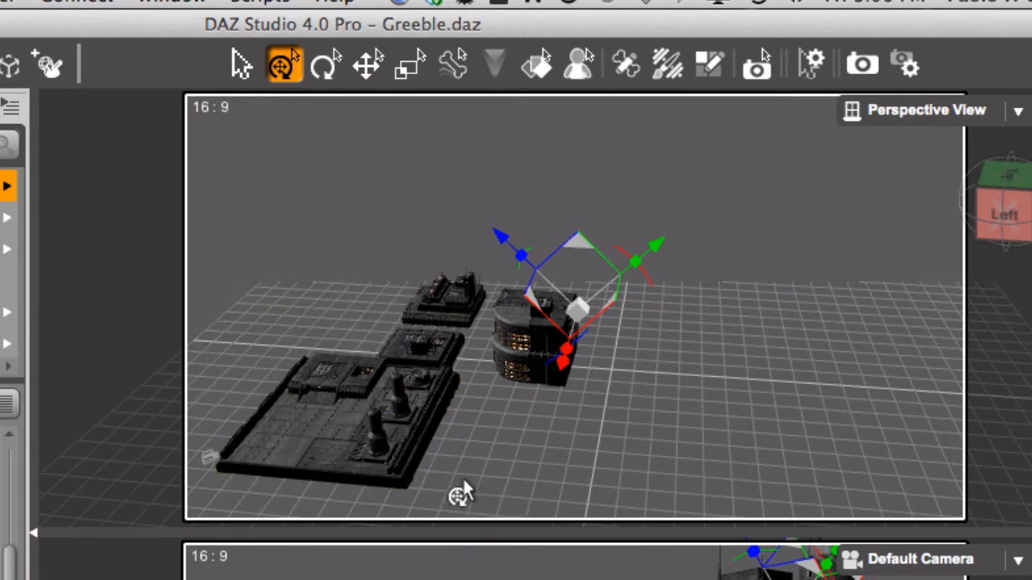
pyautogui.moveTo(733, 395)
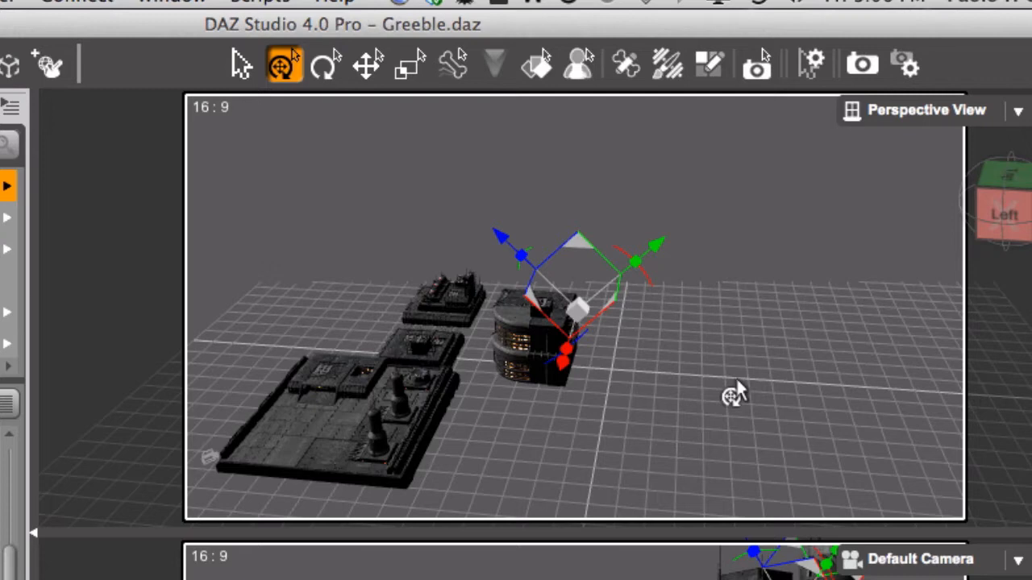
pyautogui.moveTo(735, 405)
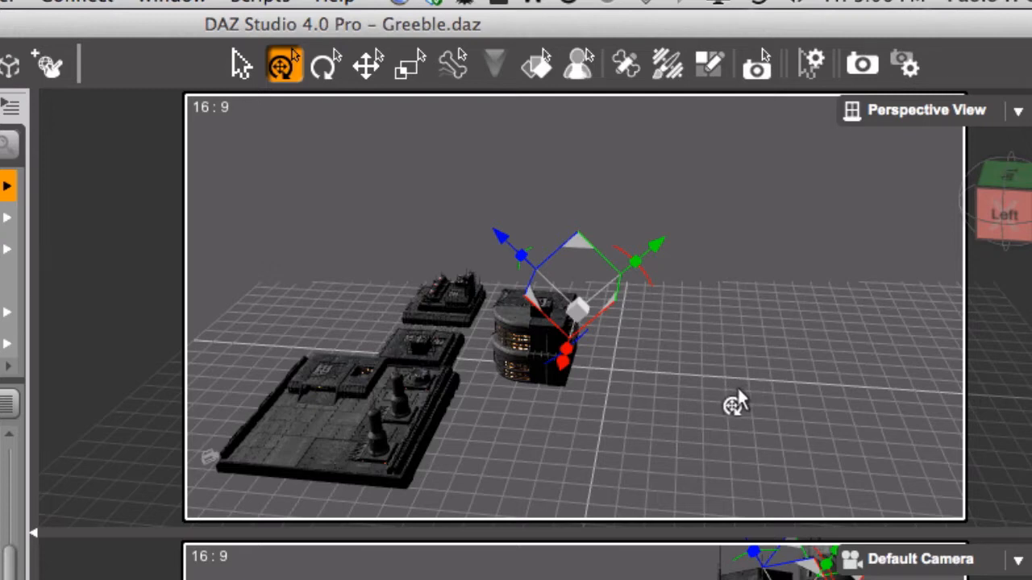
pyautogui.moveTo(730, 398)
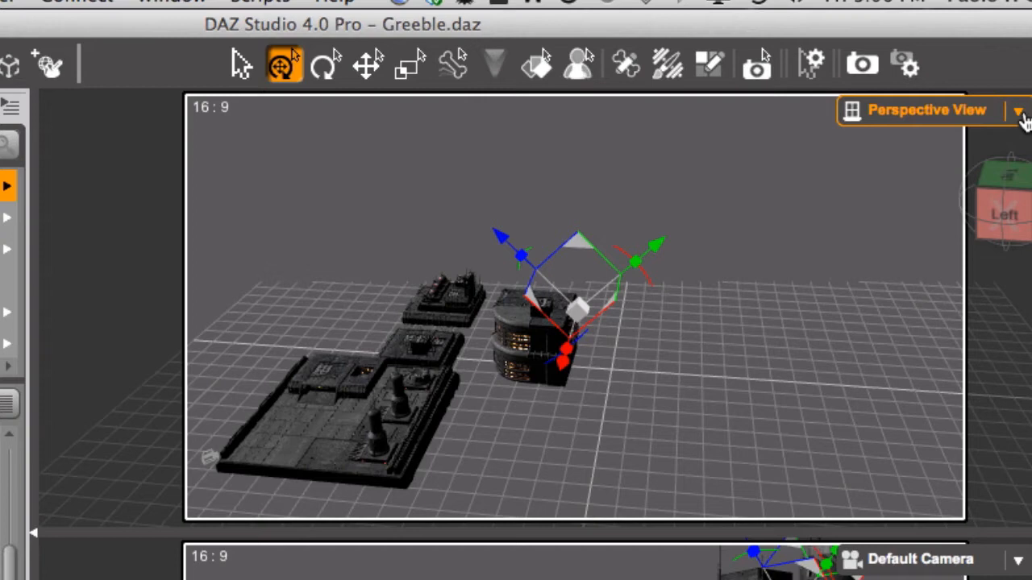
# View the scene through the Sun light and orbit to re-aim it over the rooftop
pyautogui.click(1017, 110)
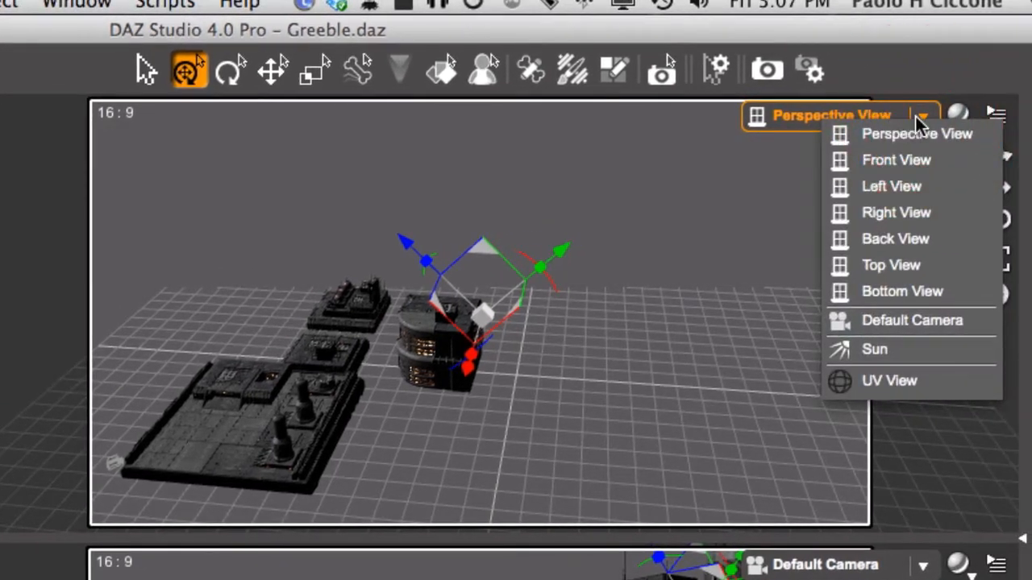
pyautogui.moveTo(874, 349)
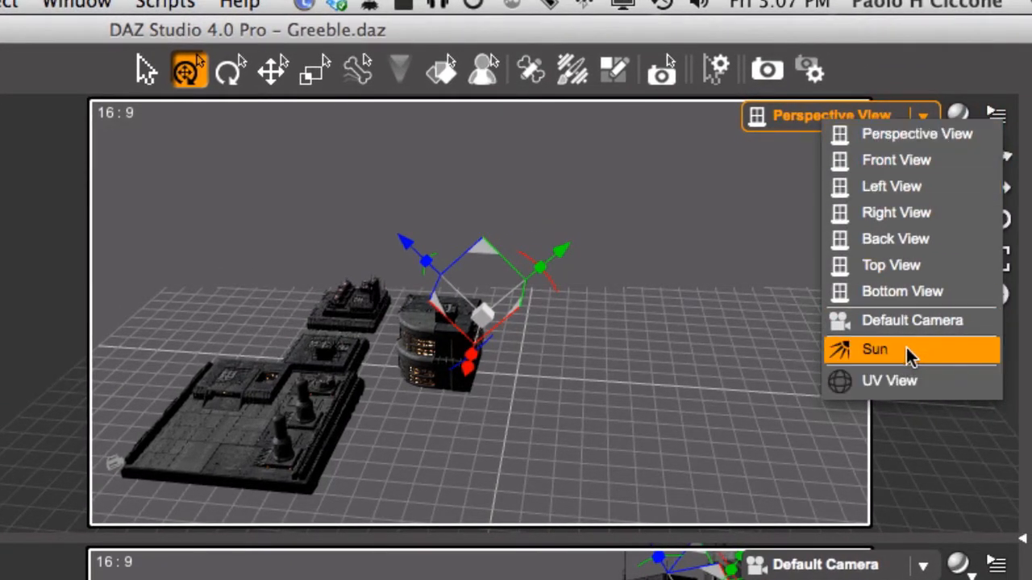
pyautogui.click(874, 349)
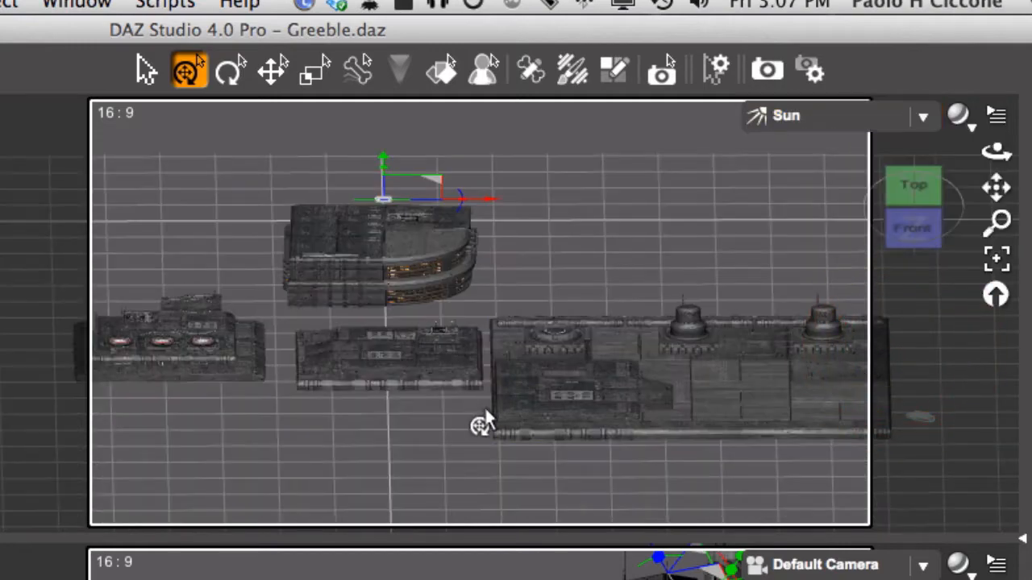
pyautogui.moveTo(483, 423); pyautogui.dragTo(413, 439)
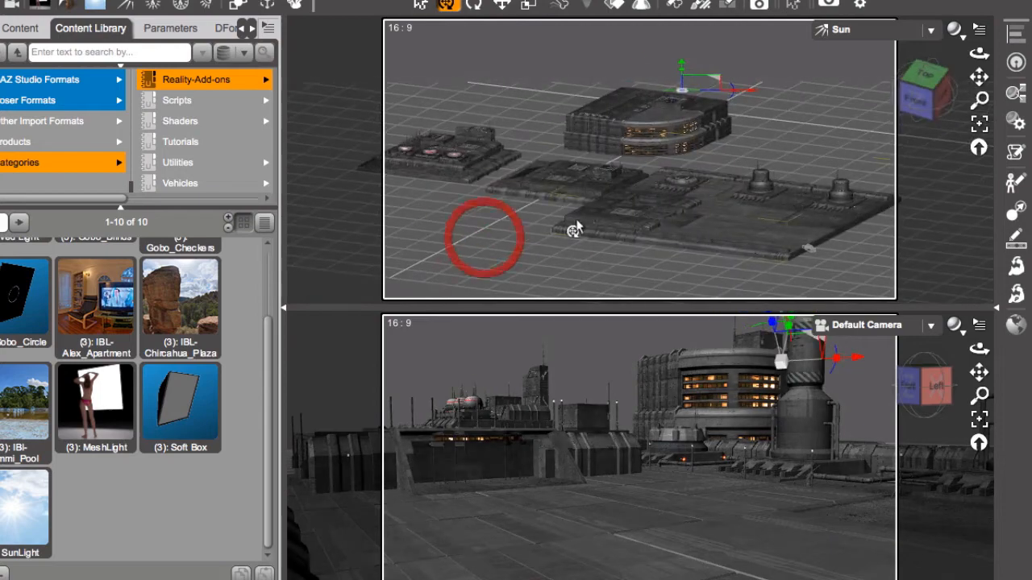
pyautogui.moveTo(605, 224)
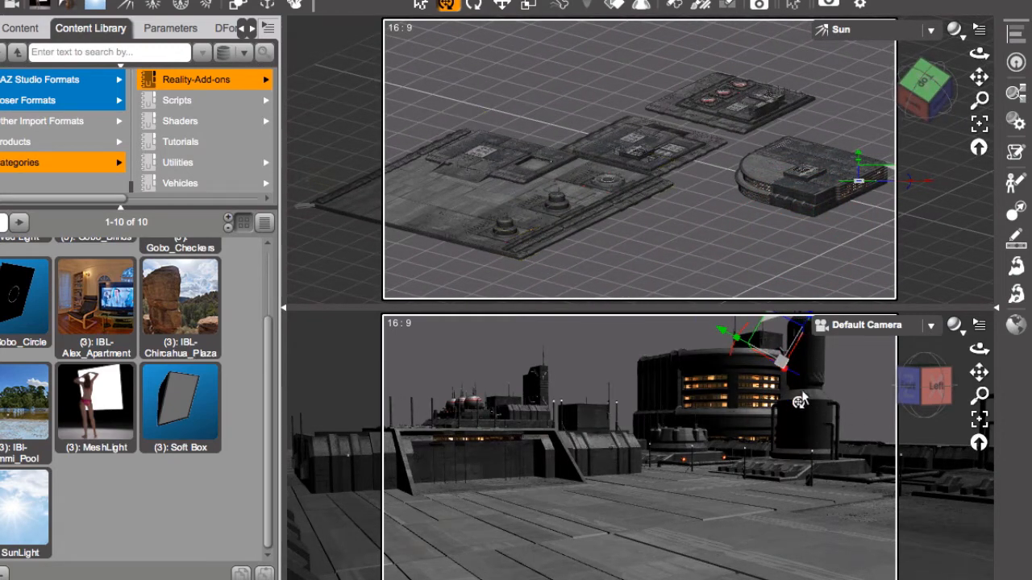
pyautogui.moveTo(808, 454)
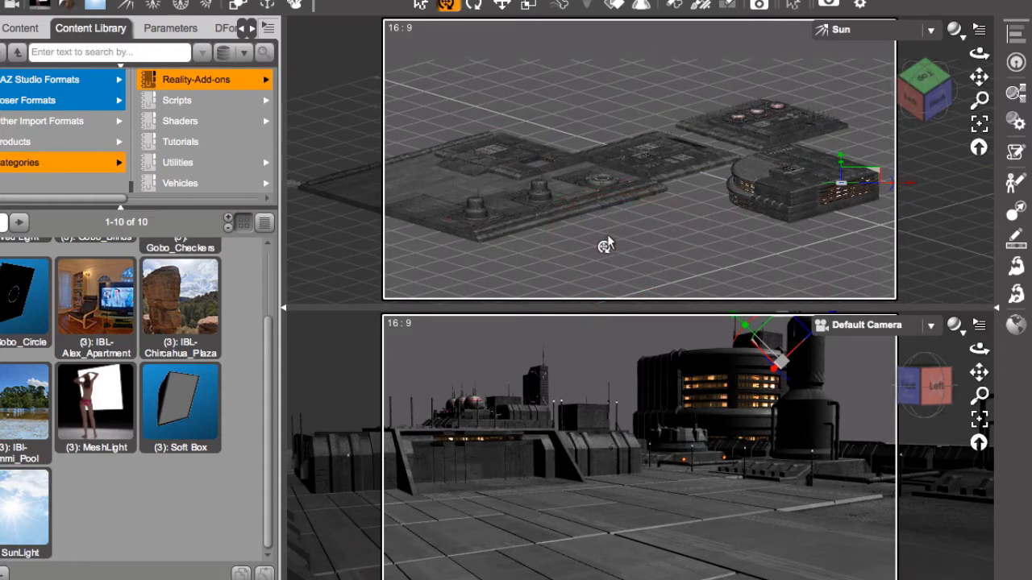
pyautogui.moveTo(611, 235)
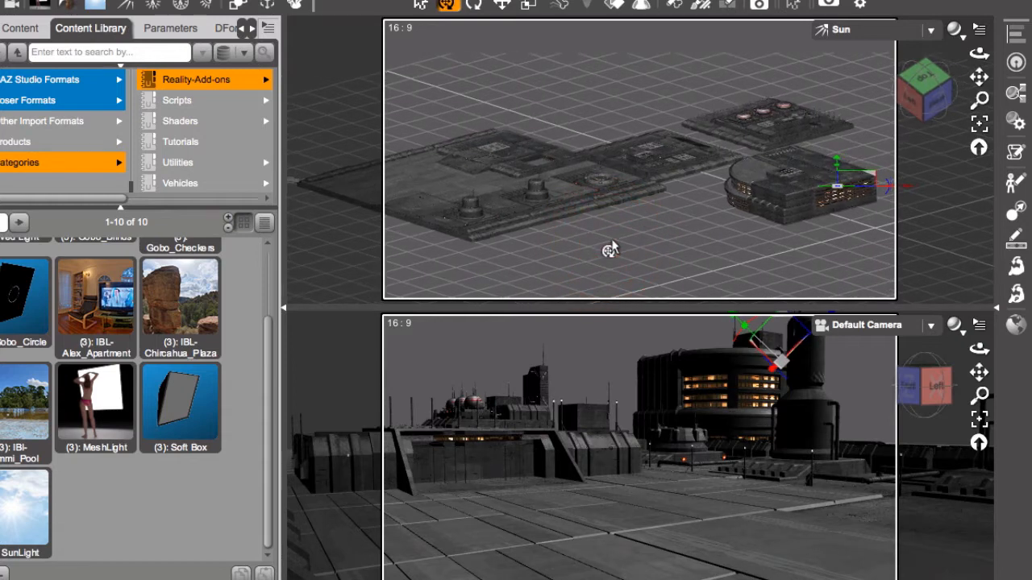
pyautogui.moveTo(762, 430)
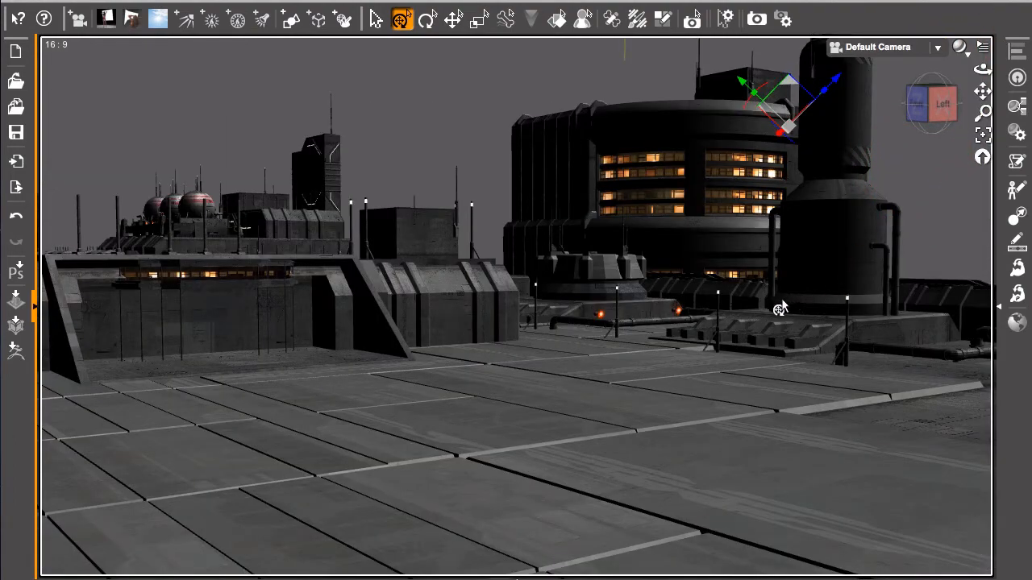
pyautogui.moveTo(771, 313)
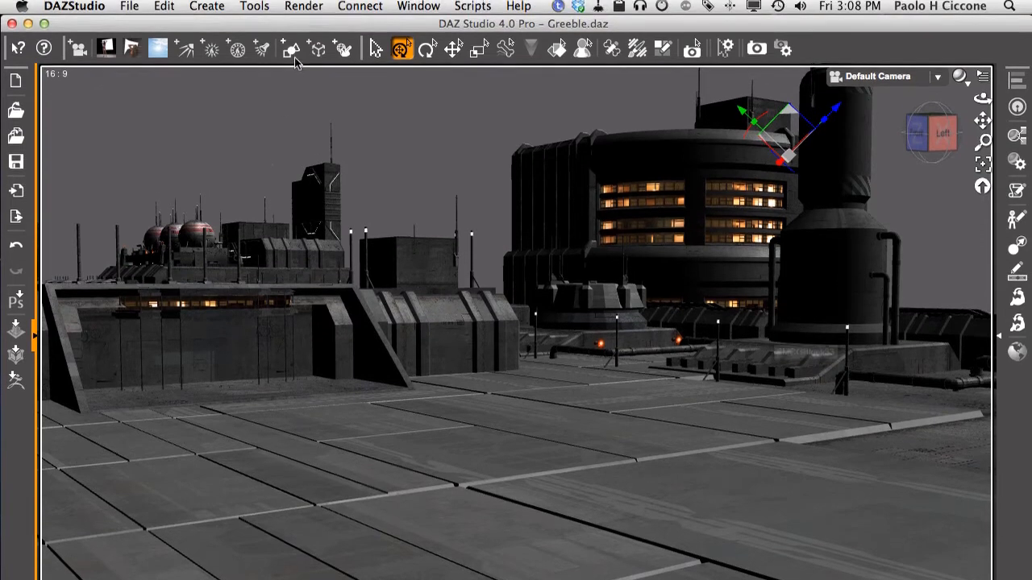
# Launch Reality Render from the Render menu
pyautogui.click(304, 9)
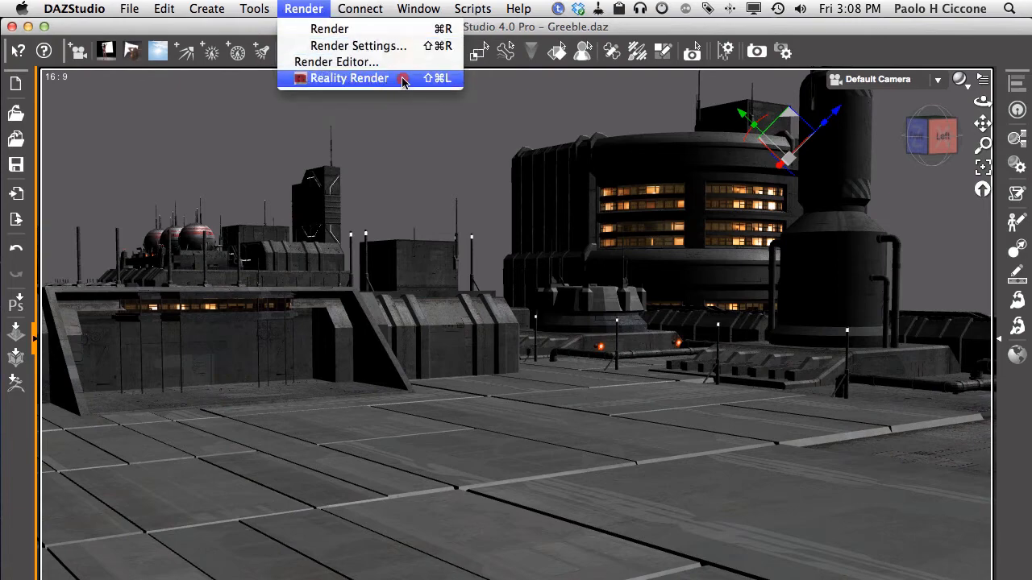
pyautogui.click(349, 78)
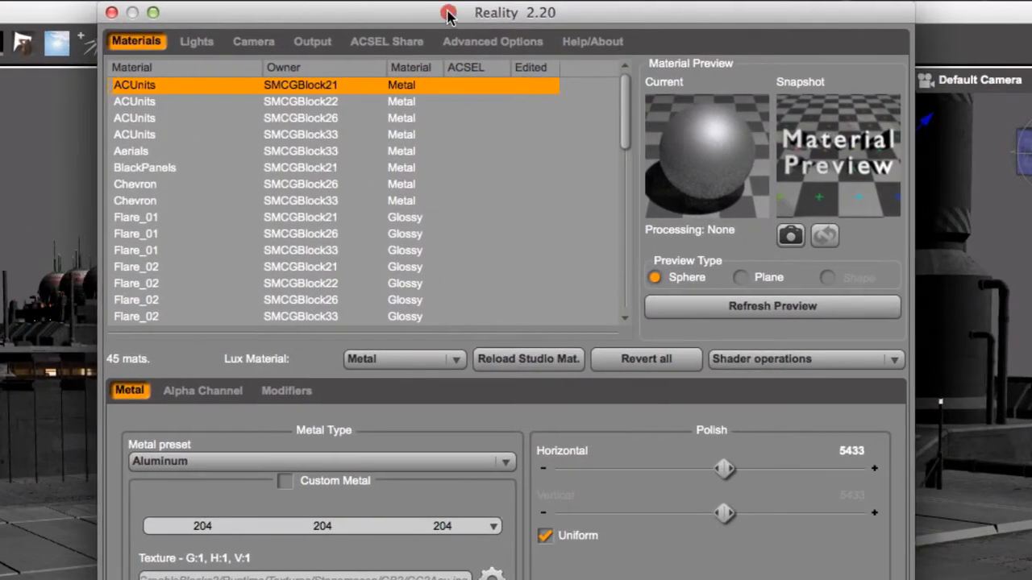
pyautogui.moveTo(198, 48)
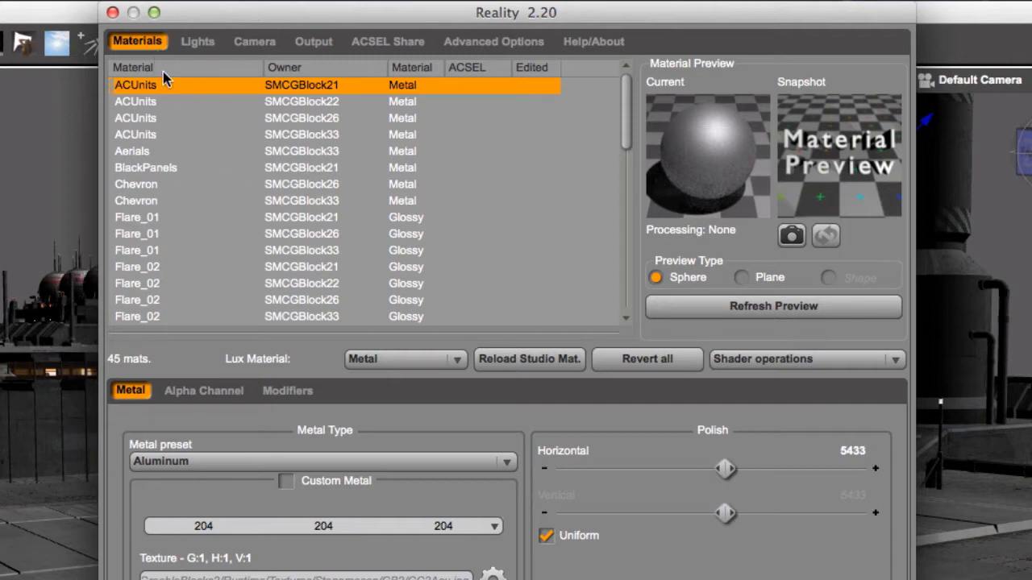
pyautogui.scroll(-3)
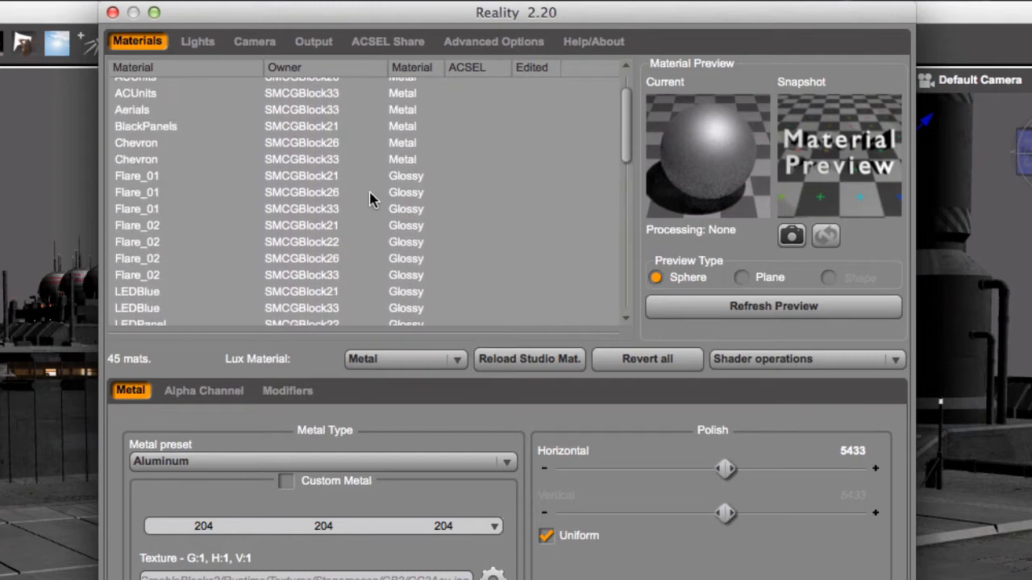
pyautogui.click(133, 85)
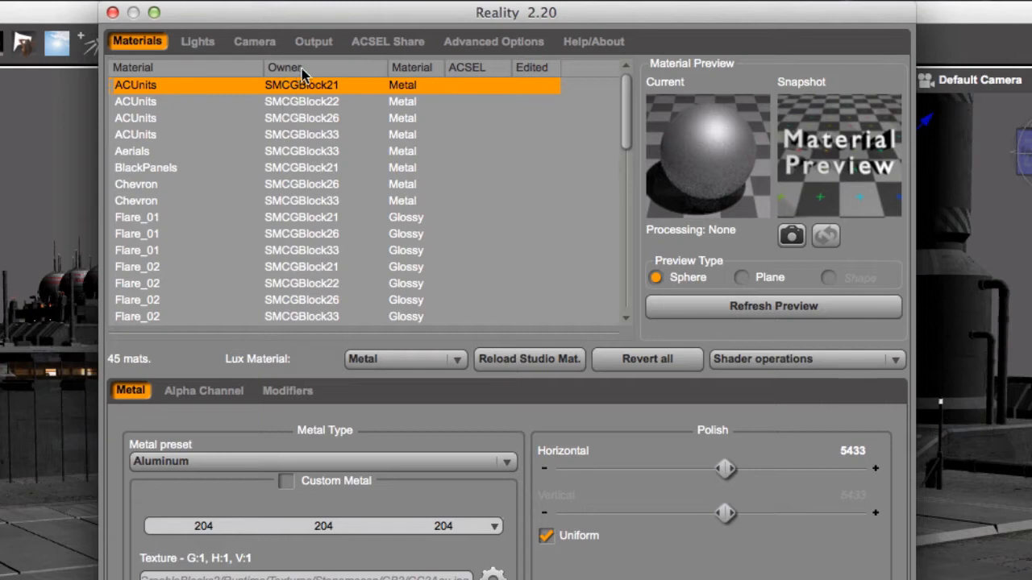
pyautogui.moveTo(330, 272)
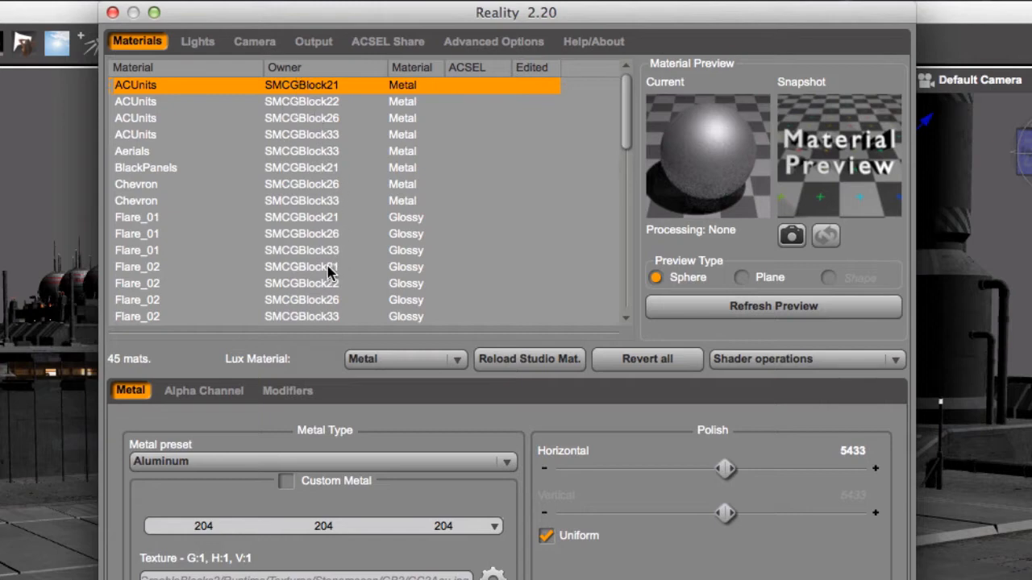
pyautogui.moveTo(323, 260)
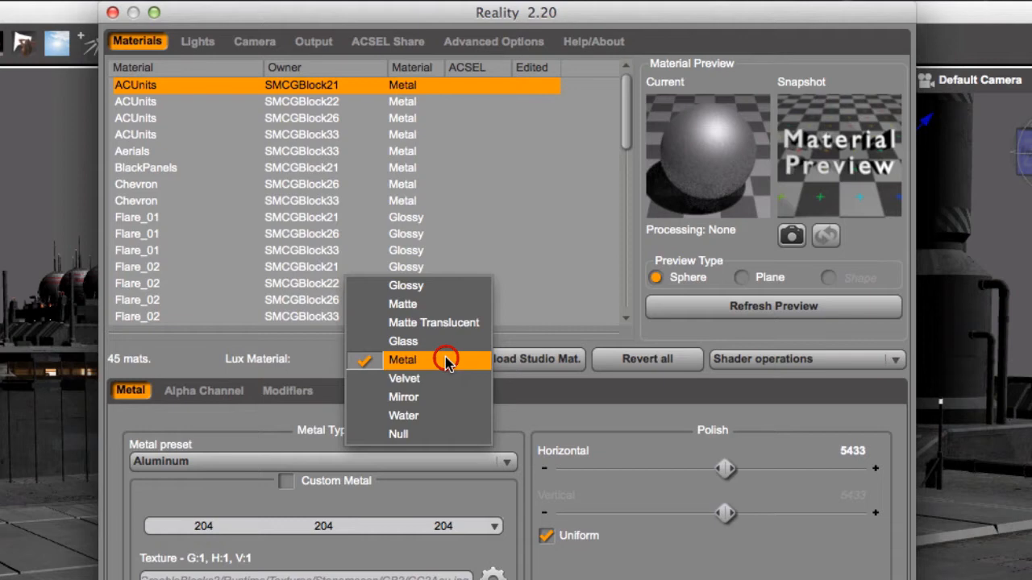
pyautogui.moveTo(441, 304)
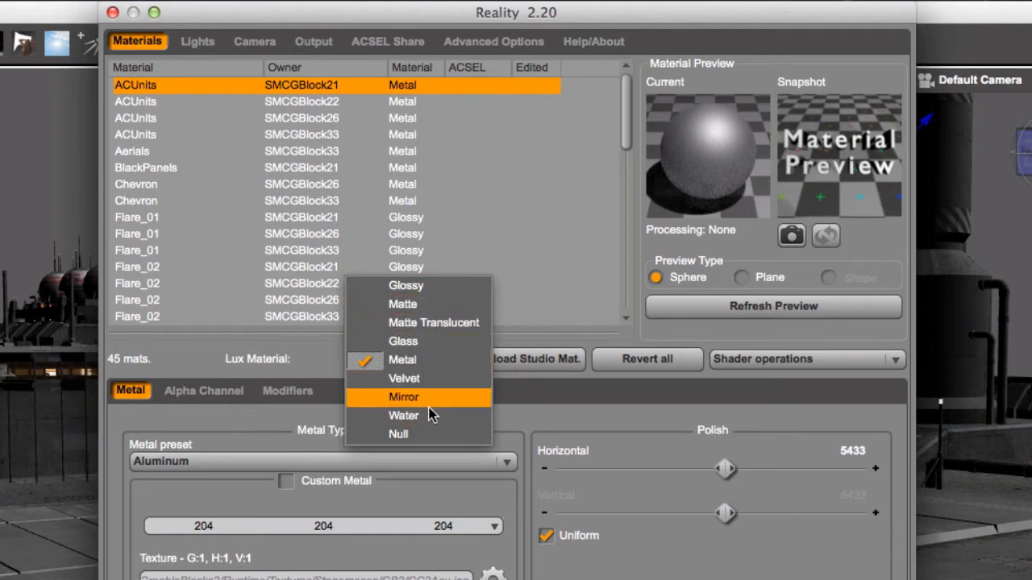
pyautogui.moveTo(433, 322)
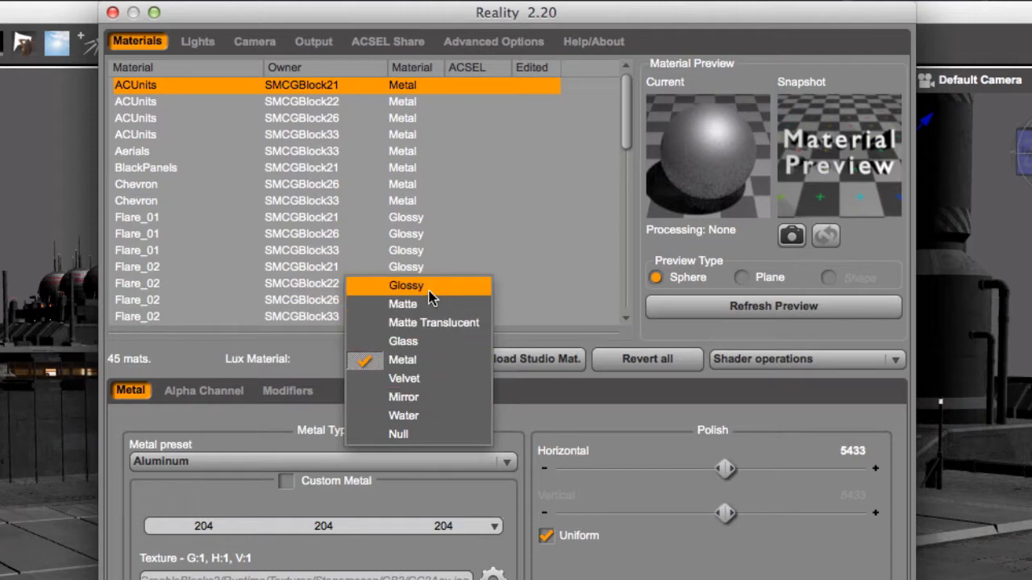
pyautogui.moveTo(317, 361)
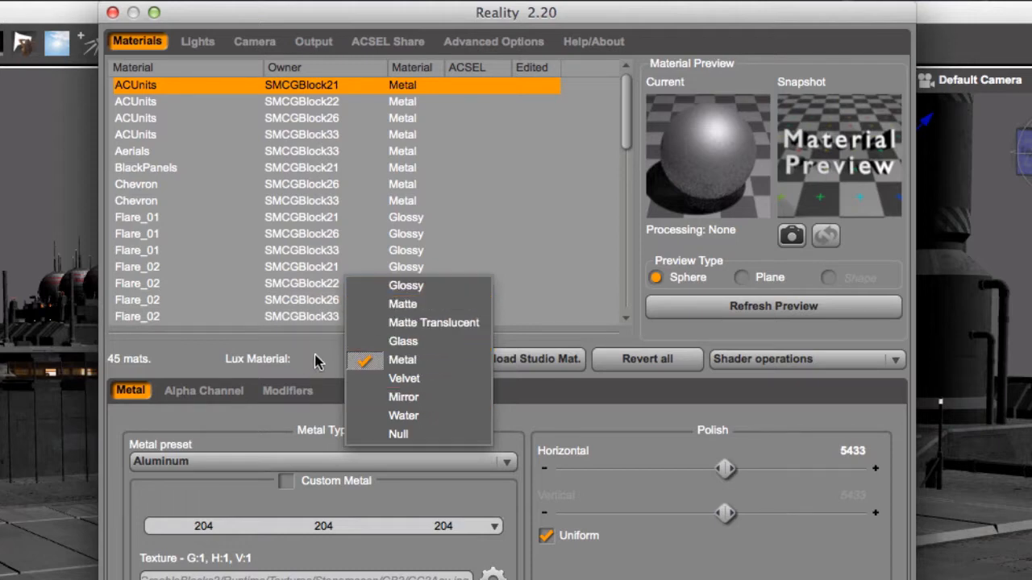
pyautogui.click(401, 359)
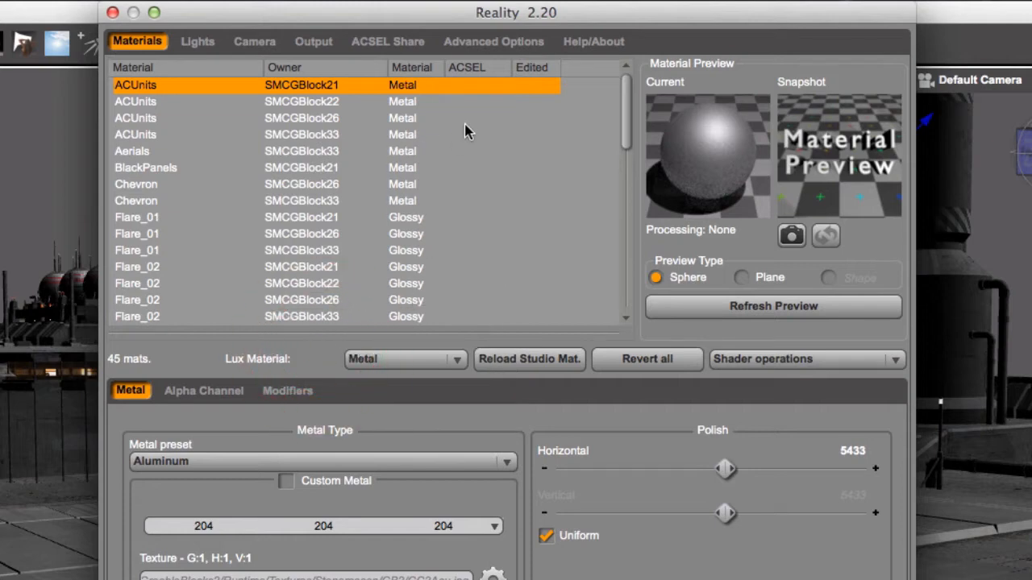
pyautogui.moveTo(371, 145)
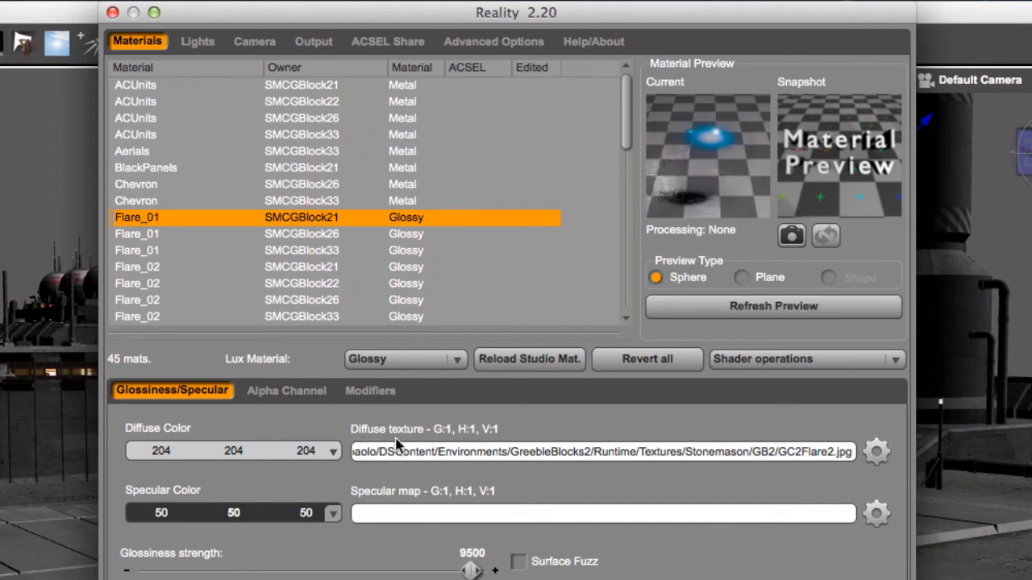
pyautogui.moveTo(405, 171)
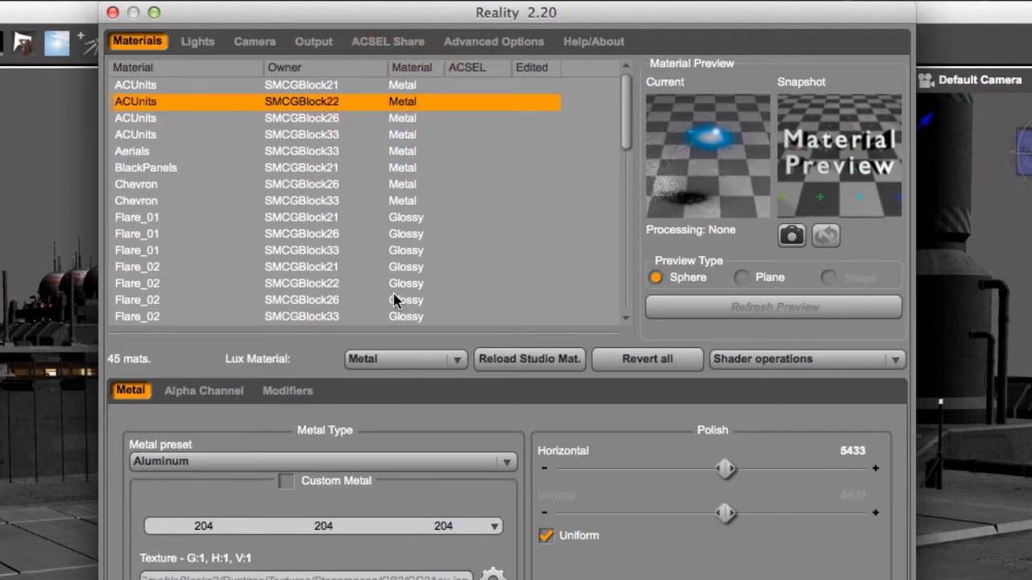
# Select the Flare_02 (SMCGBlock22) row to show its Glossy flare-texture settings
pyautogui.click(322, 283)
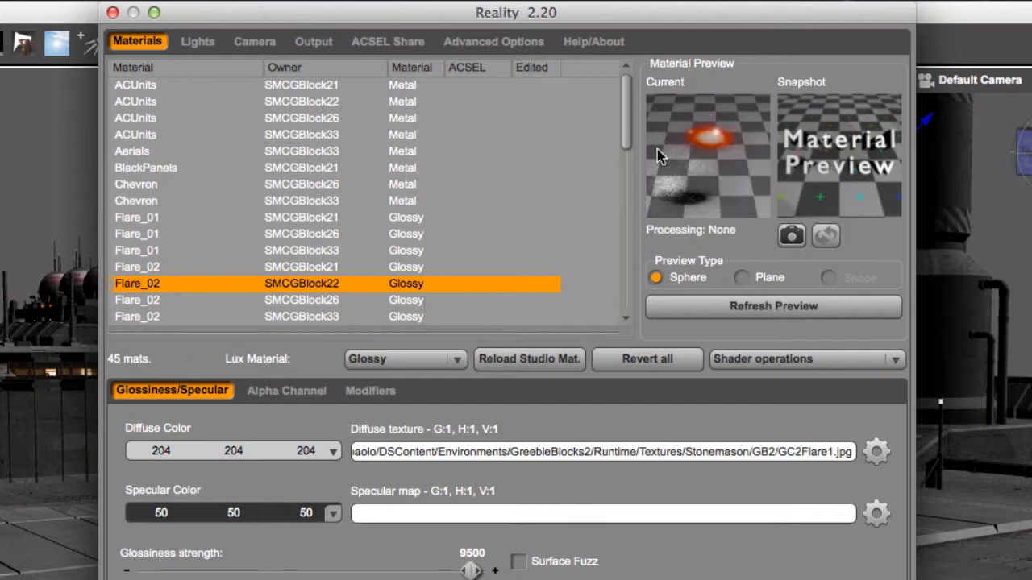
pyautogui.moveTo(750, 176)
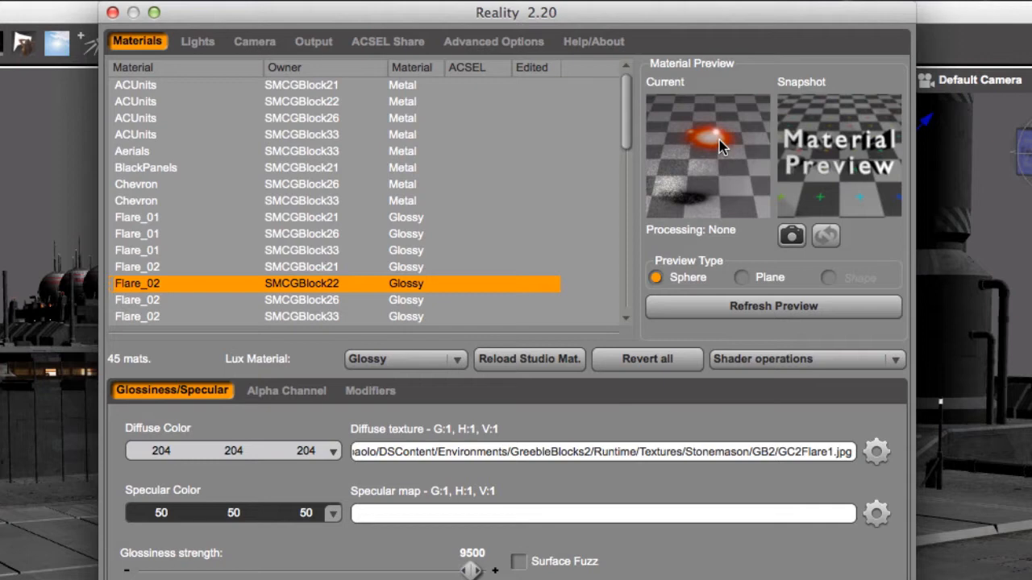
pyautogui.moveTo(718, 157)
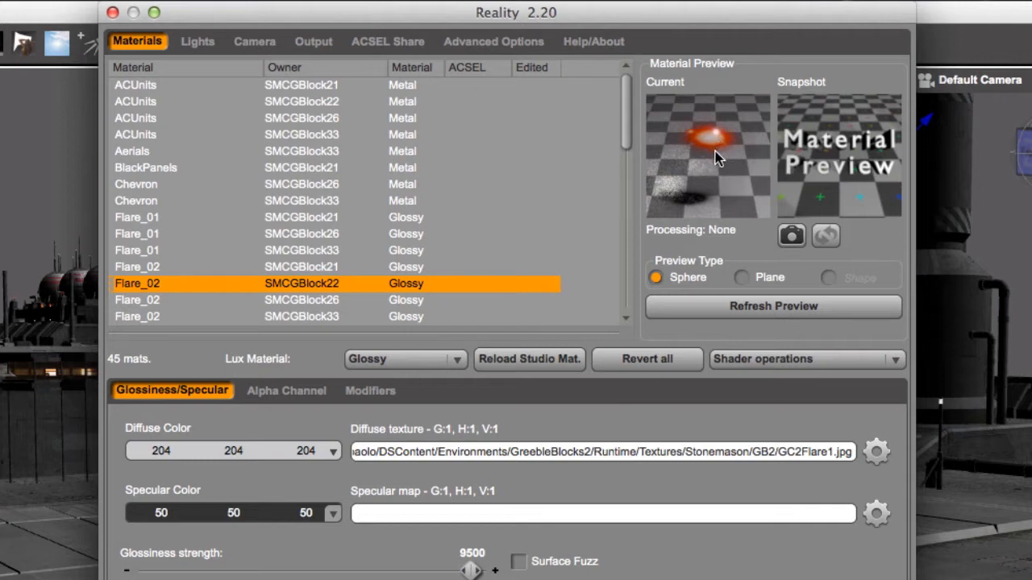
pyautogui.moveTo(587, 435)
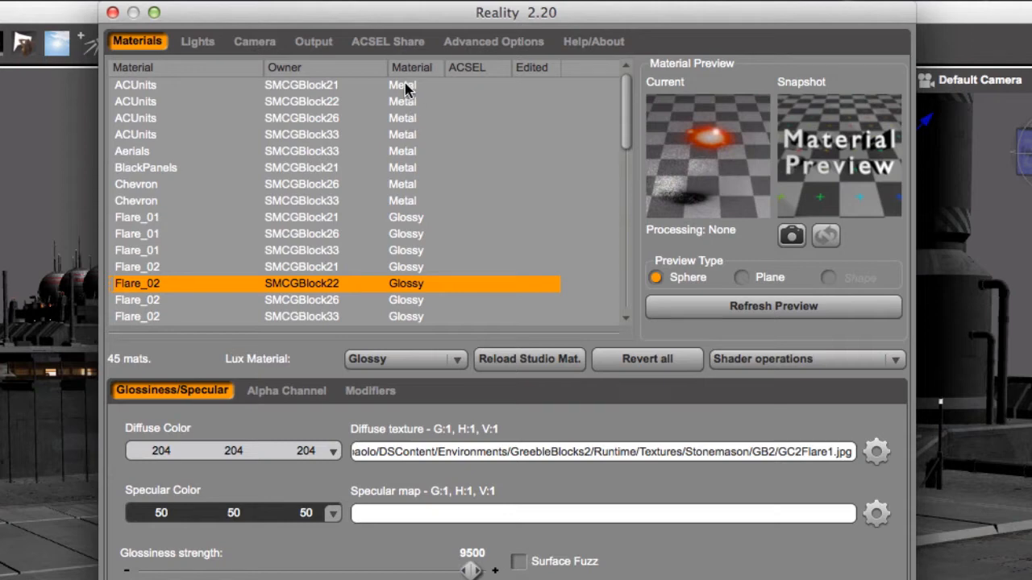
# Select SMCGBlock21's ACUnits row and show its Aluminum metal settings
pyautogui.click(135, 85)
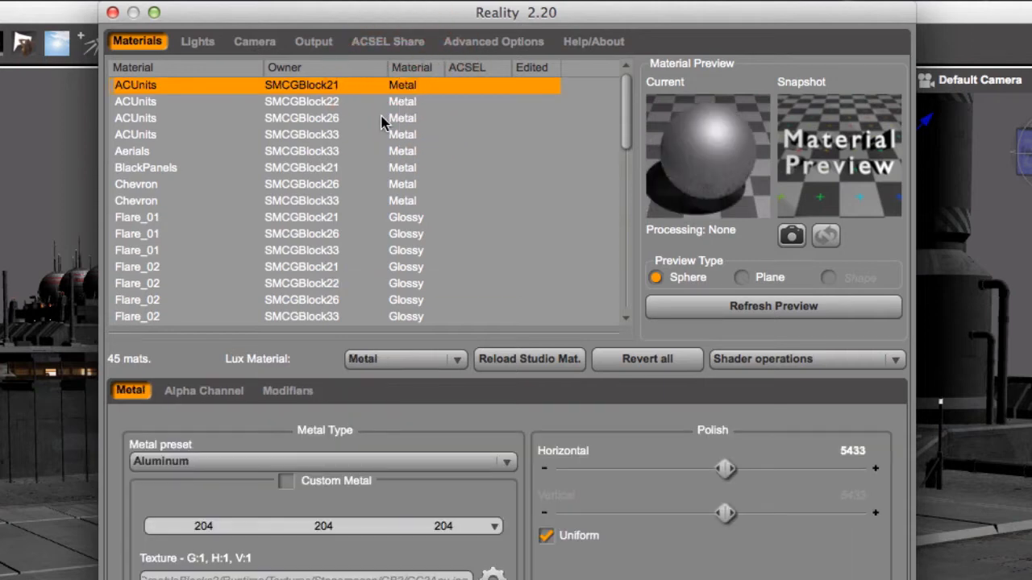
pyautogui.moveTo(456, 209)
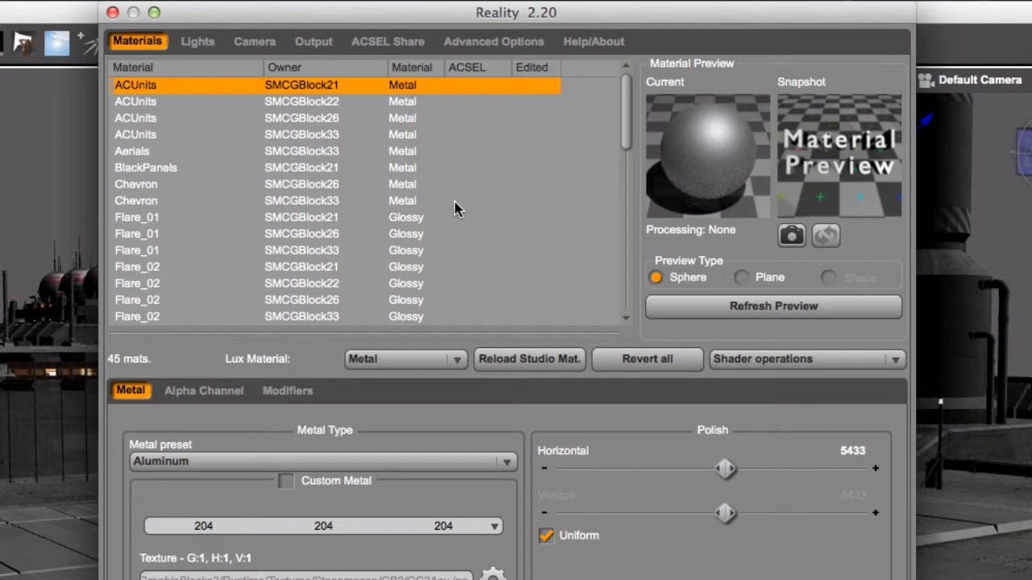
pyautogui.moveTo(665, 164)
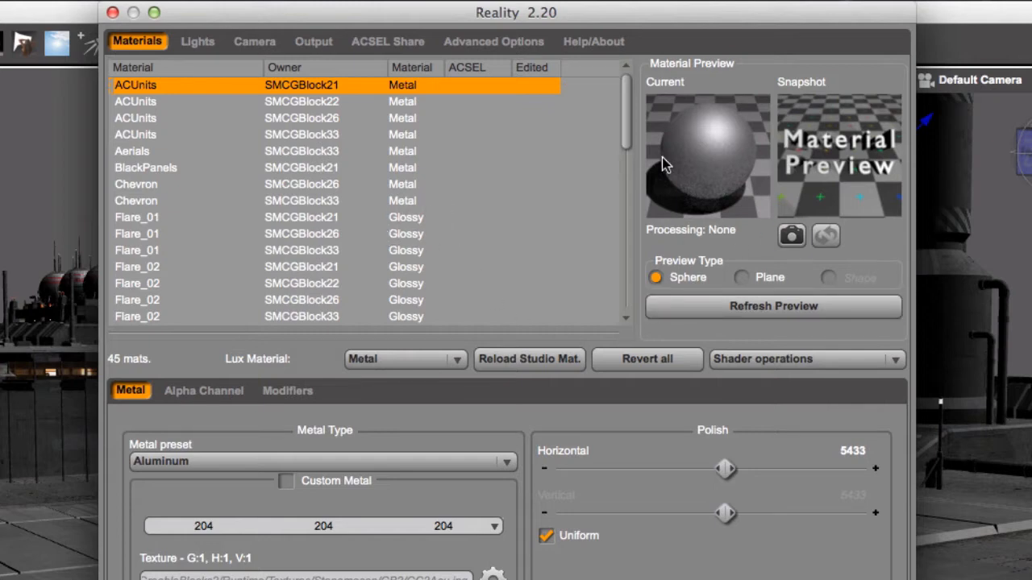
pyautogui.moveTo(336, 441)
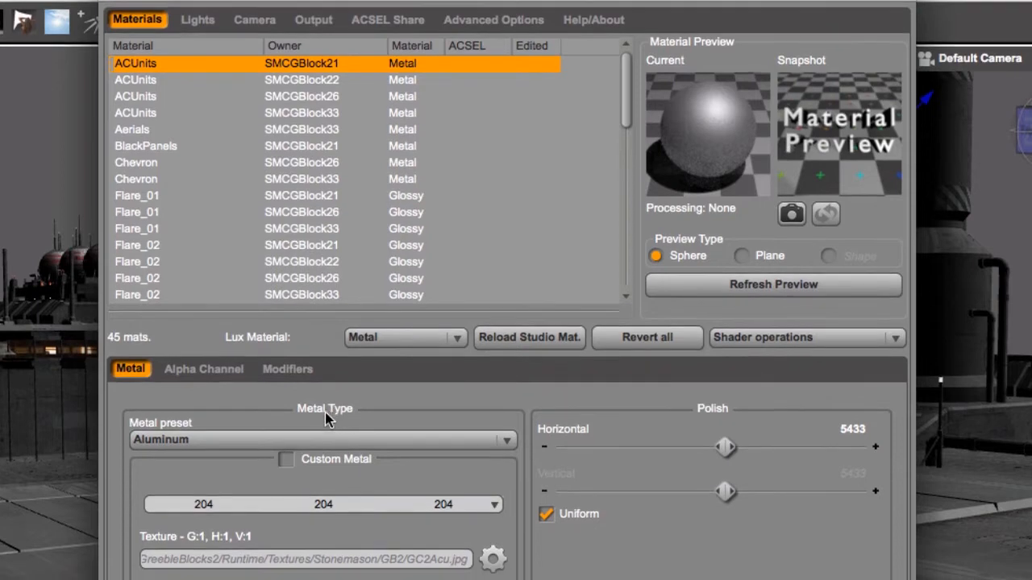
pyautogui.moveTo(290, 425)
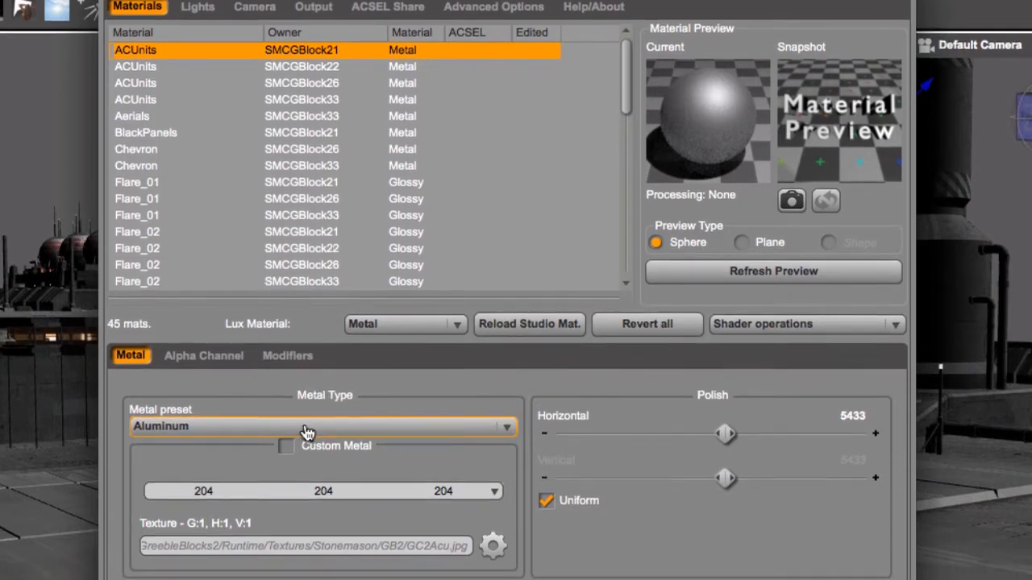
pyautogui.click(309, 426)
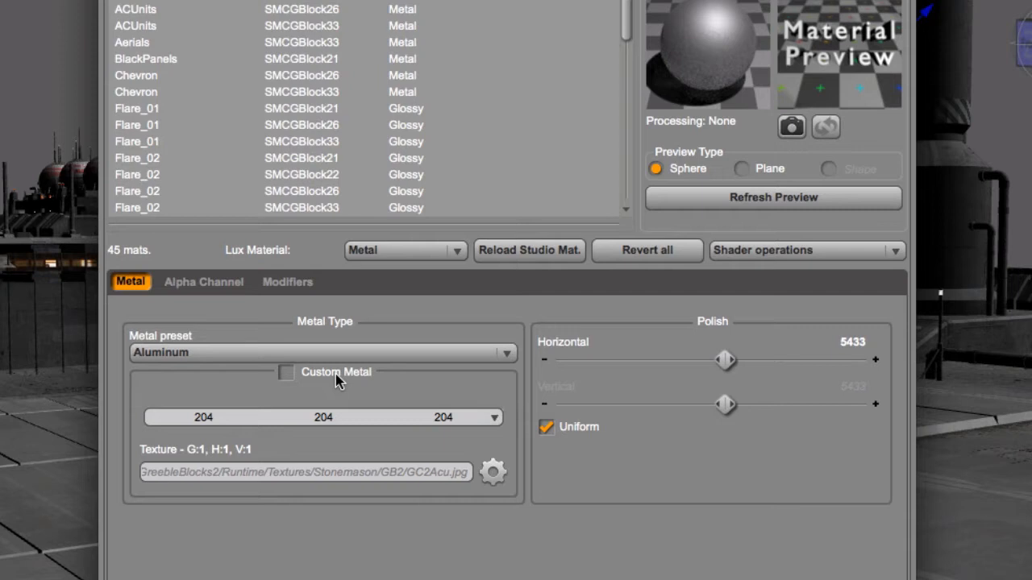
pyautogui.moveTo(317, 384)
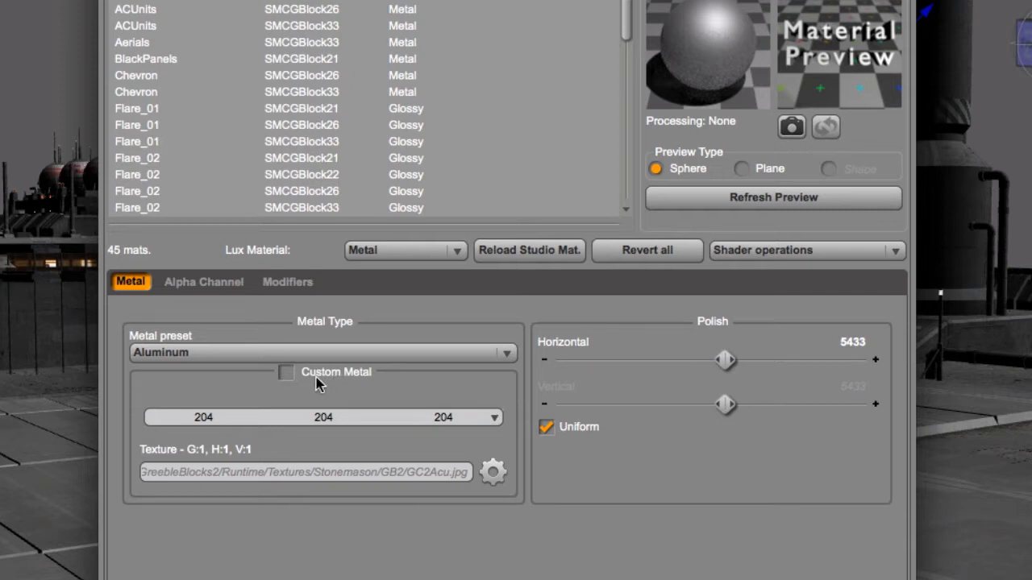
pyautogui.moveTo(313, 385)
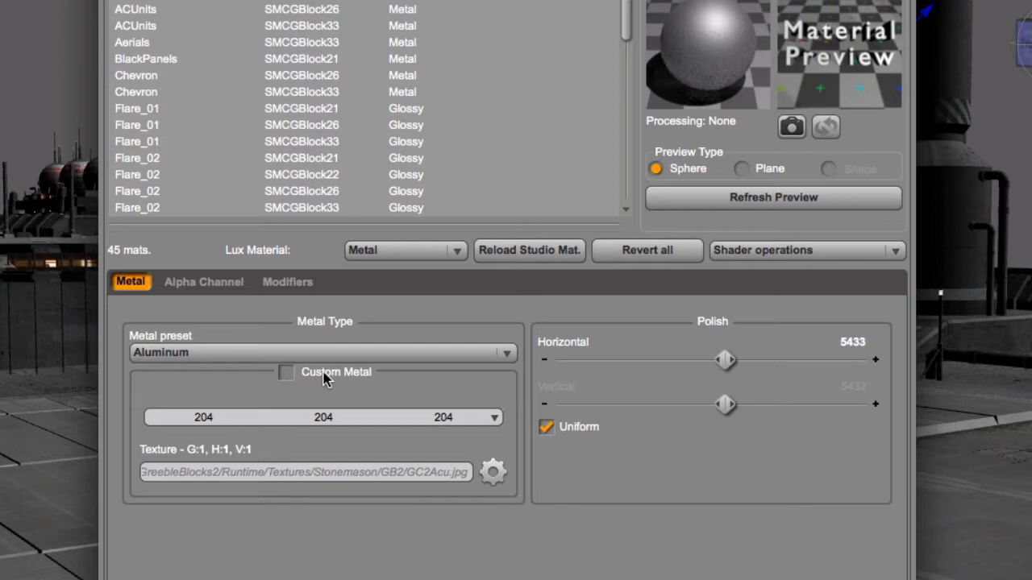
pyautogui.moveTo(314, 377)
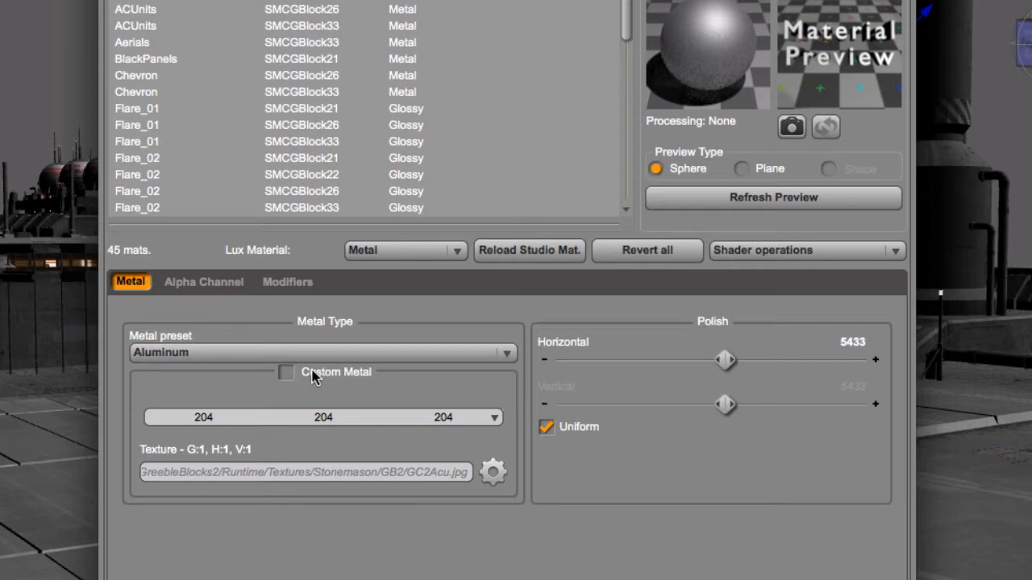
pyautogui.moveTo(324, 369)
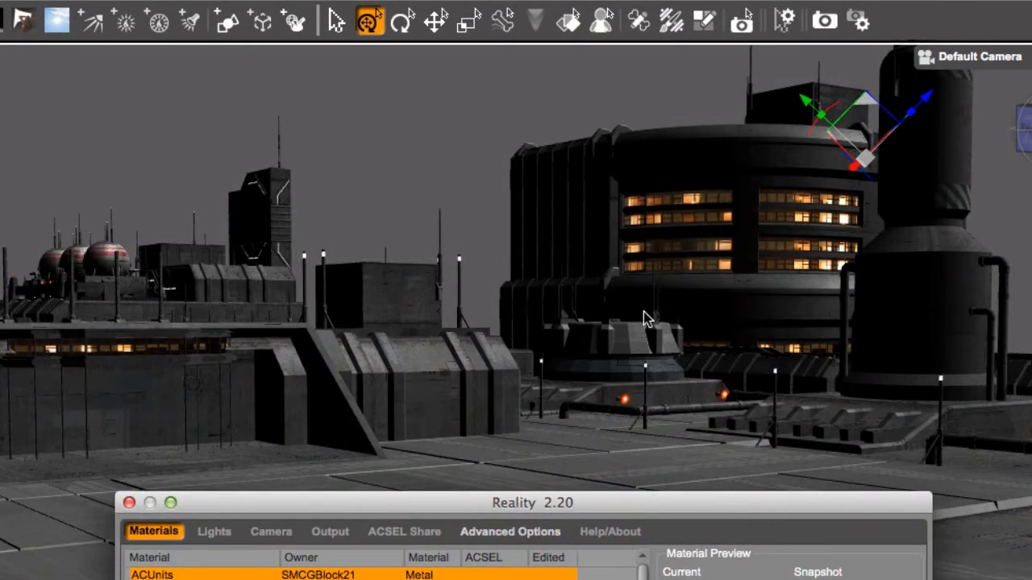
pyautogui.moveTo(666, 373)
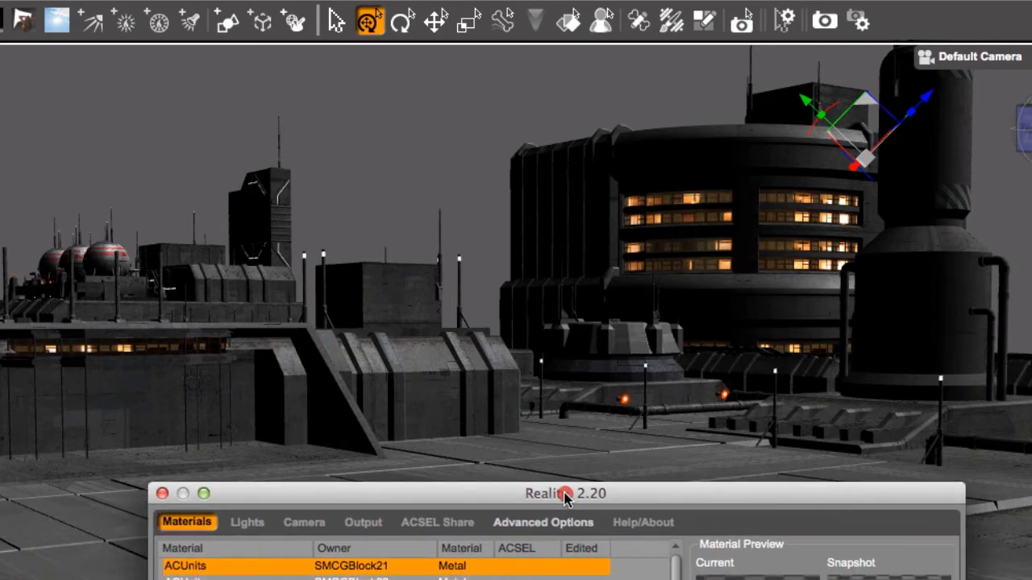
pyautogui.moveTo(565, 494); pyautogui.dragTo(558, 486)
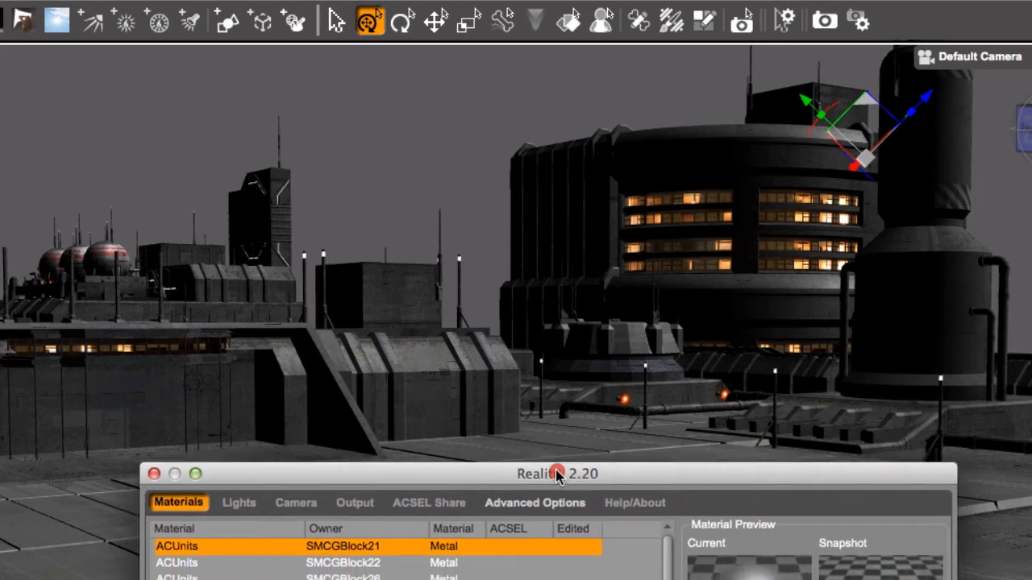
pyautogui.moveTo(556, 474); pyautogui.dragTo(516, 397)
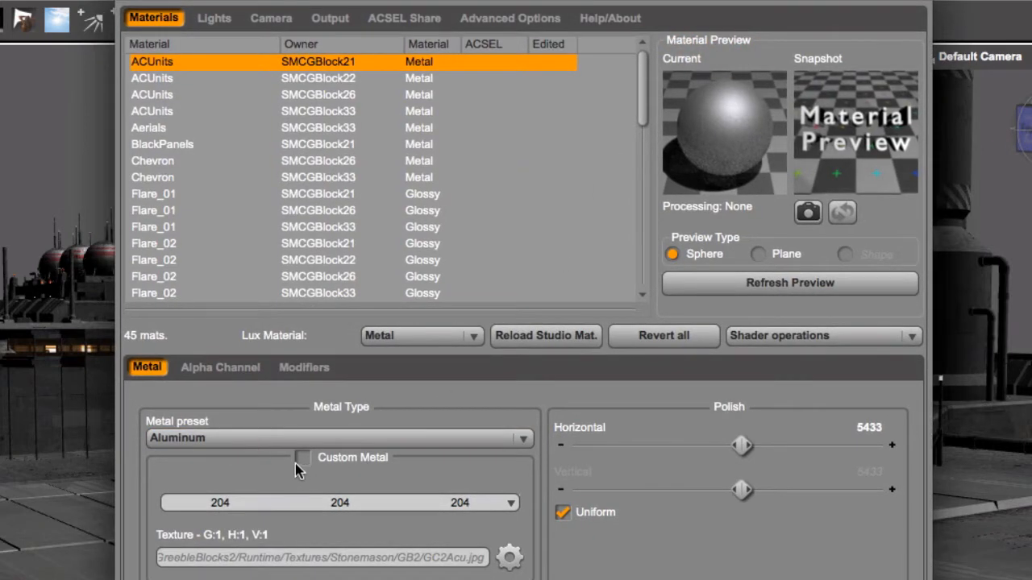
pyautogui.moveTo(306, 466)
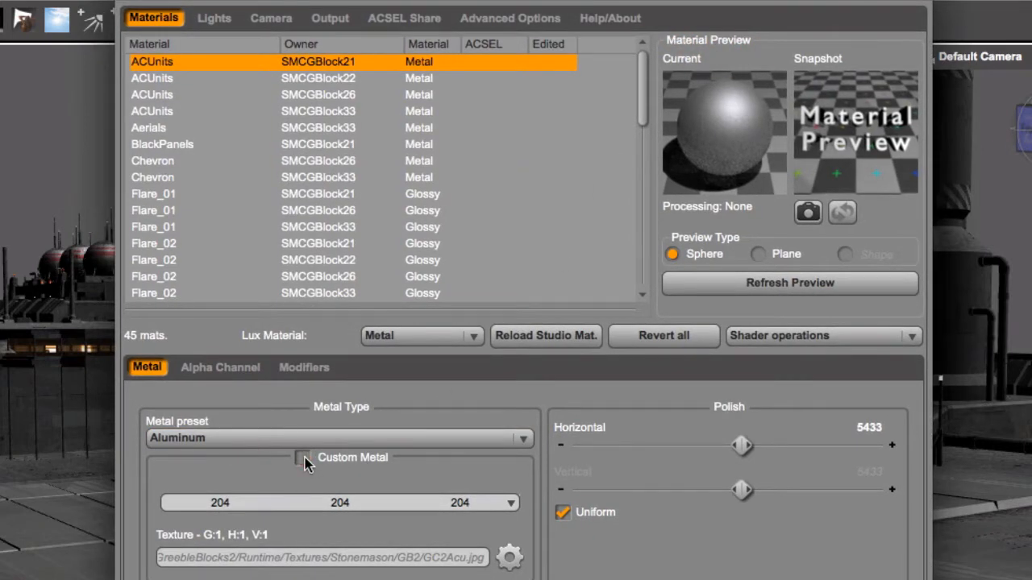
# Enable Custom Metal on ACUnits so the GC2Acu texture shows on the preview sphere
pyautogui.click(302, 457)
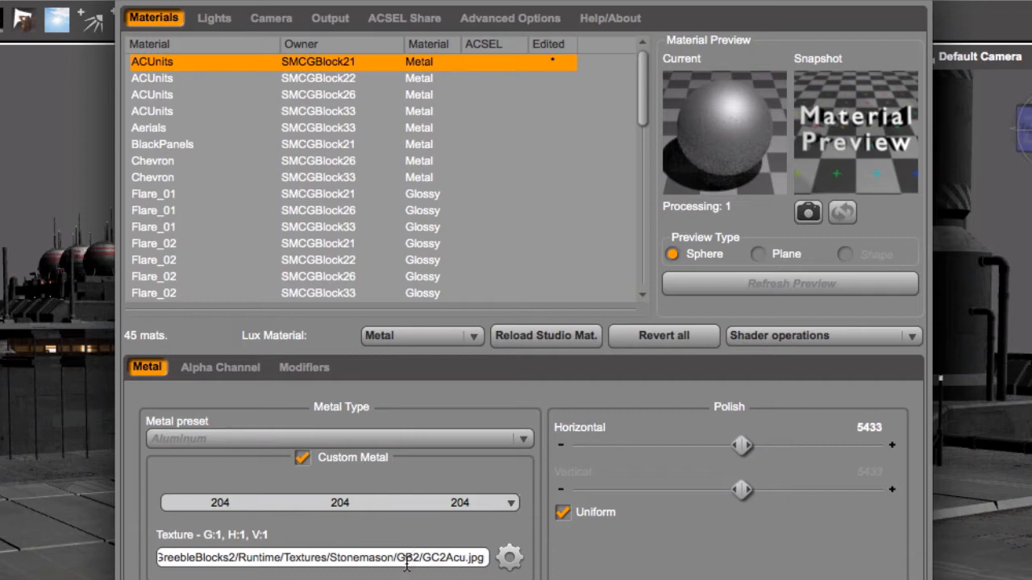
pyautogui.click(757, 253)
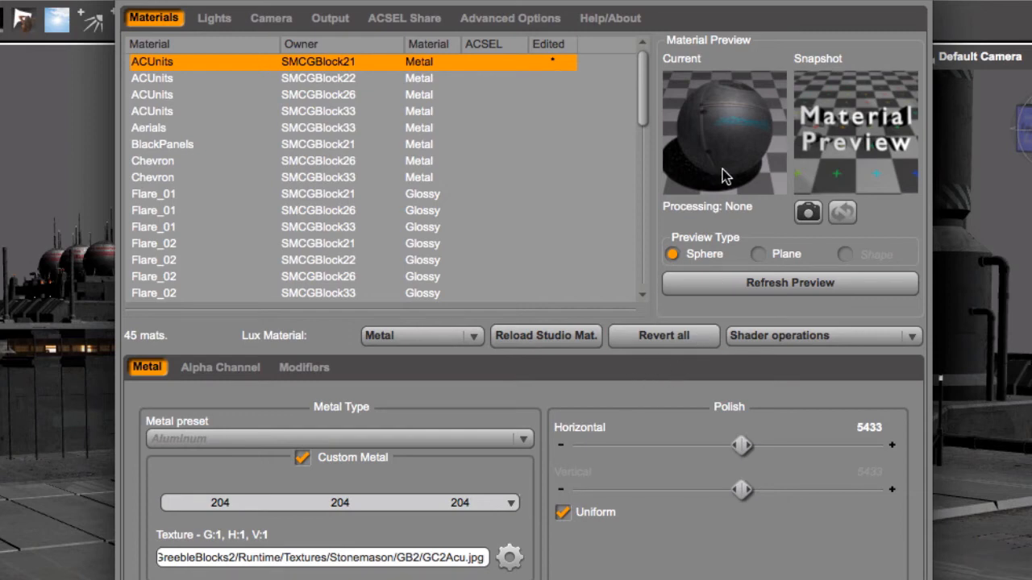
pyautogui.moveTo(740, 165)
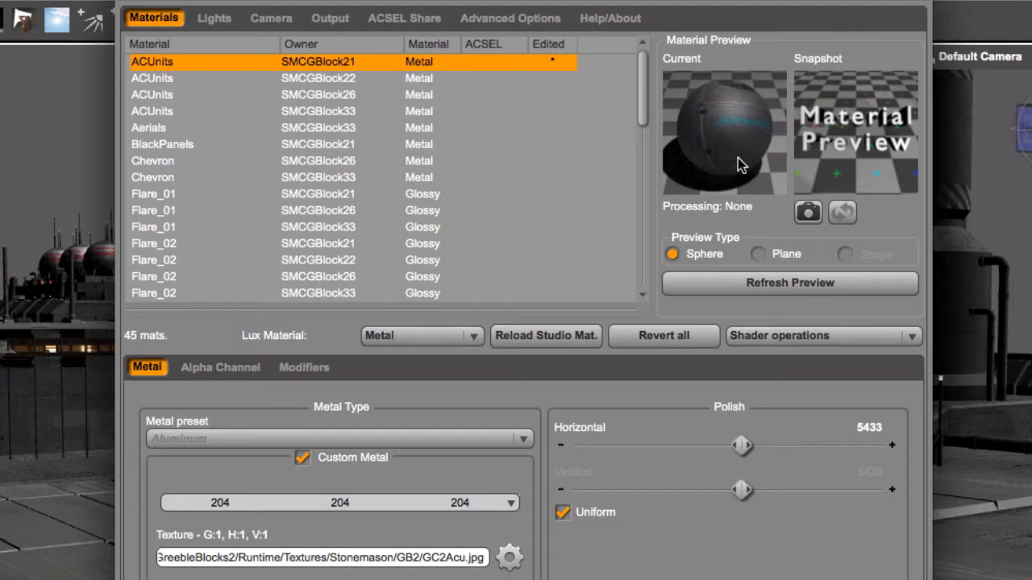
pyautogui.moveTo(757, 415)
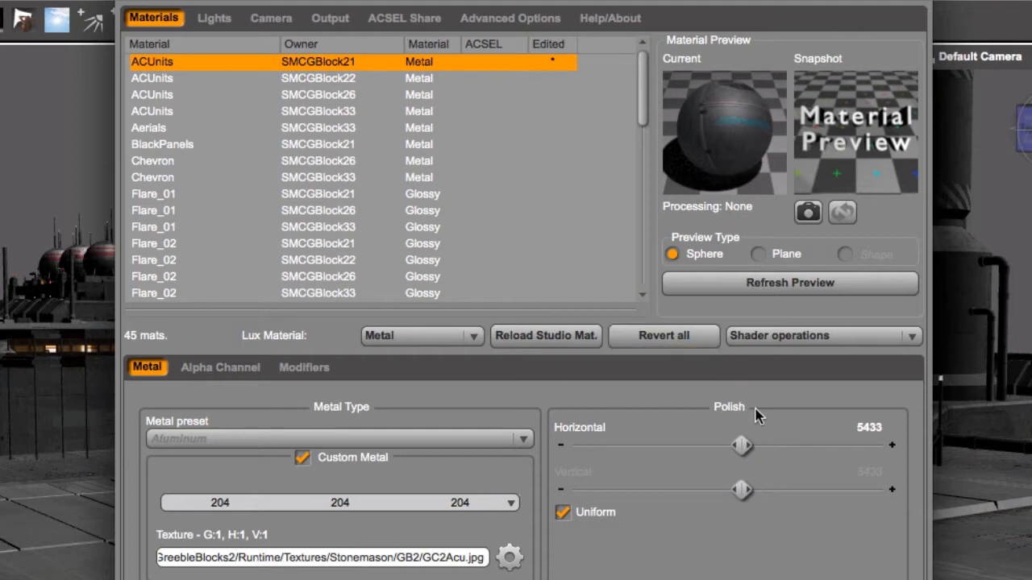
pyautogui.moveTo(750, 431)
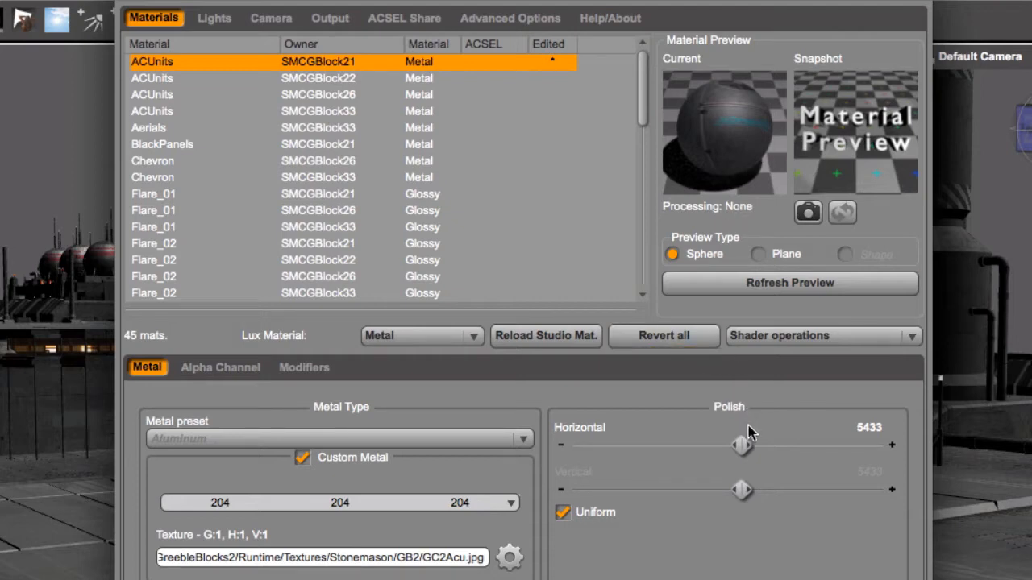
pyautogui.moveTo(962, 426)
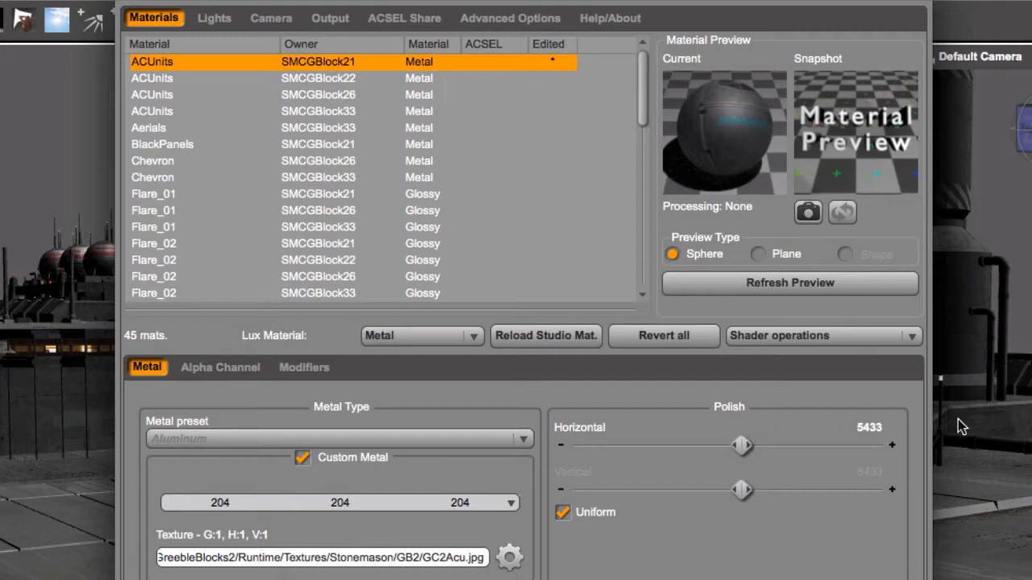
pyautogui.moveTo(802, 444)
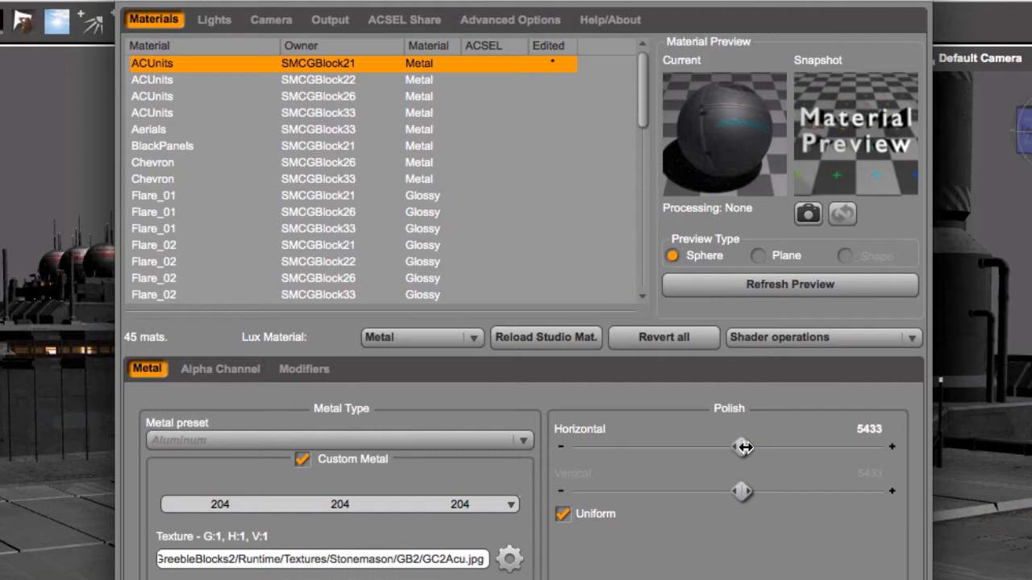
# Drag the ACUnits Polish Horizontal slider up to 8137
pyautogui.moveTo(742, 447); pyautogui.dragTo(805, 446)
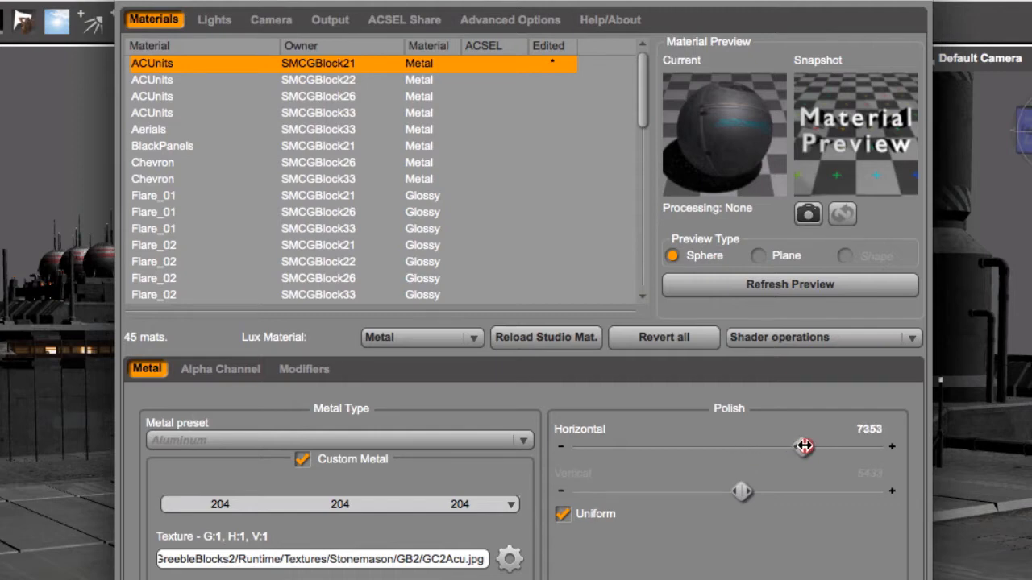
pyautogui.moveTo(803, 446); pyautogui.dragTo(826, 445)
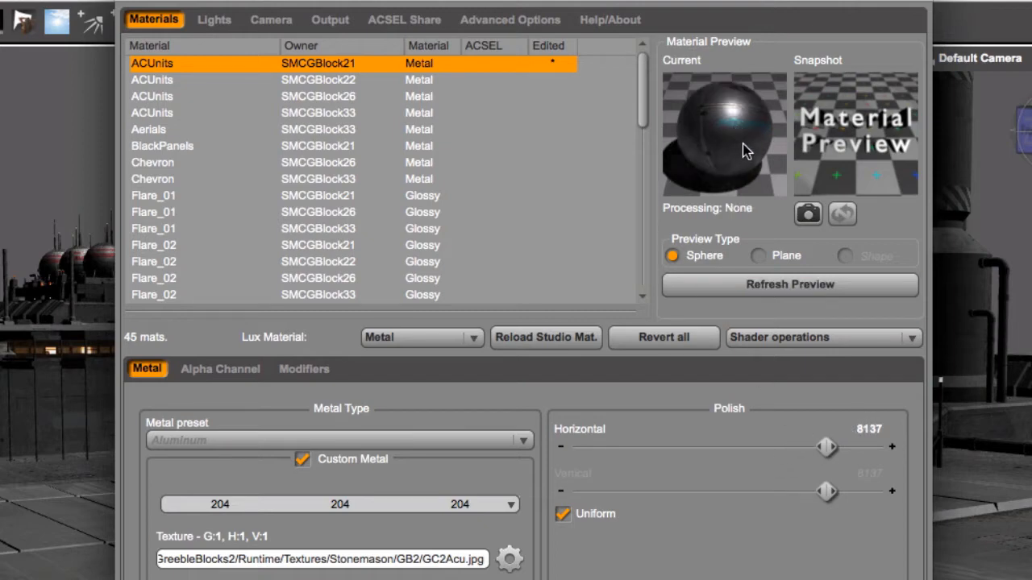
pyautogui.moveTo(710, 155)
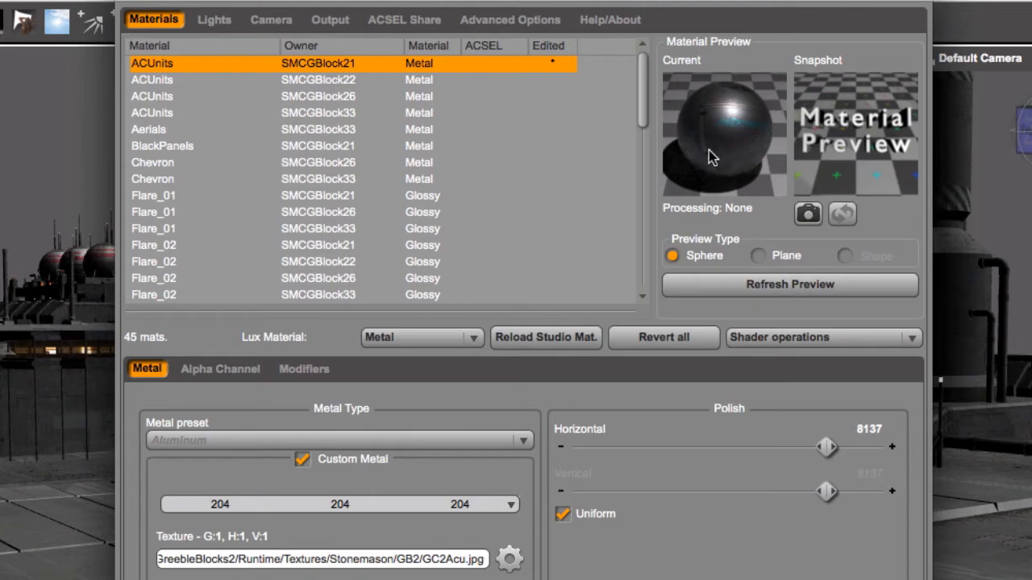
pyautogui.moveTo(417, 96)
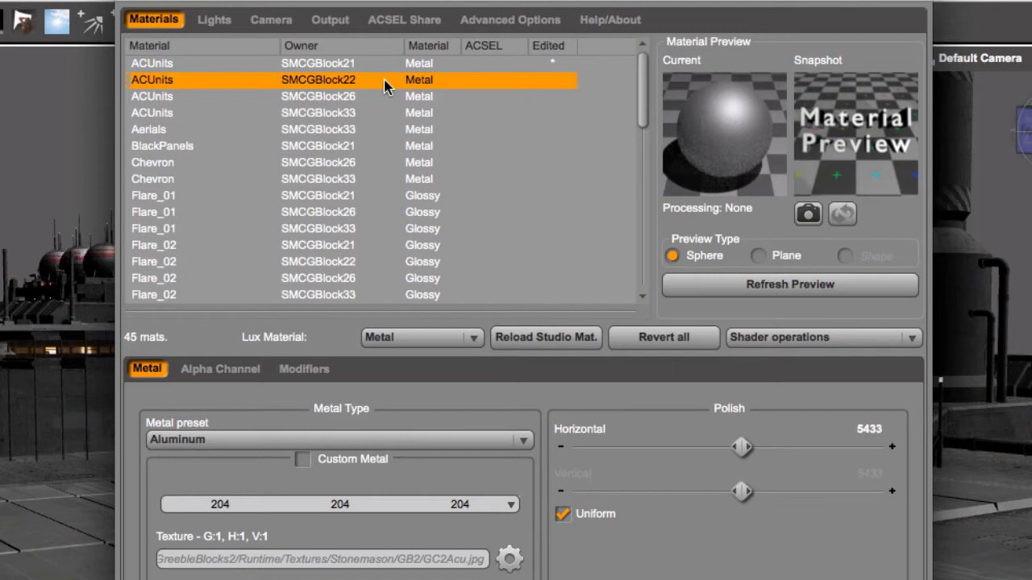
pyautogui.moveTo(380, 93)
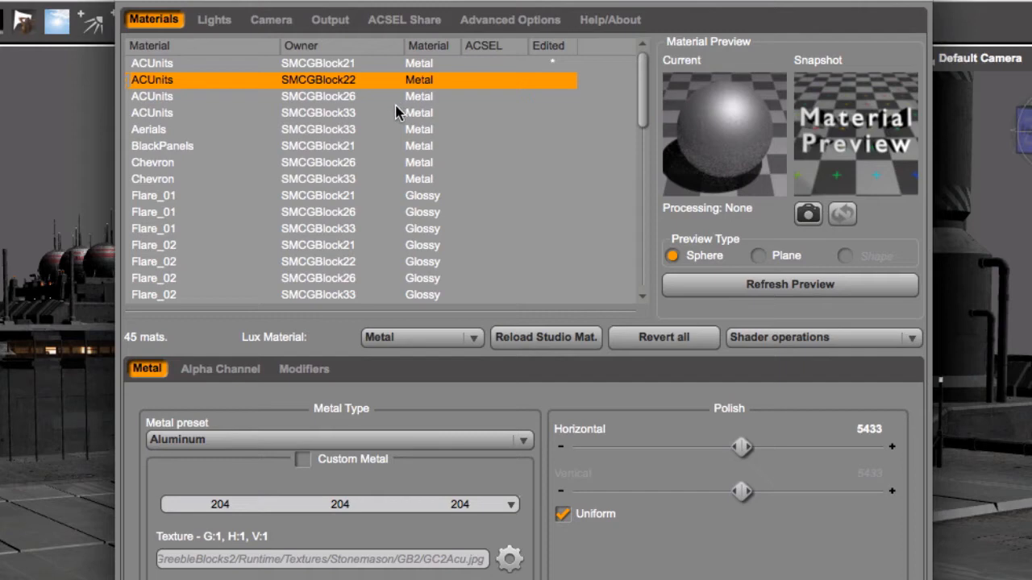
pyautogui.moveTo(459, 79)
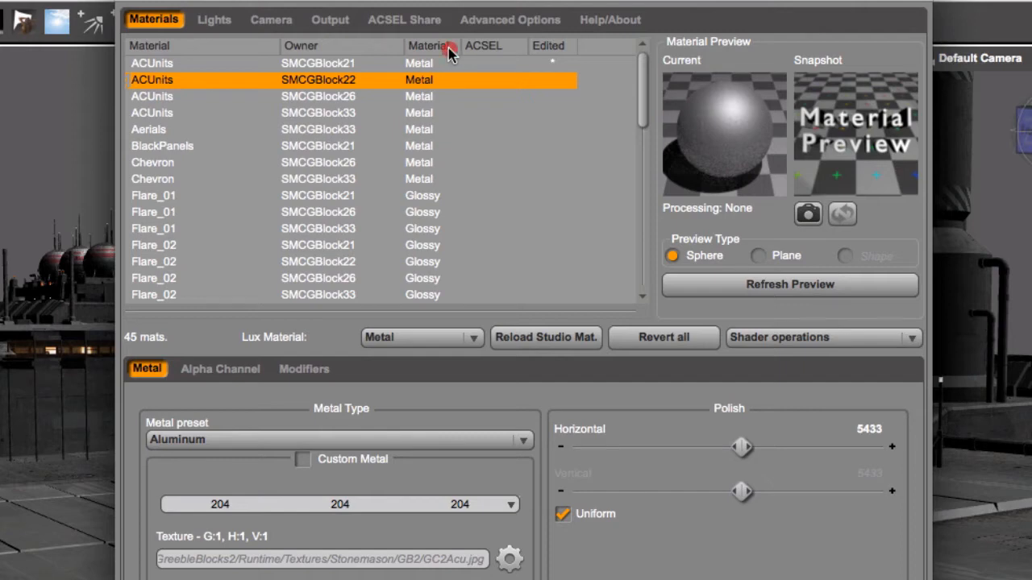
# Scroll through the sorted material list down to the grouped Metal entries
pyautogui.scroll(-3)
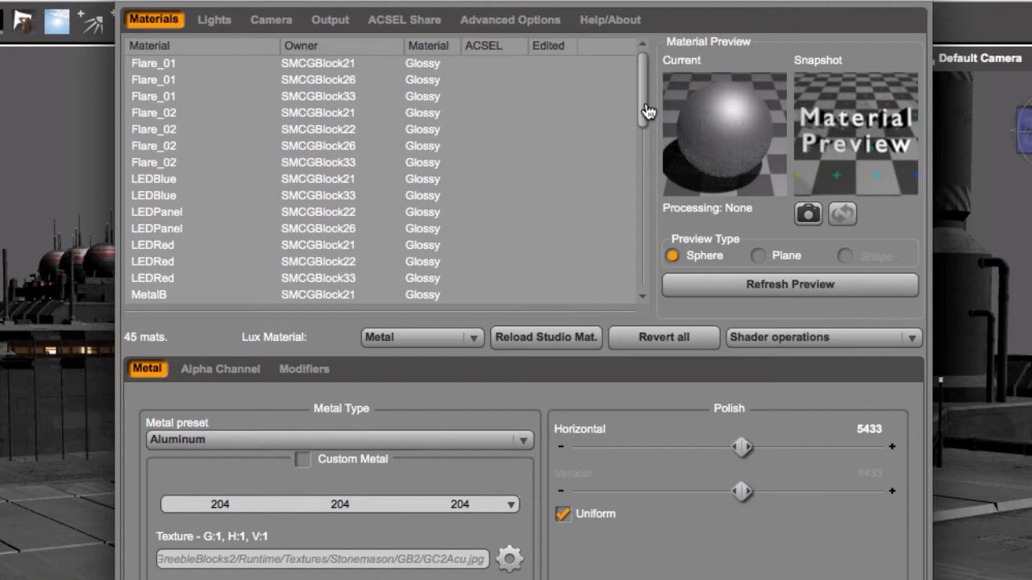
pyautogui.moveTo(643, 113); pyautogui.dragTo(640, 149)
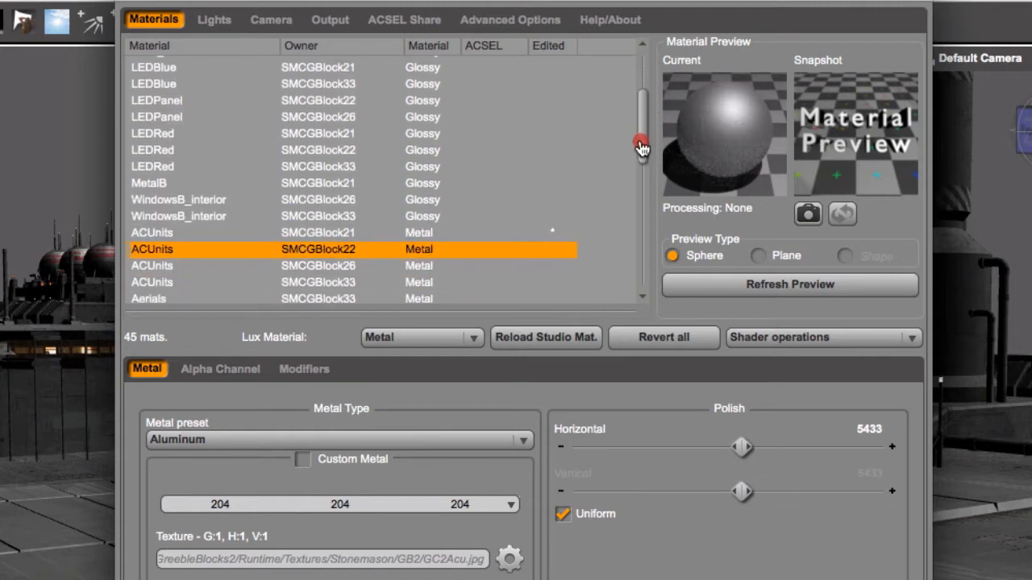
pyautogui.scroll(-3)
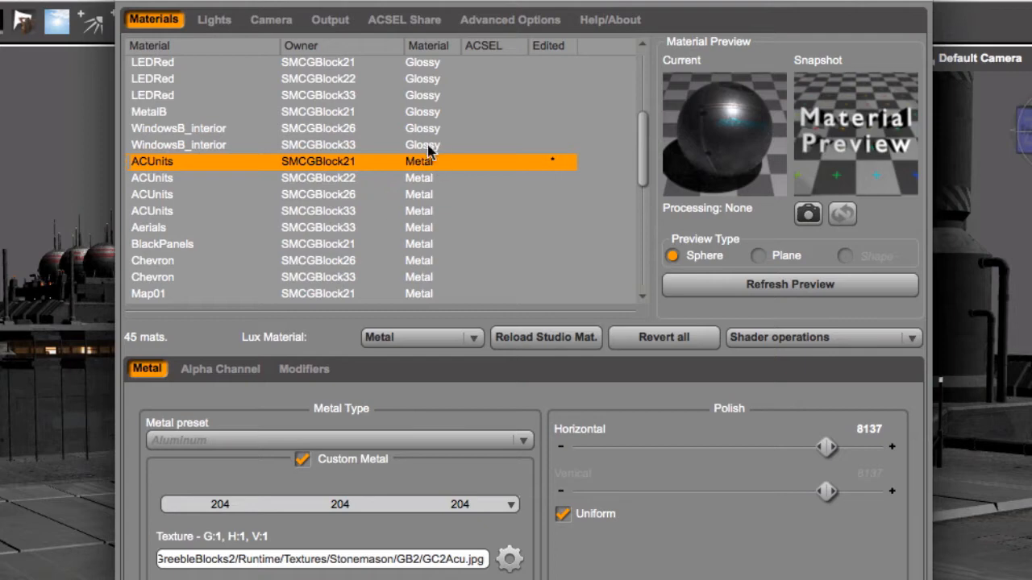
pyautogui.moveTo(543, 94)
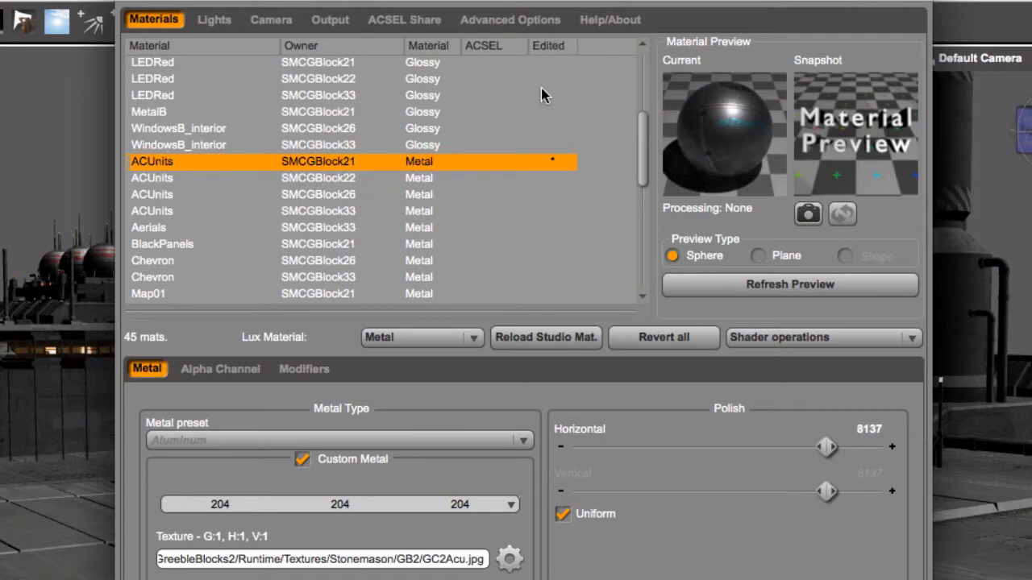
pyautogui.moveTo(334, 179)
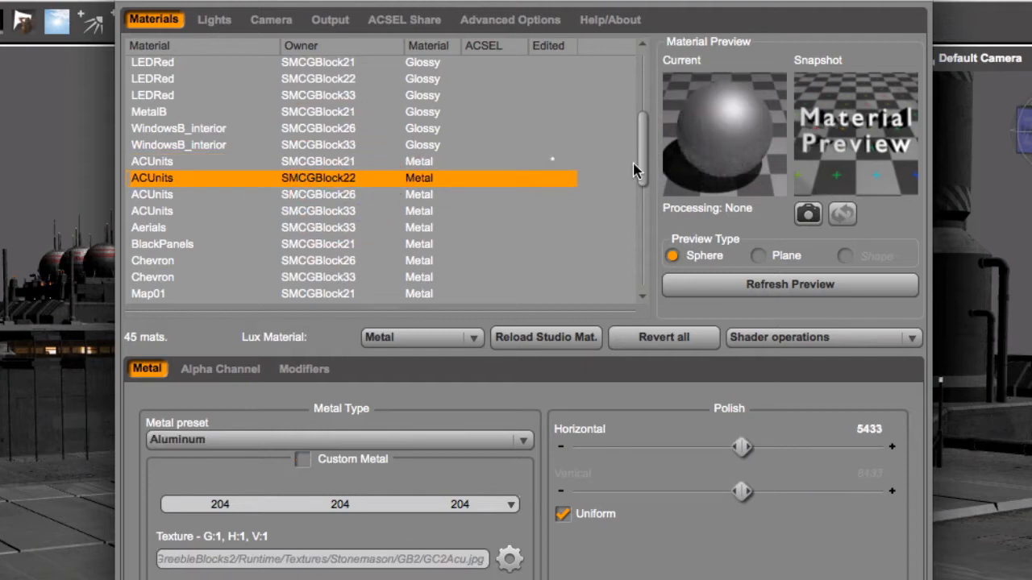
pyautogui.scroll(-3)
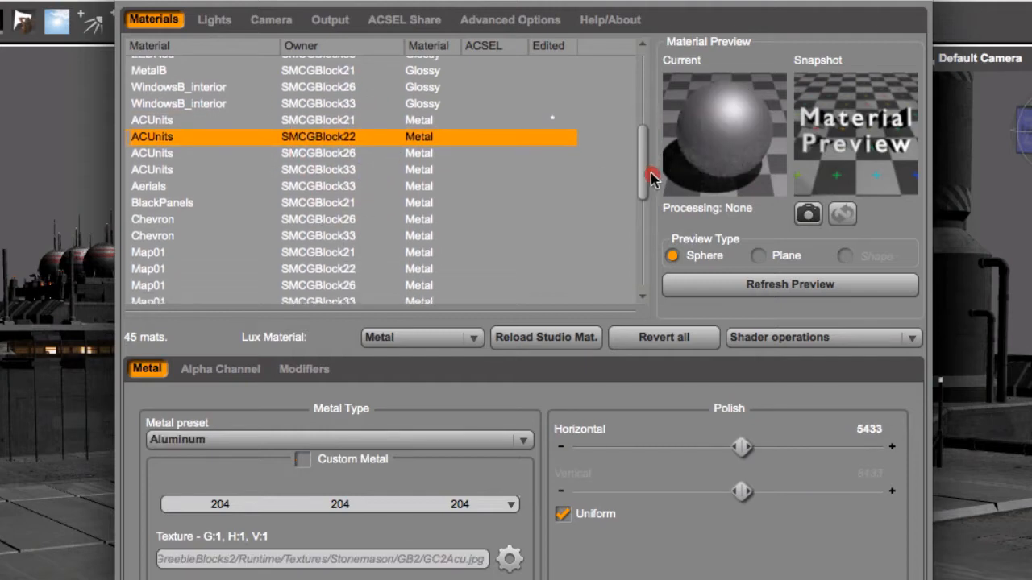
pyautogui.scroll(-3)
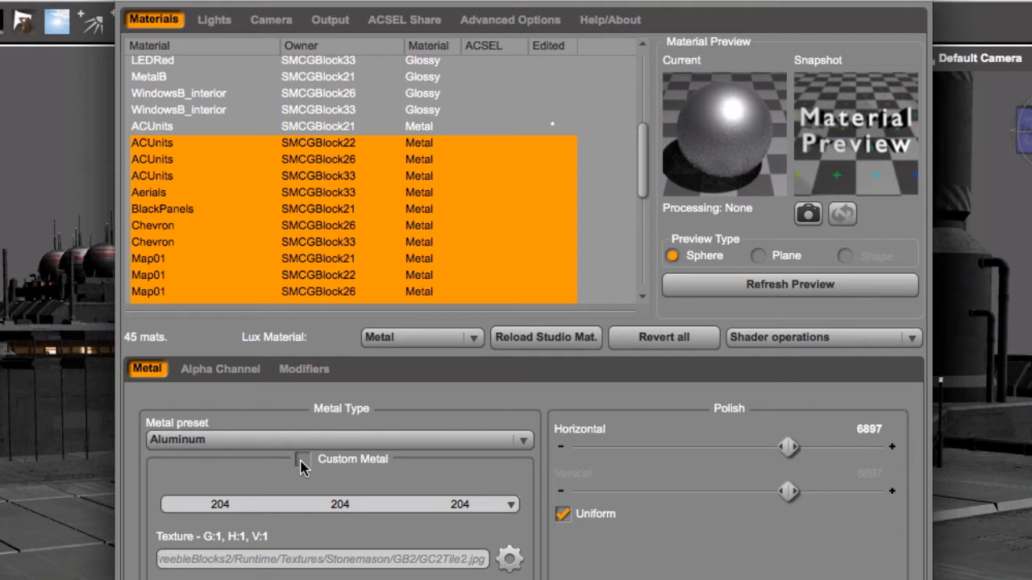
# Enable Custom Metal on the selected ACUnits SMCGBlock22 through Map01 metal materials
pyautogui.click(303, 458)
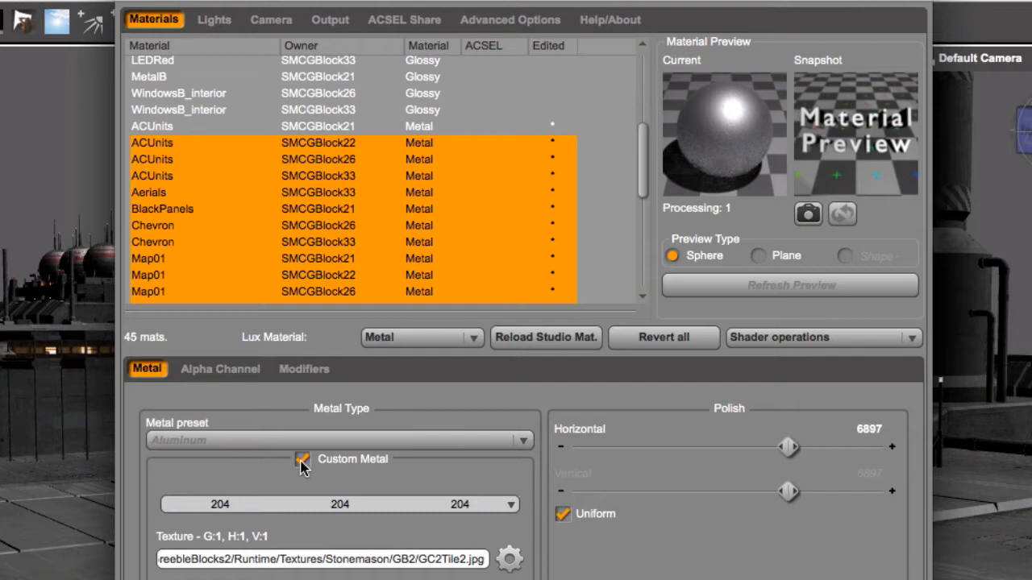
pyautogui.moveTo(640, 171)
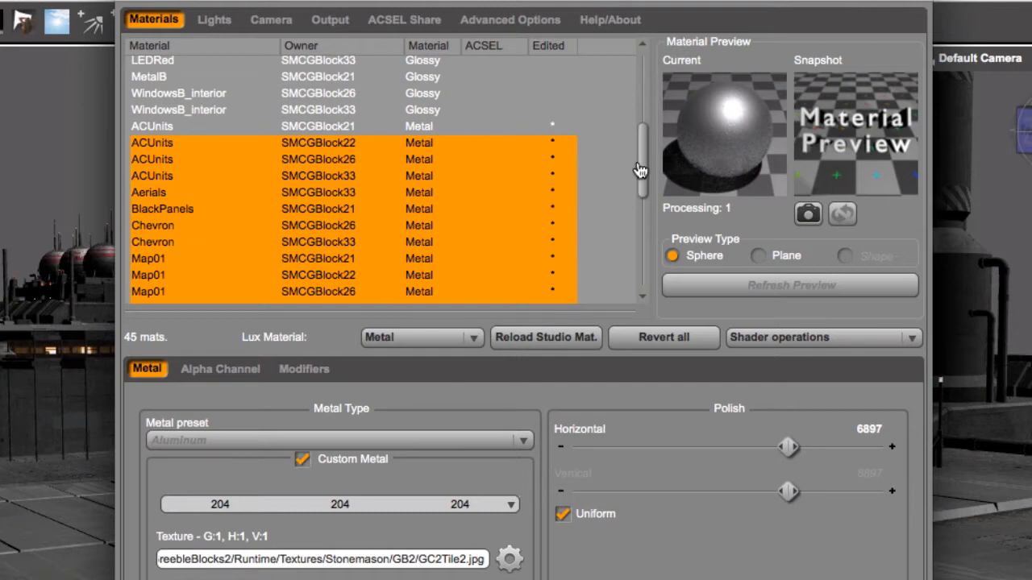
pyautogui.moveTo(641, 169); pyautogui.dragTo(640, 225)
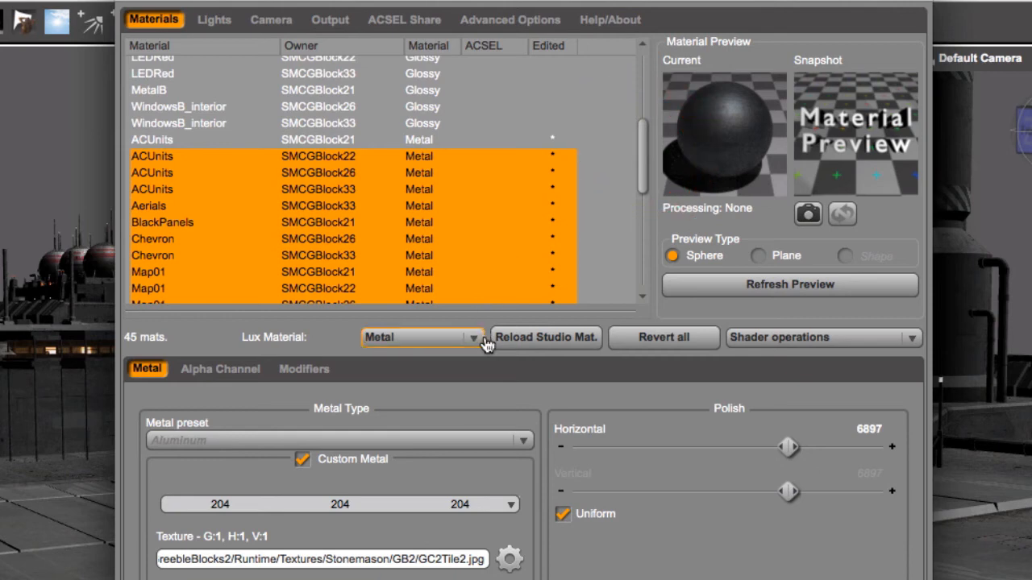
pyautogui.moveTo(766, 439)
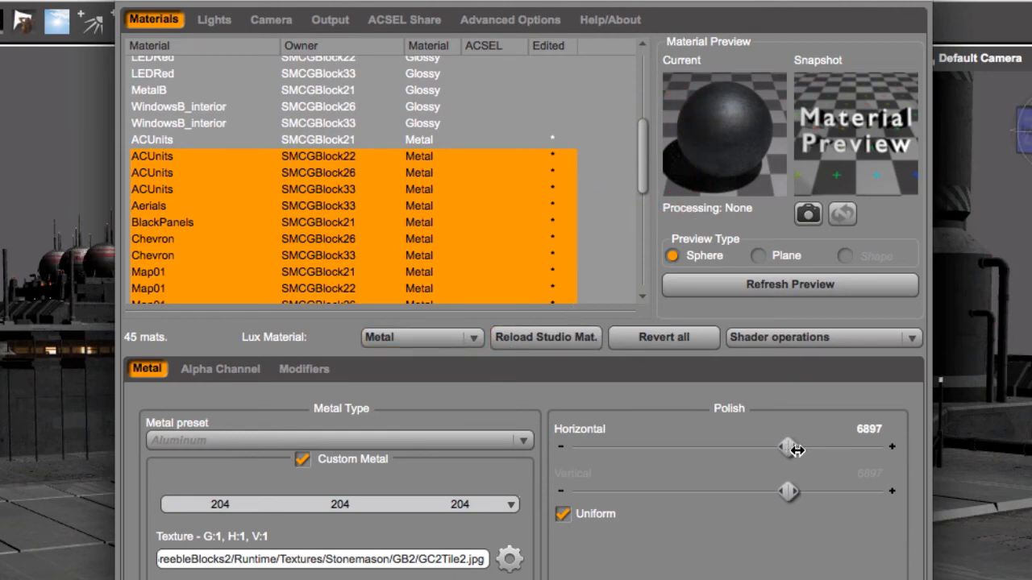
# Raise the grouped metals' Horizontal Polish to 8235
pyautogui.moveTo(785, 449); pyautogui.dragTo(822, 449)
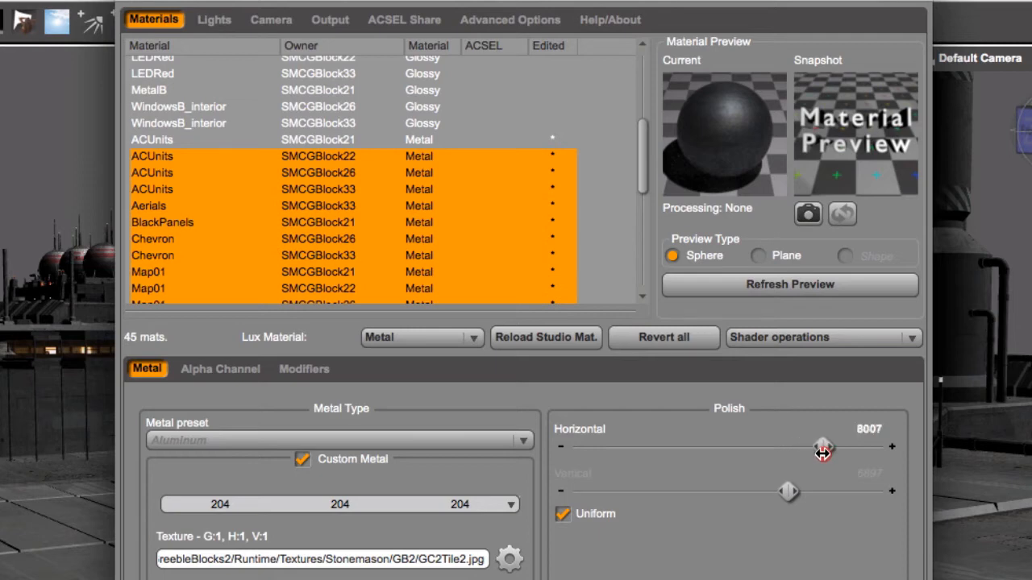
pyautogui.moveTo(822, 449); pyautogui.dragTo(826, 449)
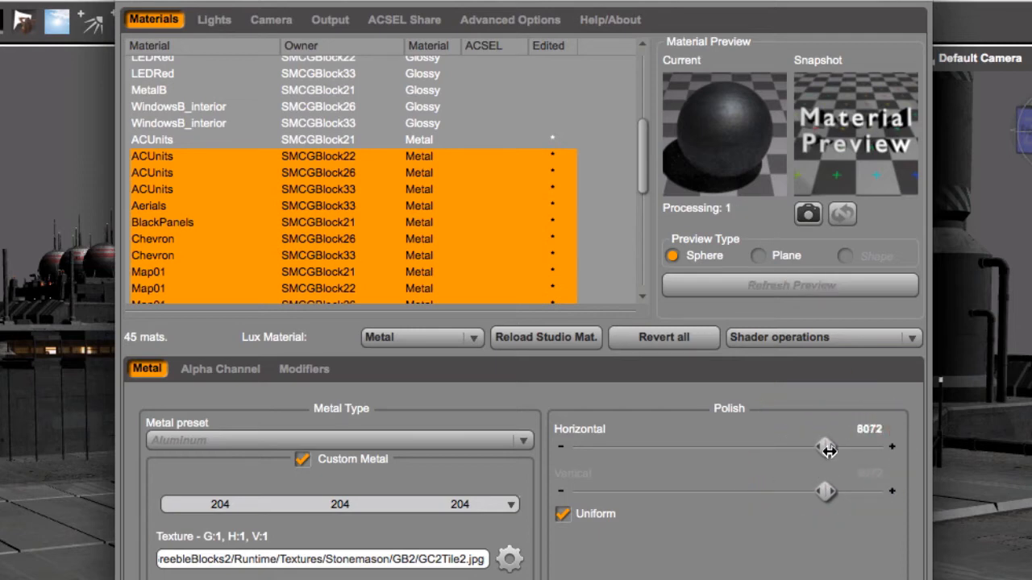
pyautogui.moveTo(825, 447); pyautogui.dragTo(825, 446)
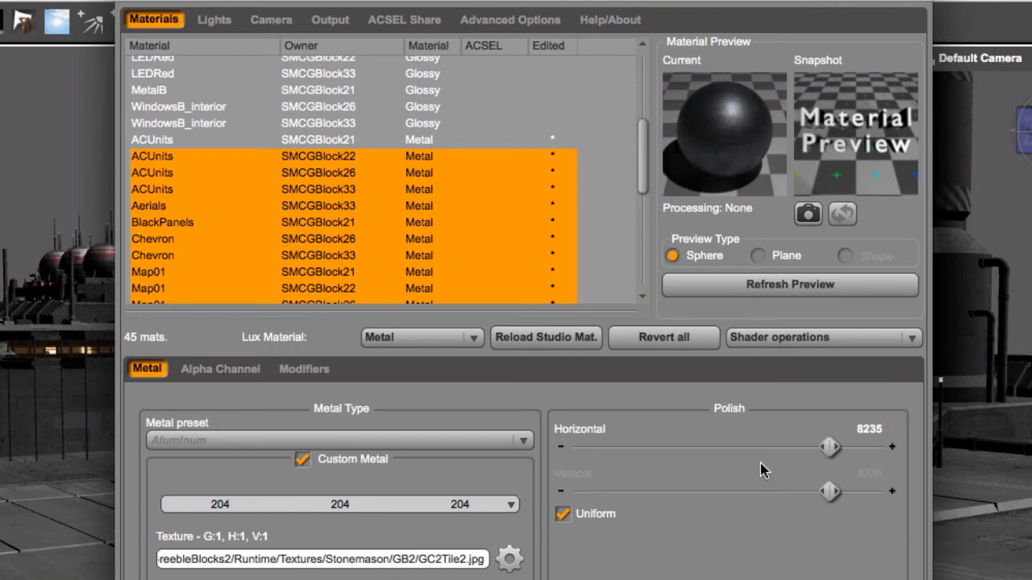
pyautogui.moveTo(624, 179)
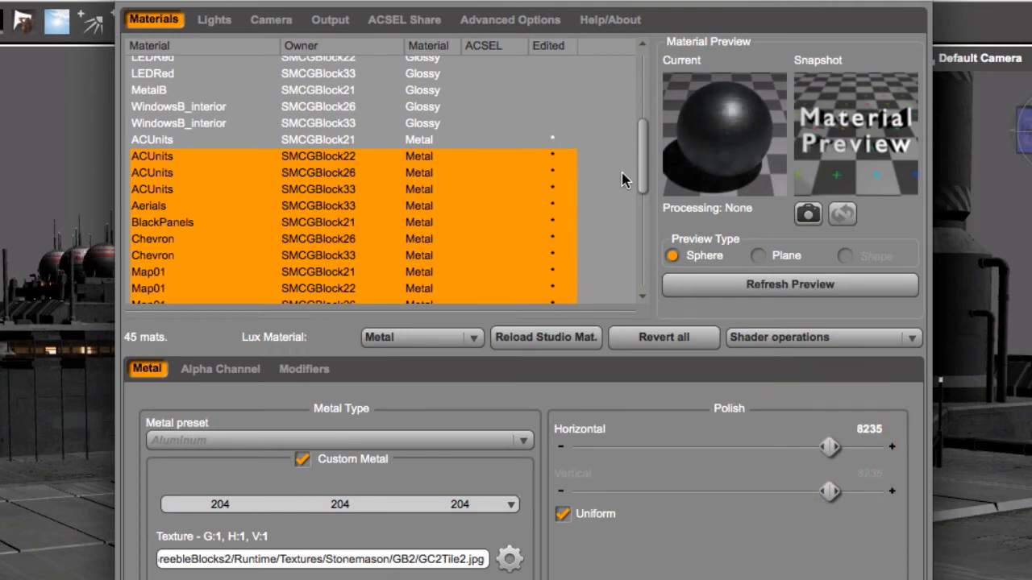
# Scroll the material list and bring up Reality's output settings (PNG, 1280x720)
pyautogui.moveTo(641, 177); pyautogui.dragTo(641, 266)
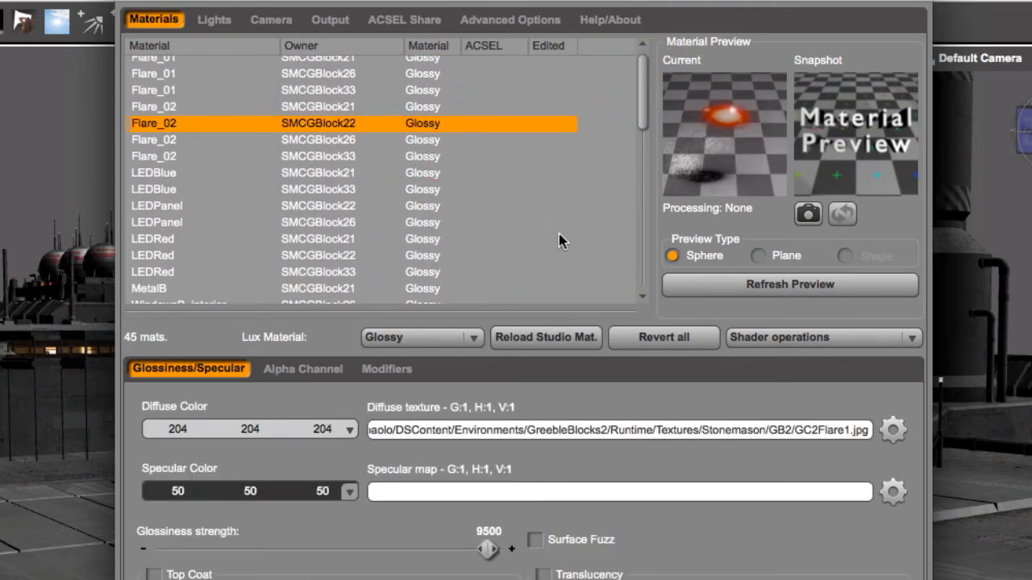
pyautogui.scroll(-3)
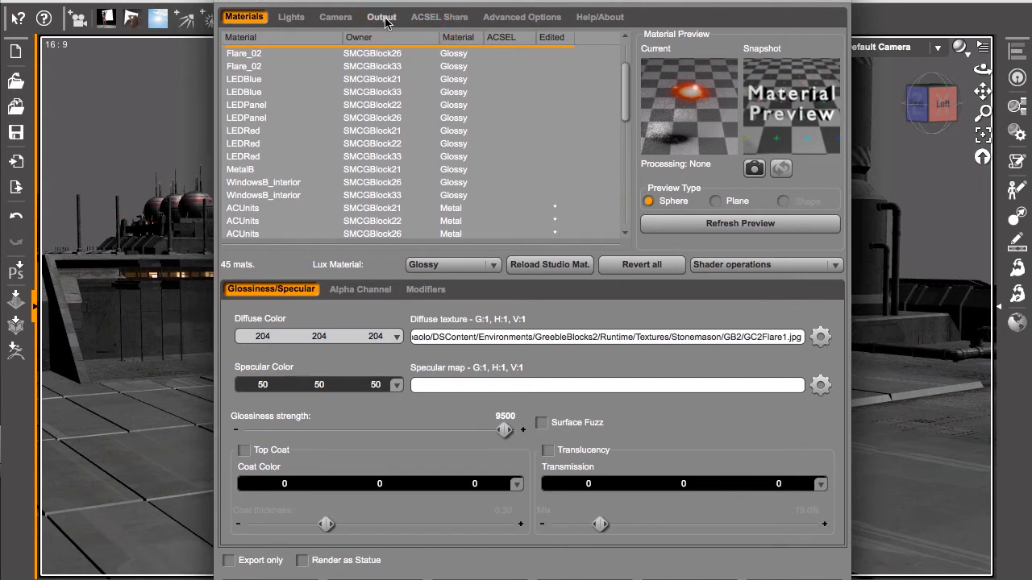
pyautogui.click(381, 16)
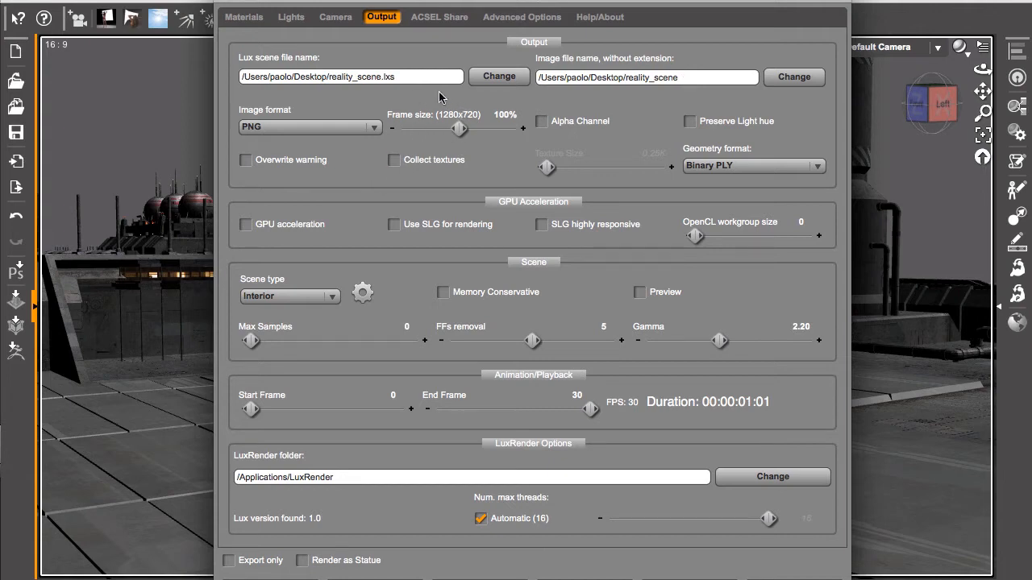
pyautogui.moveTo(876, 176)
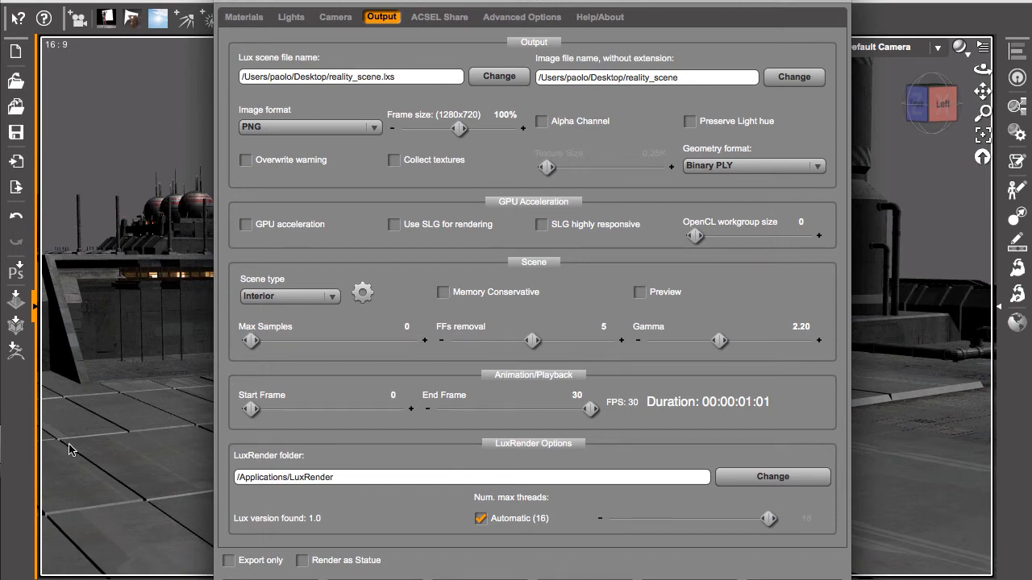
pyautogui.moveTo(449, 121)
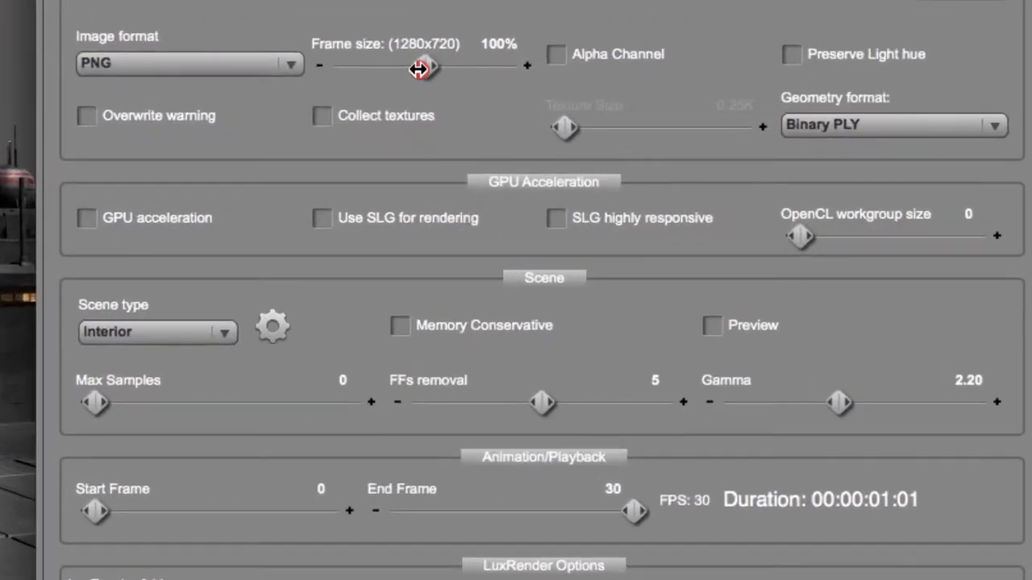
# Set Reality's output frame size to 75% (960x540), trying 200% and 100% along the way
pyautogui.moveTo(419, 67); pyautogui.dragTo(394, 67)
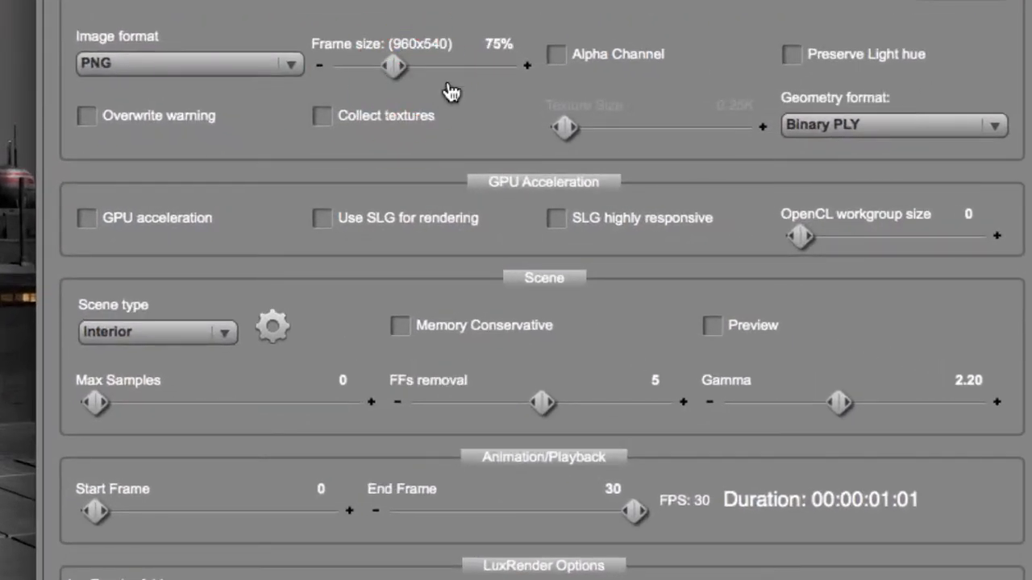
pyautogui.moveTo(653, 131)
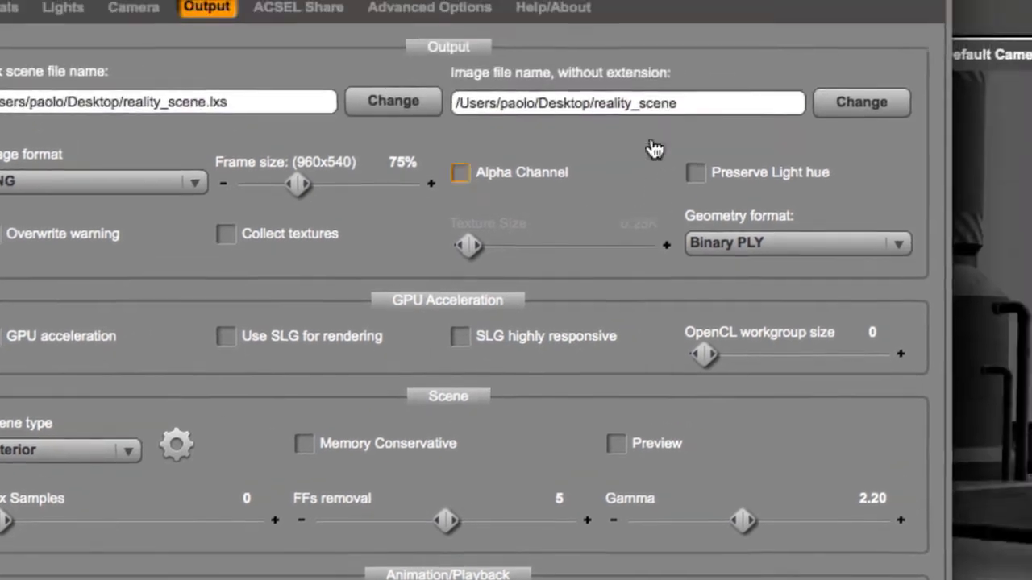
pyautogui.click(739, 13)
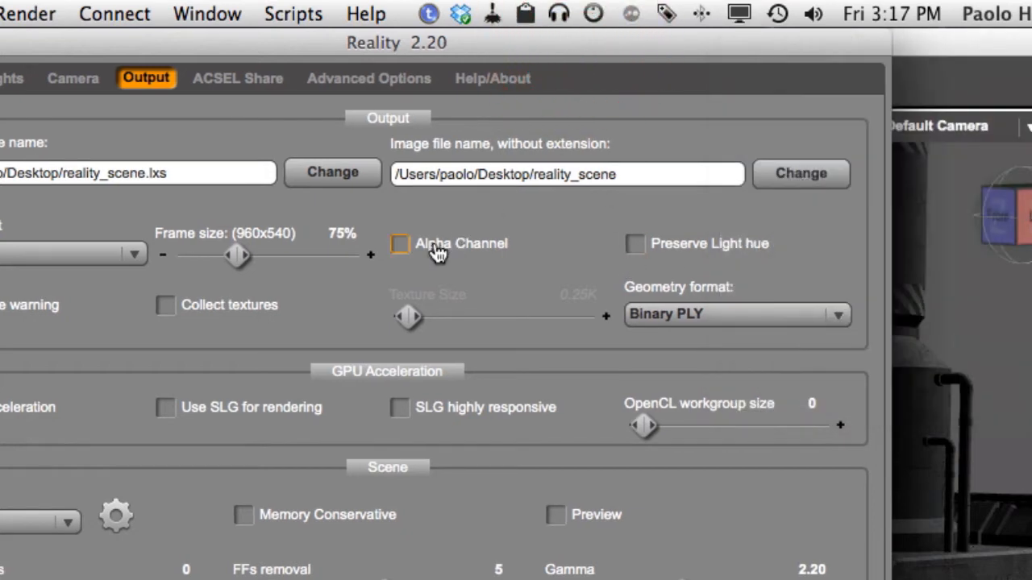
pyautogui.moveTo(305, 274)
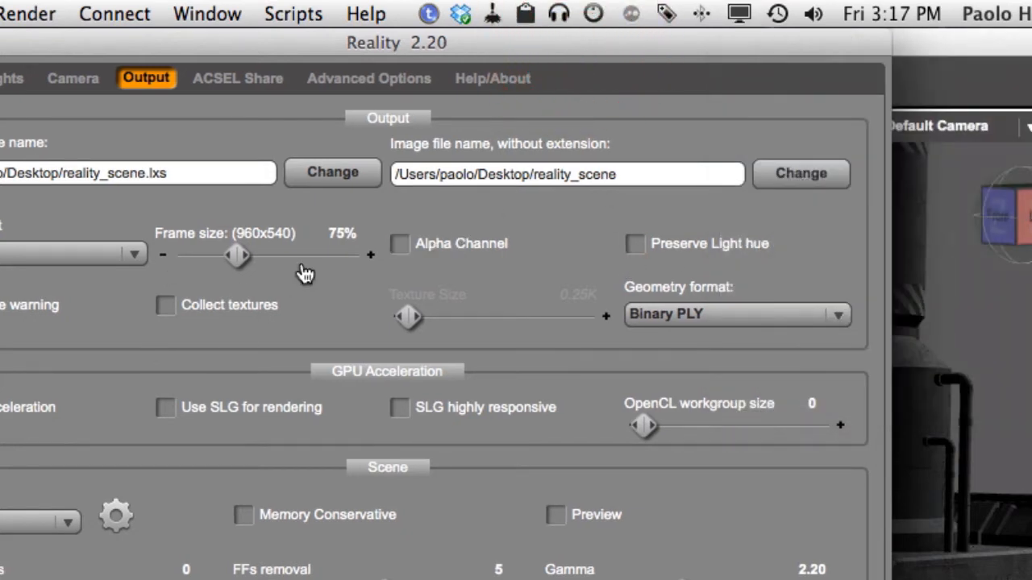
pyautogui.moveTo(310, 266)
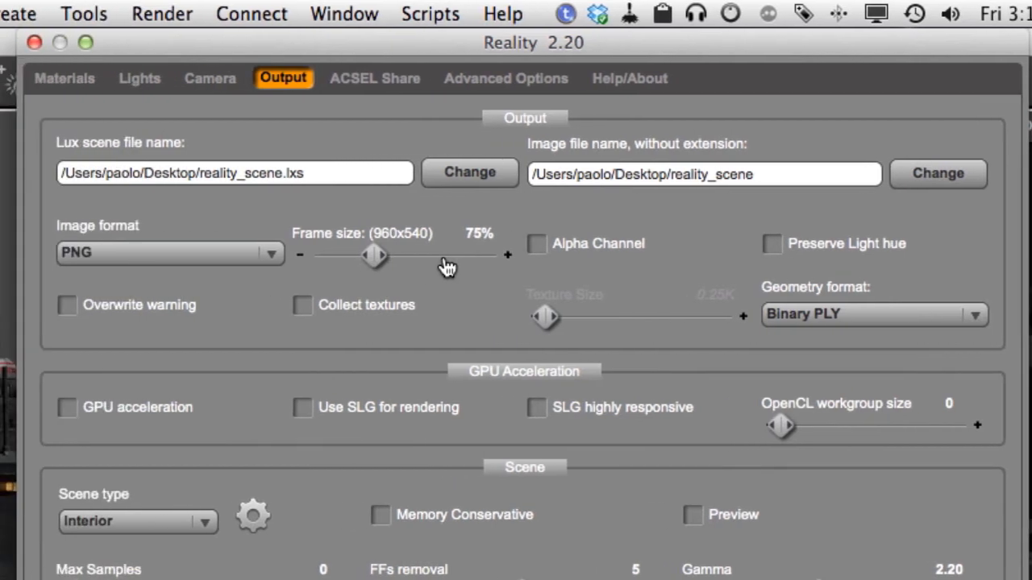
pyautogui.click(302, 304)
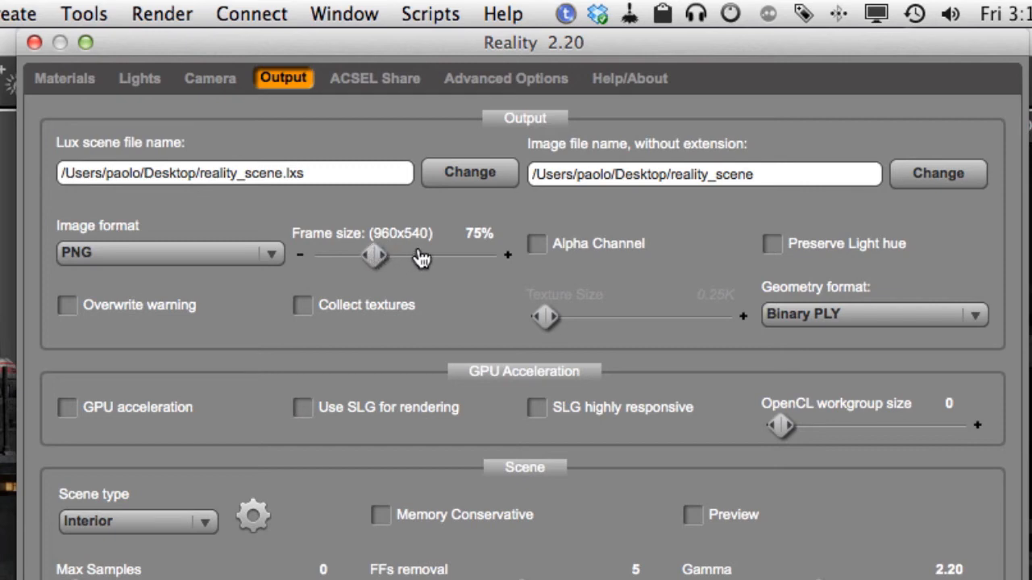
pyautogui.moveTo(395, 256)
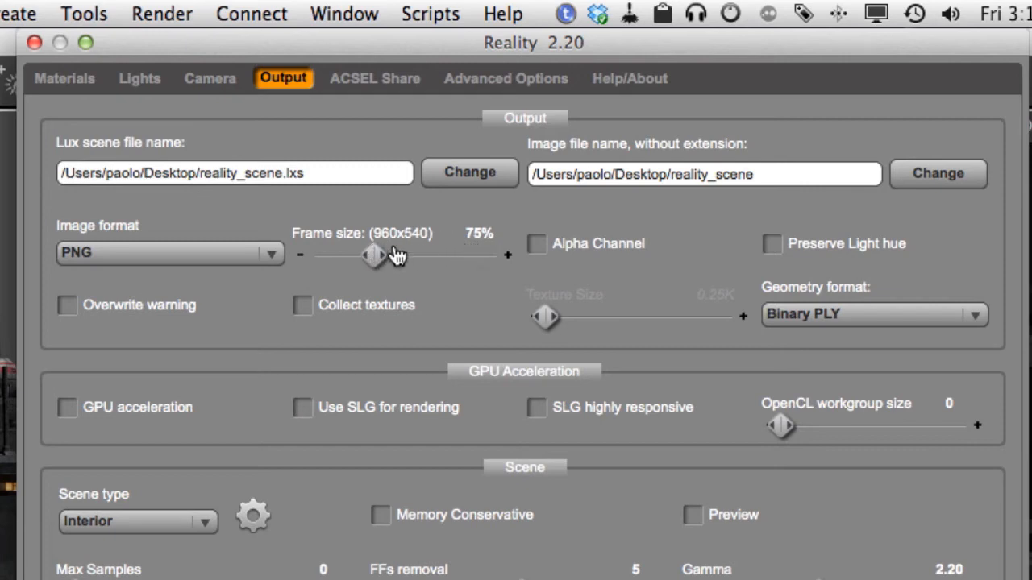
pyautogui.moveTo(374, 255); pyautogui.dragTo(439, 255)
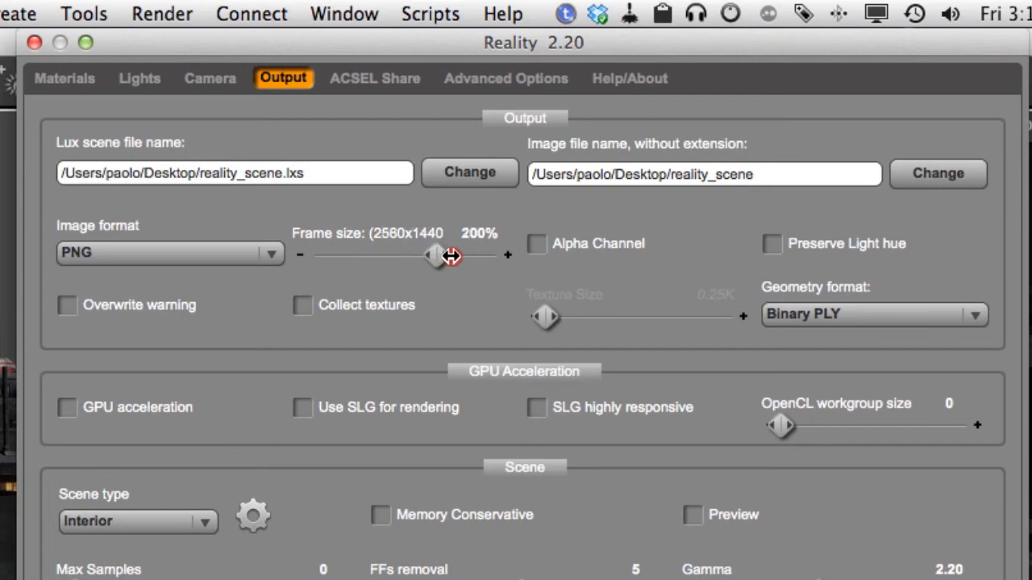
pyautogui.moveTo(431, 255); pyautogui.dragTo(405, 255)
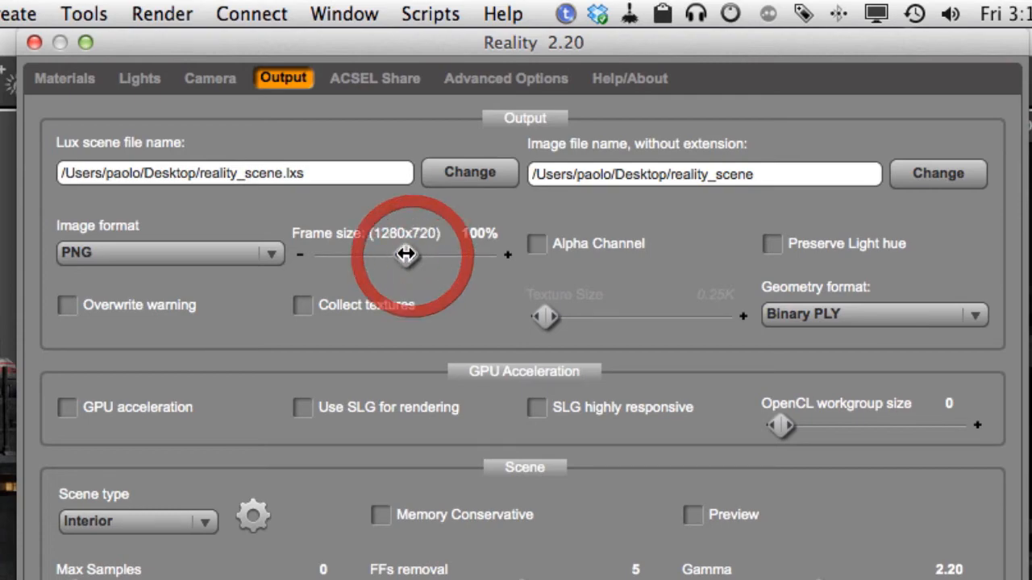
pyautogui.moveTo(406, 255); pyautogui.dragTo(373, 256)
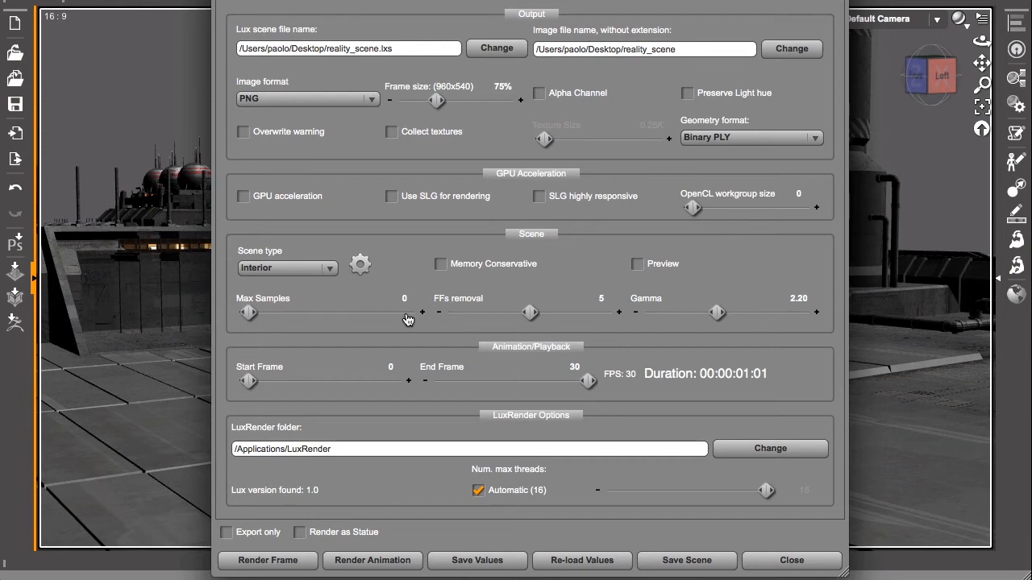
pyautogui.moveTo(403, 476)
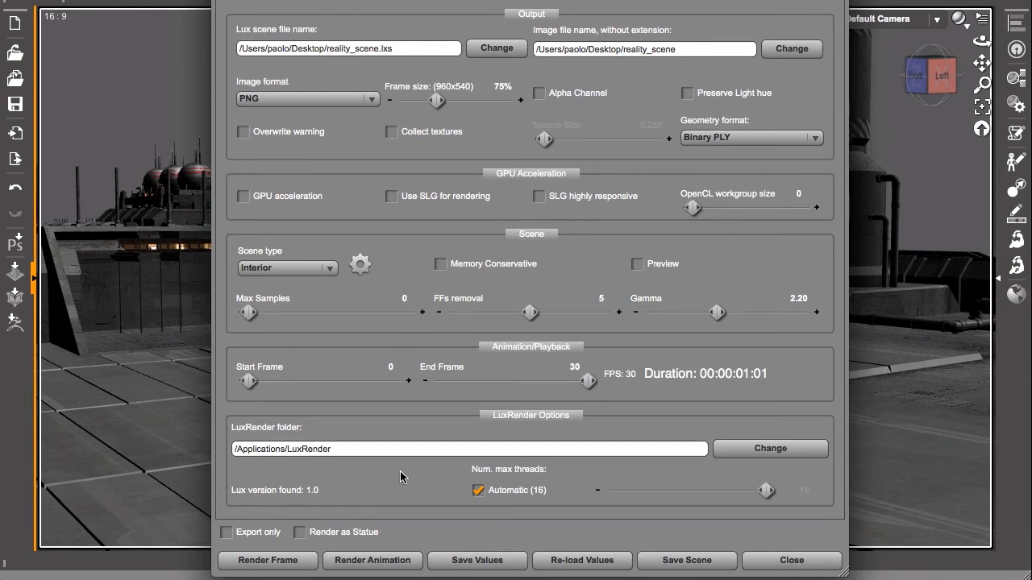
pyautogui.moveTo(365, 503)
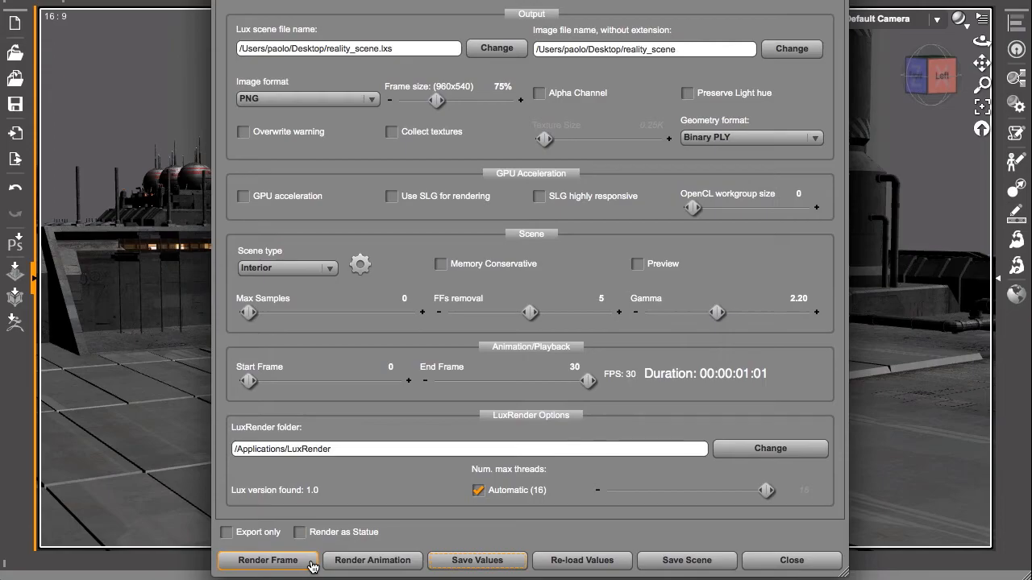
# Start the LuxRender render of the rooftop at 960x540 and let it resolve
pyautogui.click(267, 560)
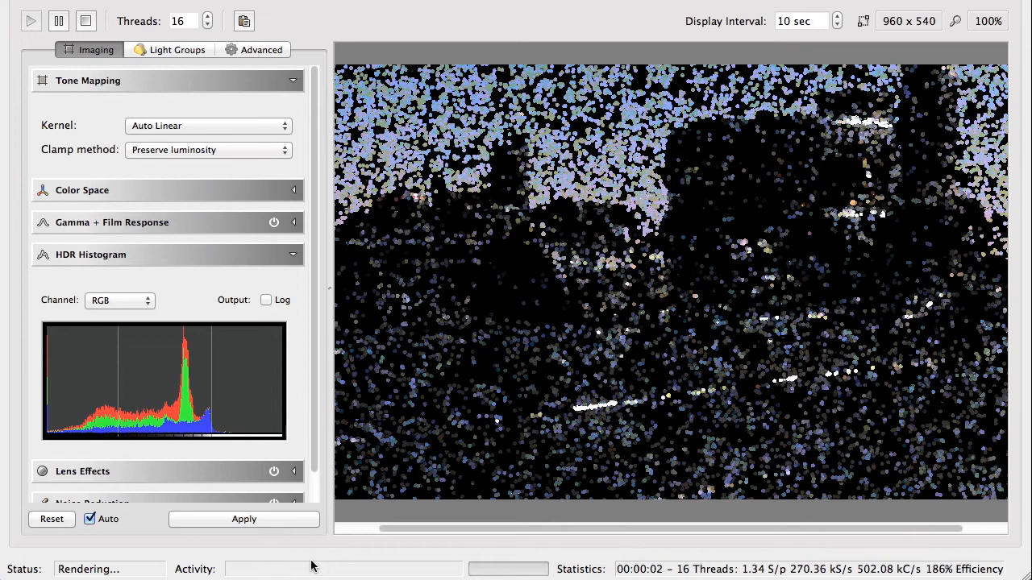
pyautogui.click(243, 518)
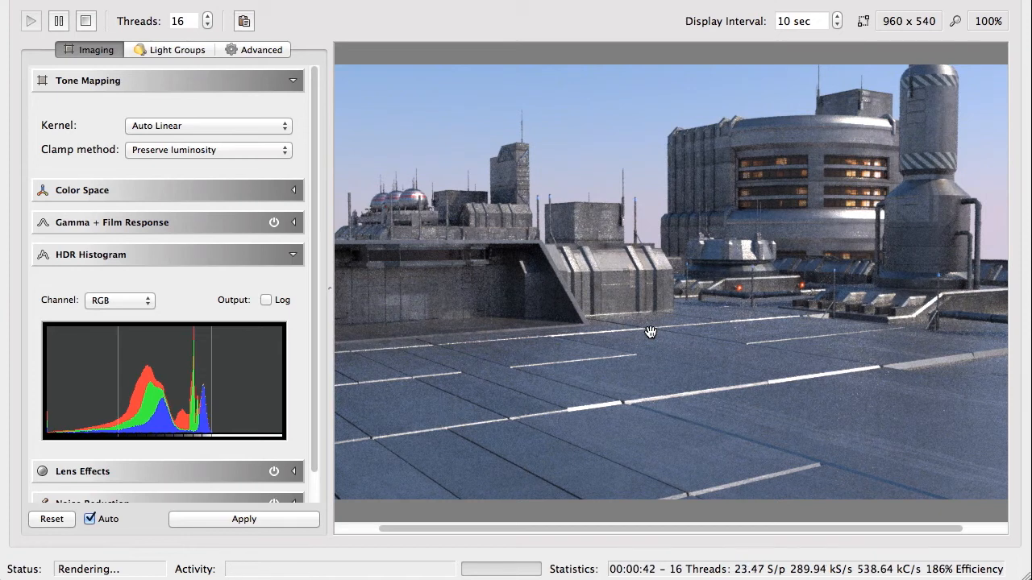
pyautogui.moveTo(539, 84)
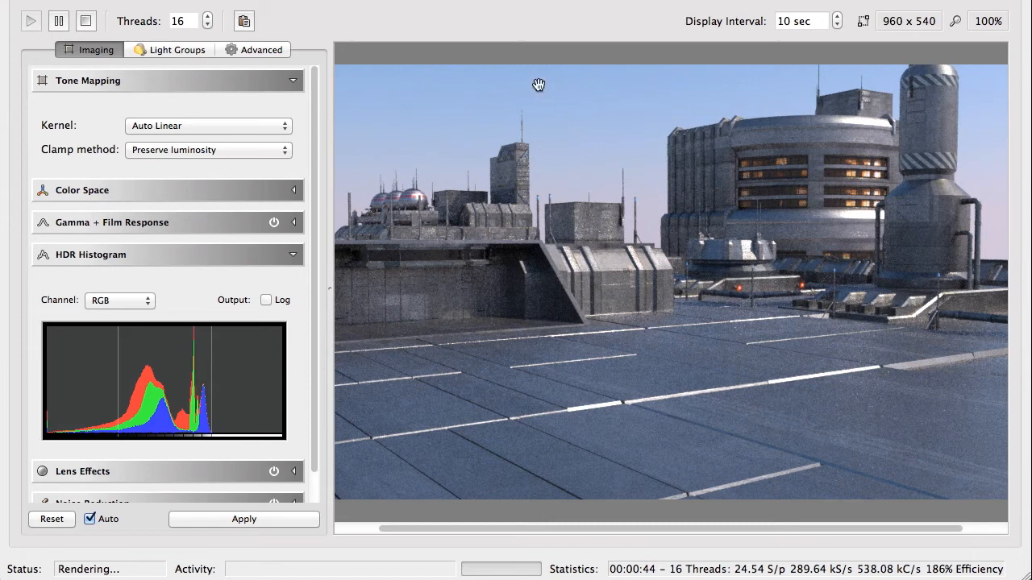
pyautogui.moveTo(836, 470)
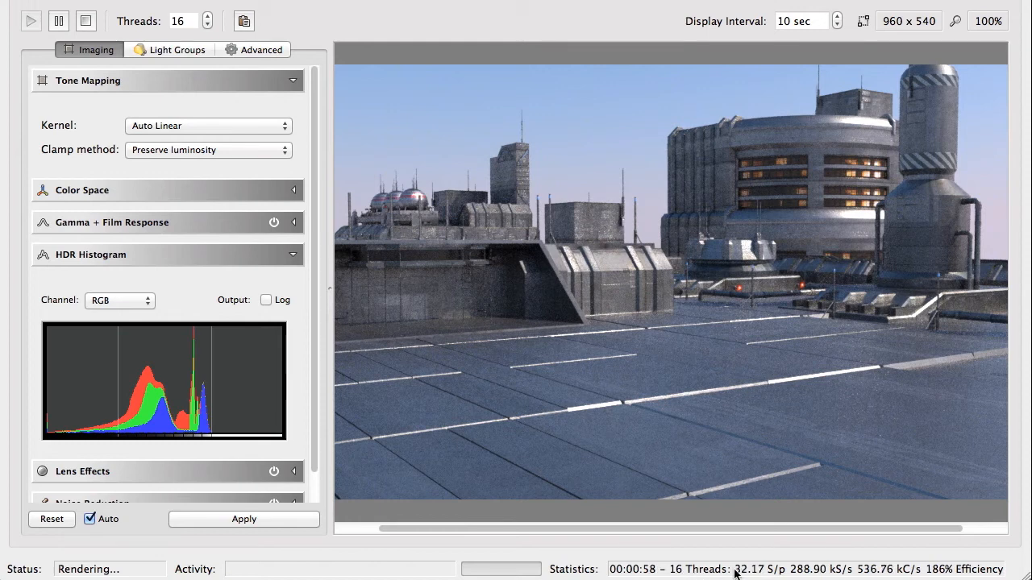
pyautogui.moveTo(742, 569)
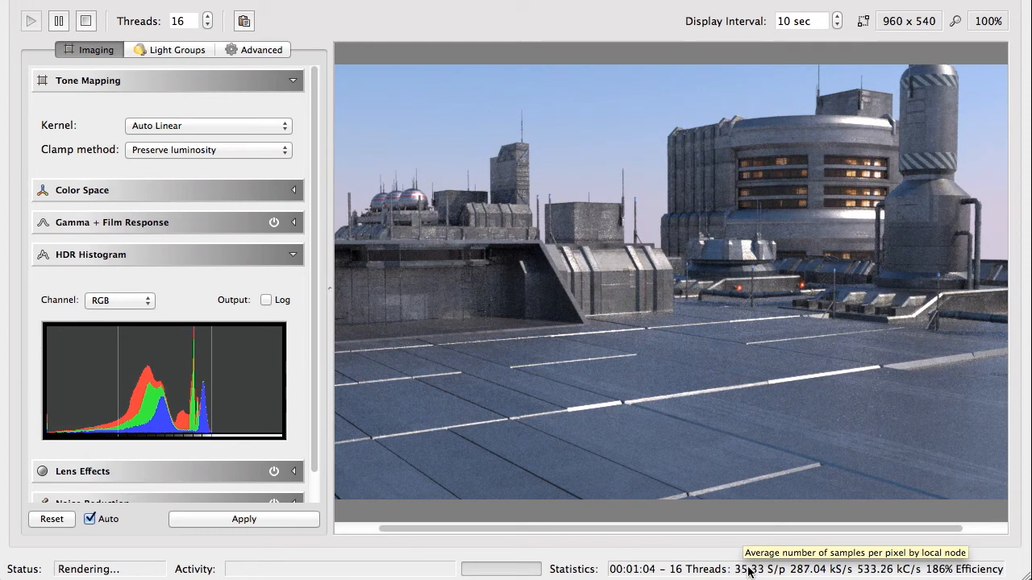
pyautogui.moveTo(704, 395)
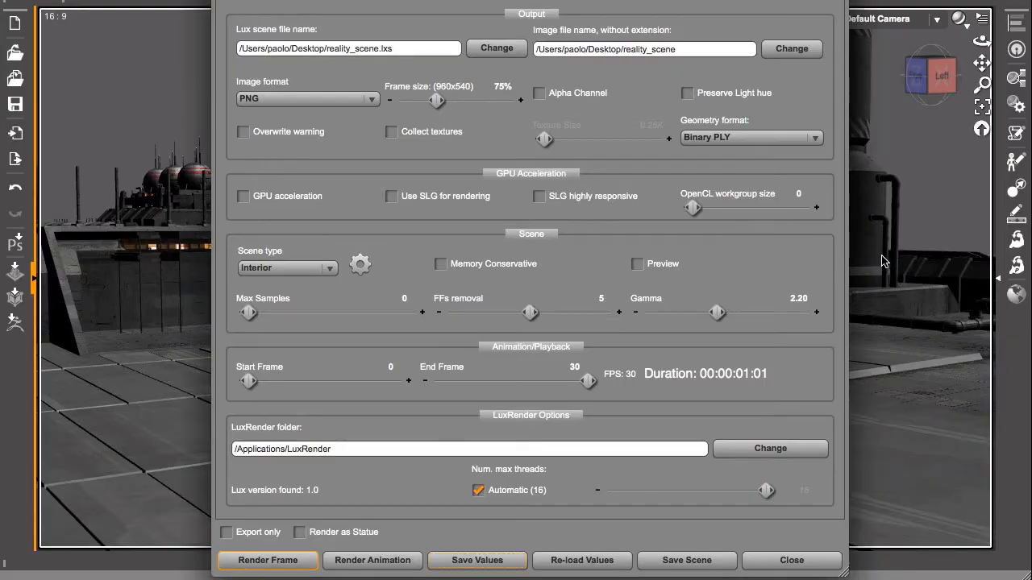
pyautogui.moveTo(588, 30)
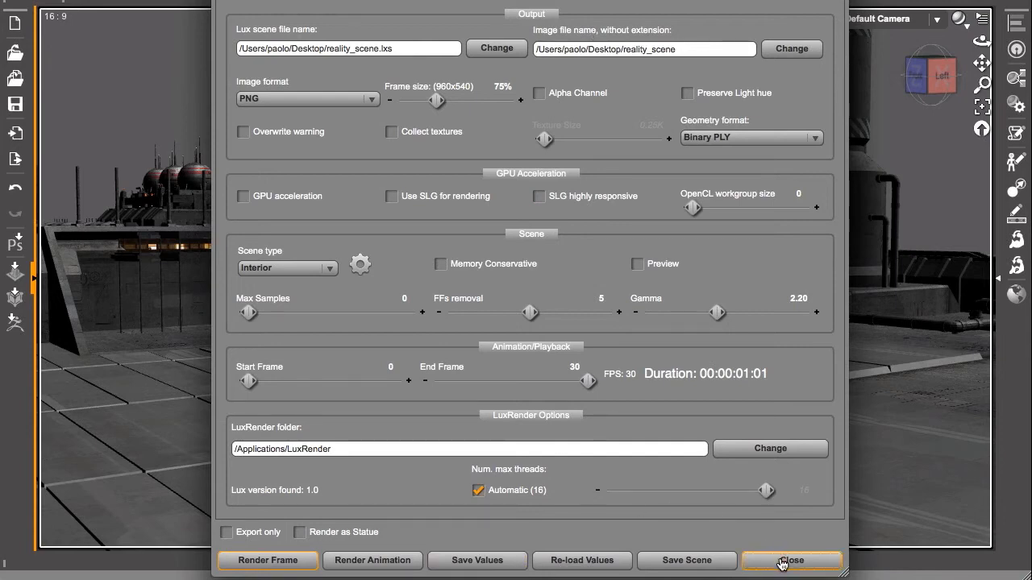
# Close the Reality settings window while LuxRender keeps refining the render
pyautogui.click(791, 560)
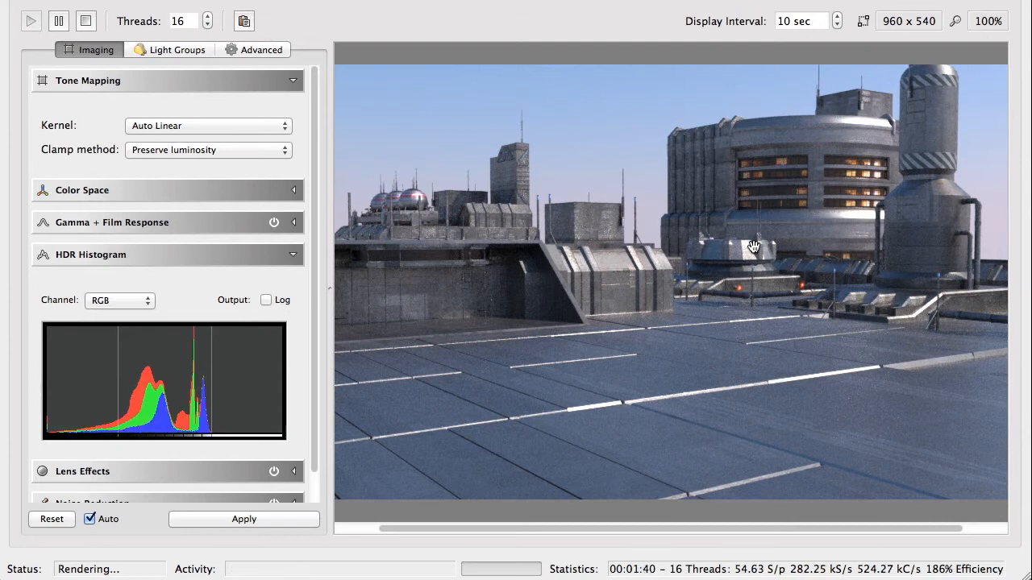
pyautogui.moveTo(556, 373)
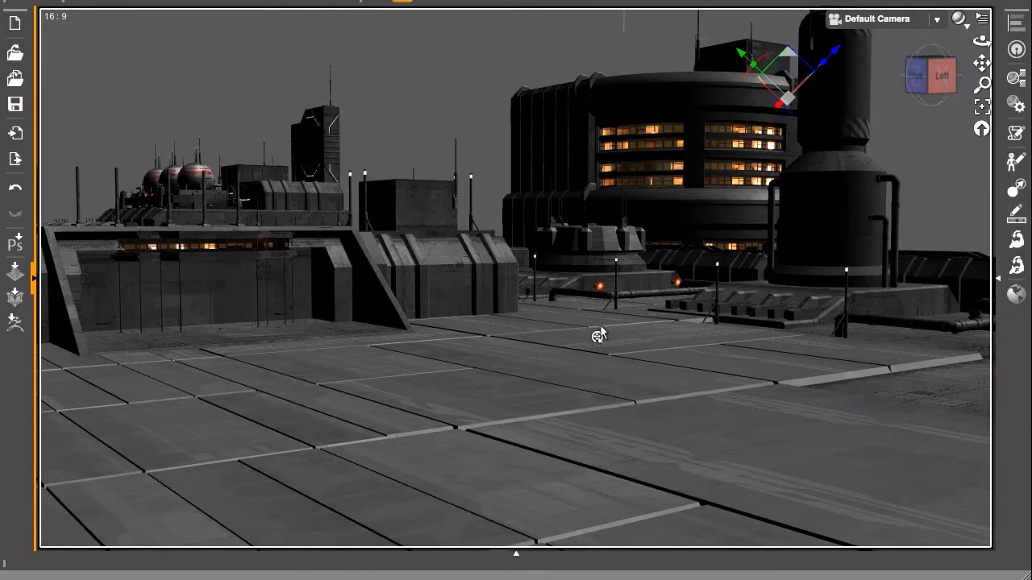
pyautogui.moveTo(580, 333)
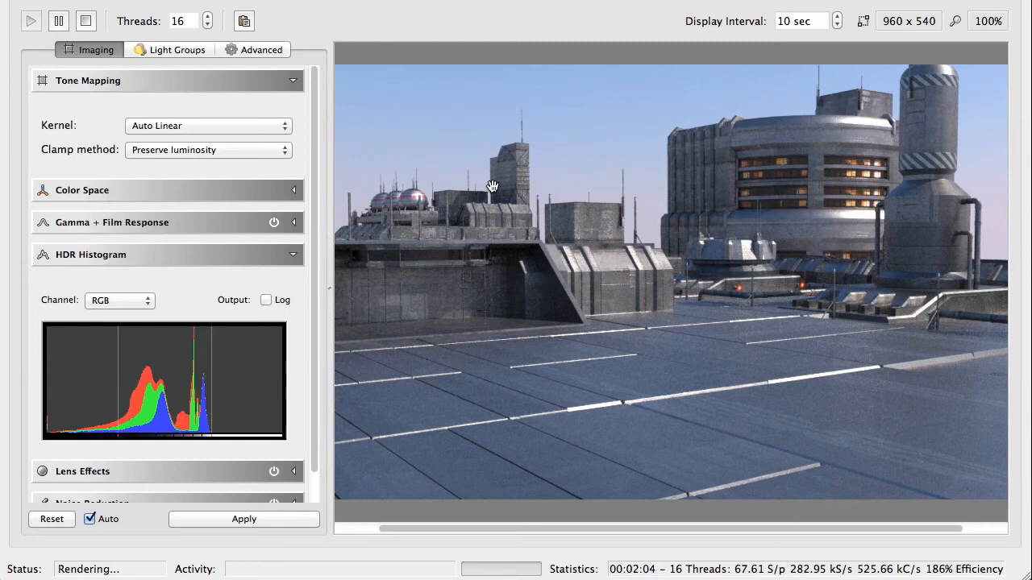
pyautogui.moveTo(764, 297)
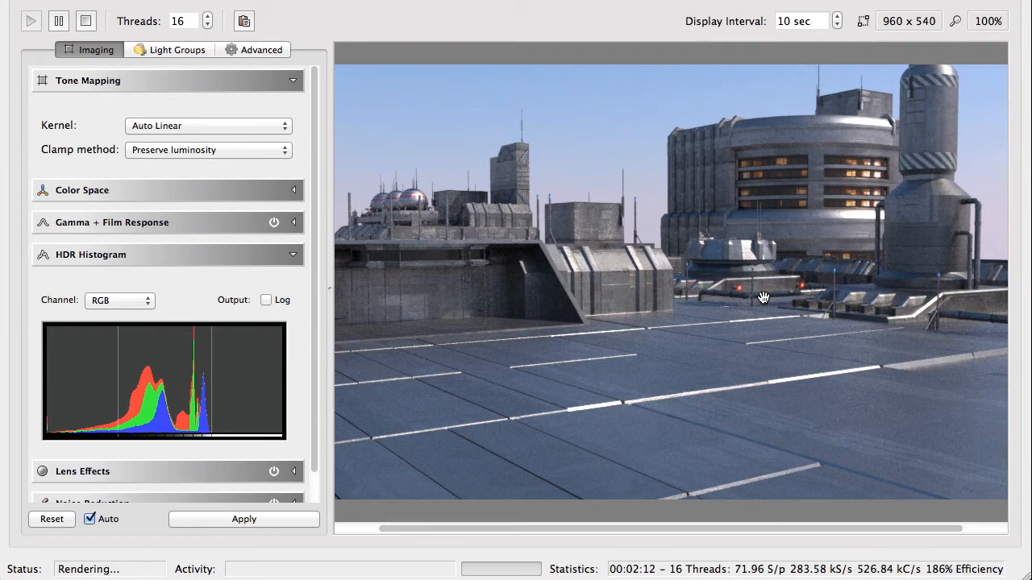
pyautogui.moveTo(932, 113)
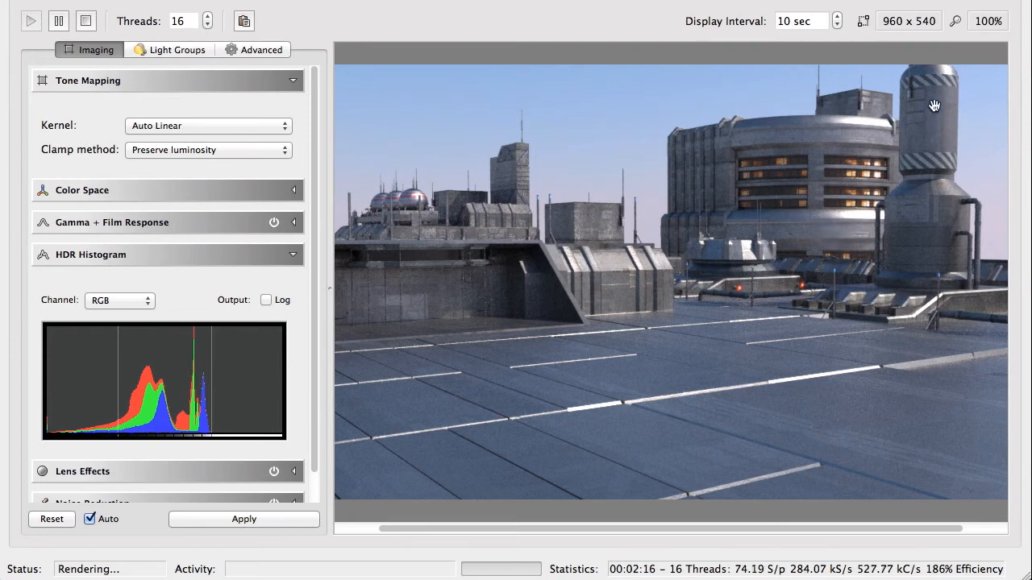
pyautogui.moveTo(940, 115)
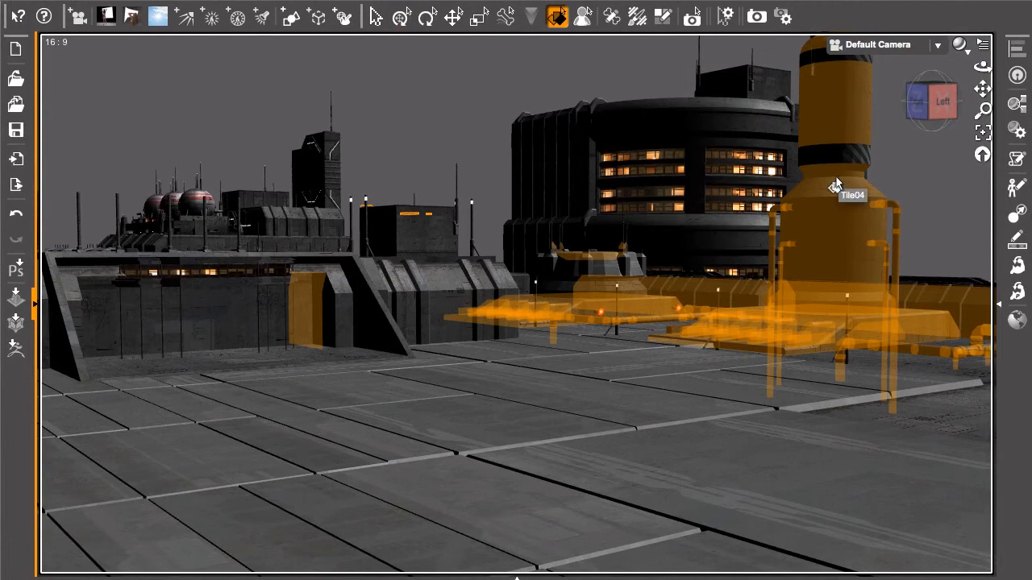
# Select Tile04 from SMCGBlock33 in Reality and raise its metal polish to 8464
pyautogui.click(557, 16)
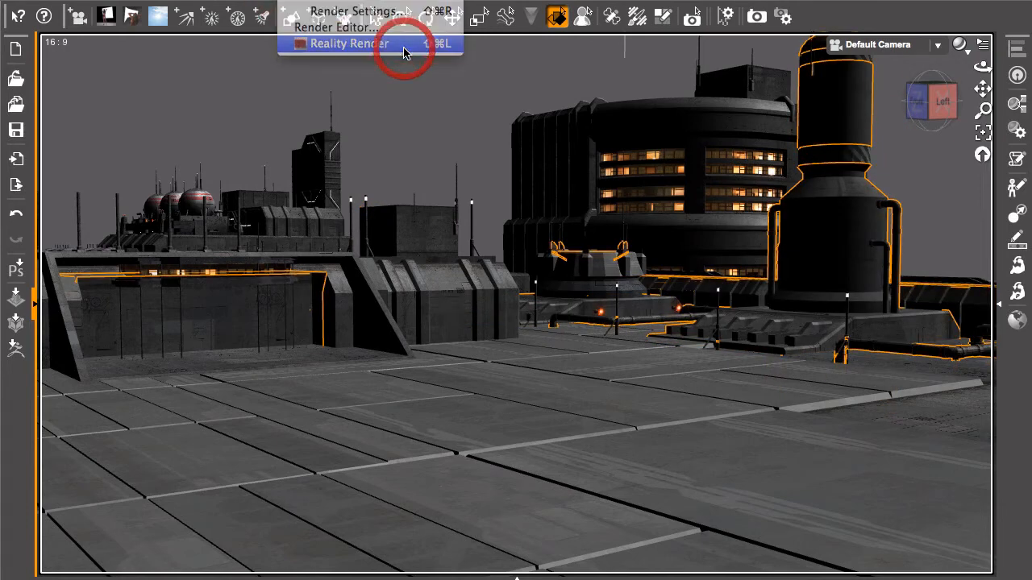
pyautogui.click(349, 43)
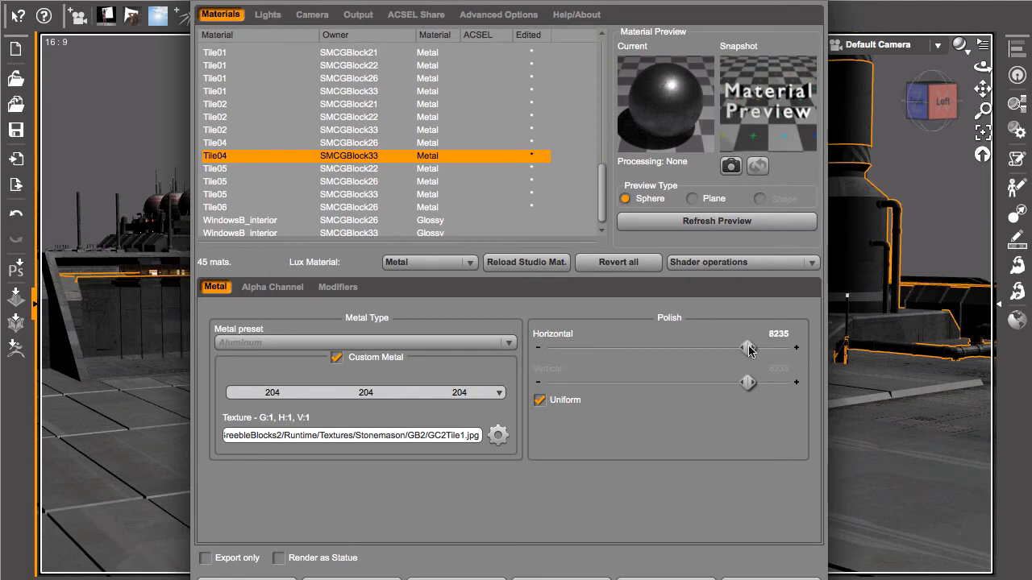
pyautogui.moveTo(749, 353)
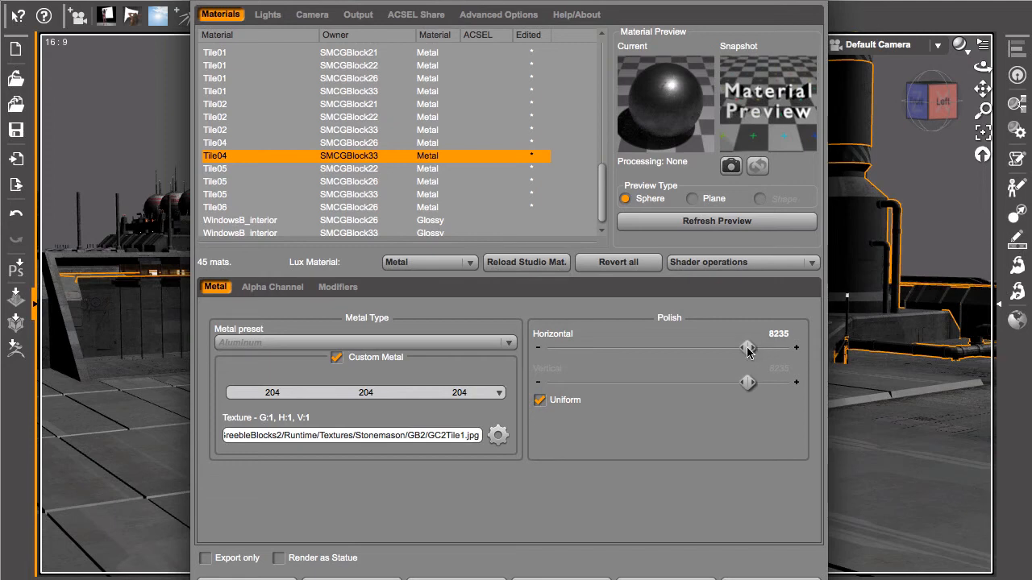
pyautogui.moveTo(748, 347); pyautogui.dragTo(754, 348)
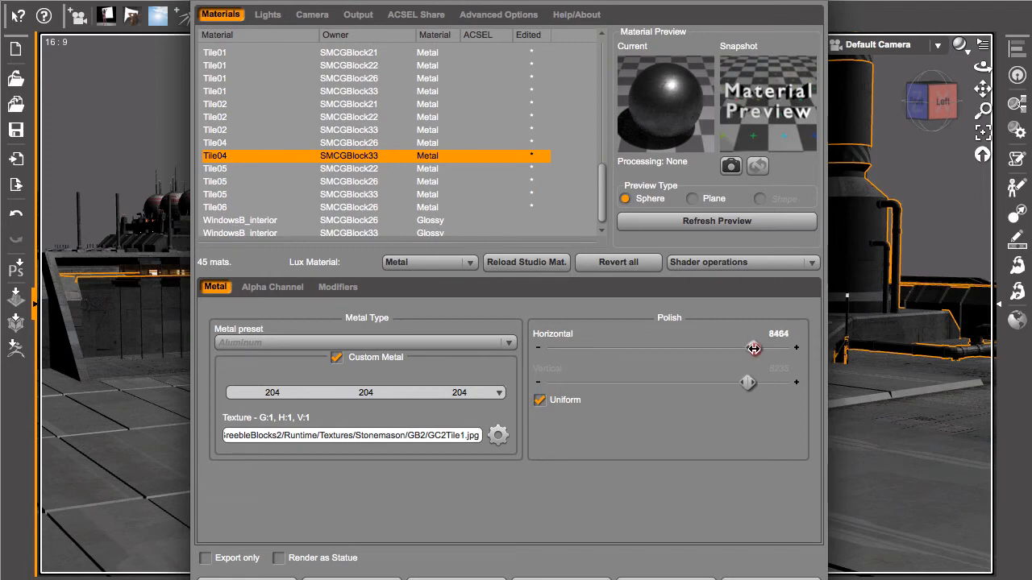
pyautogui.moveTo(753, 347); pyautogui.dragTo(757, 348)
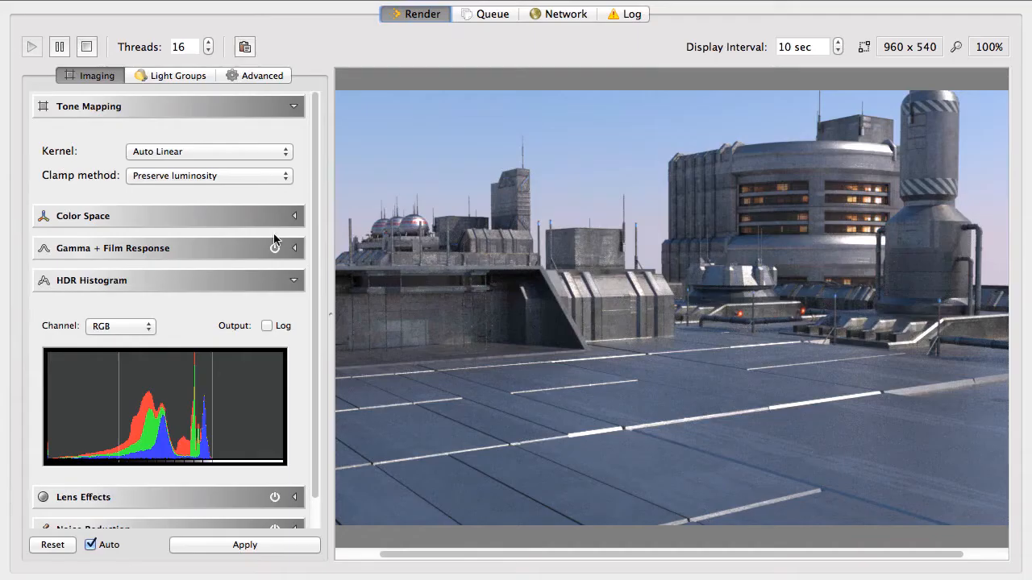
# Quit LuxRender from the application menu
pyautogui.click(74, 7)
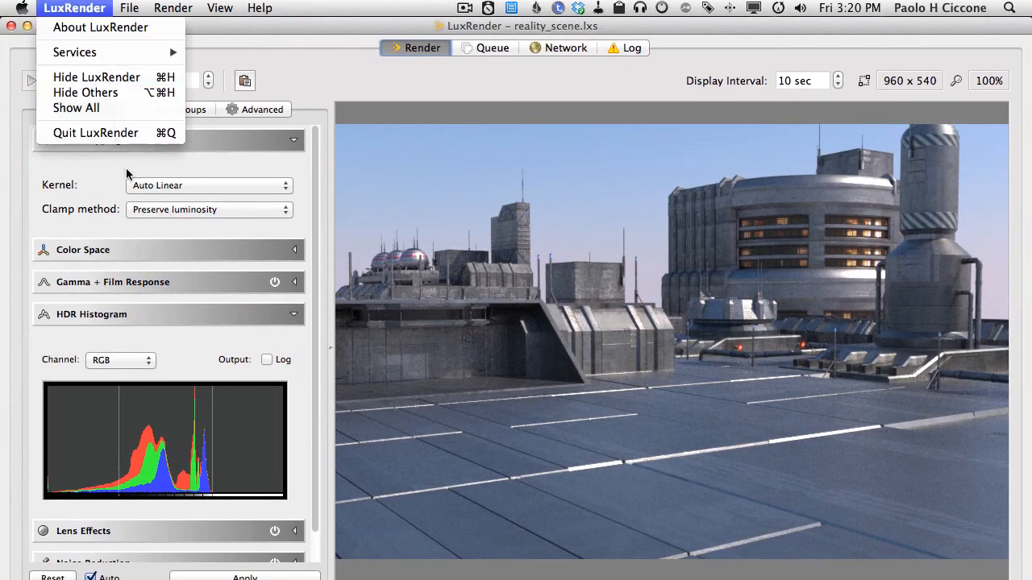
pyautogui.click(310, 337)
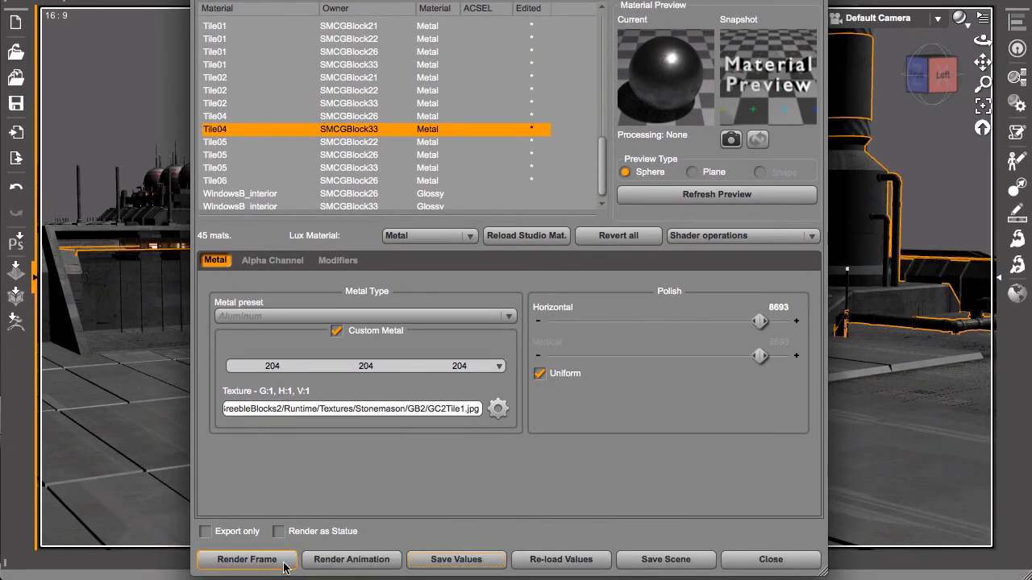
# Render a fresh LuxRender frame of the rooftop with the more polished metal
pyautogui.click(247, 559)
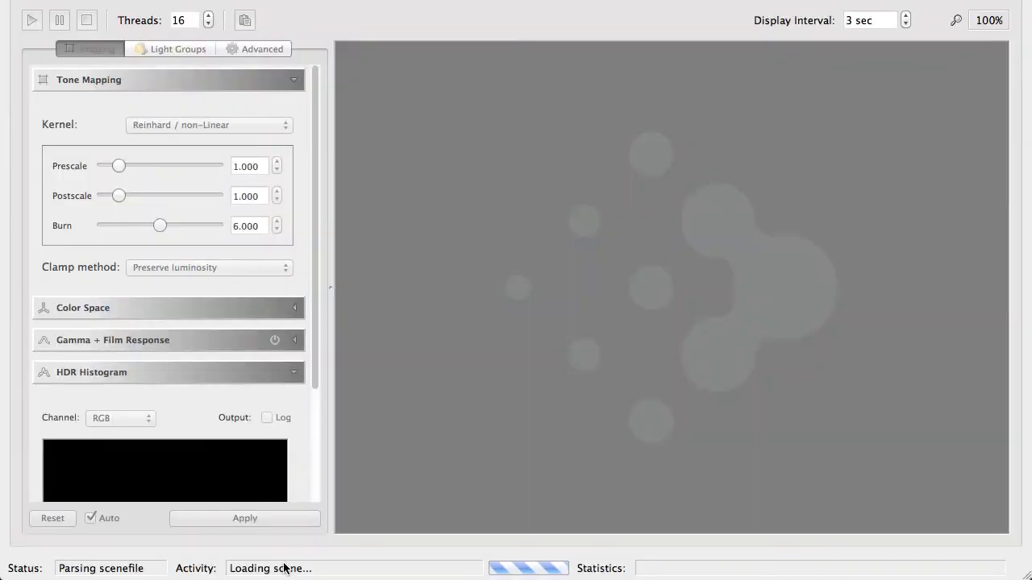
pyautogui.click(209, 124)
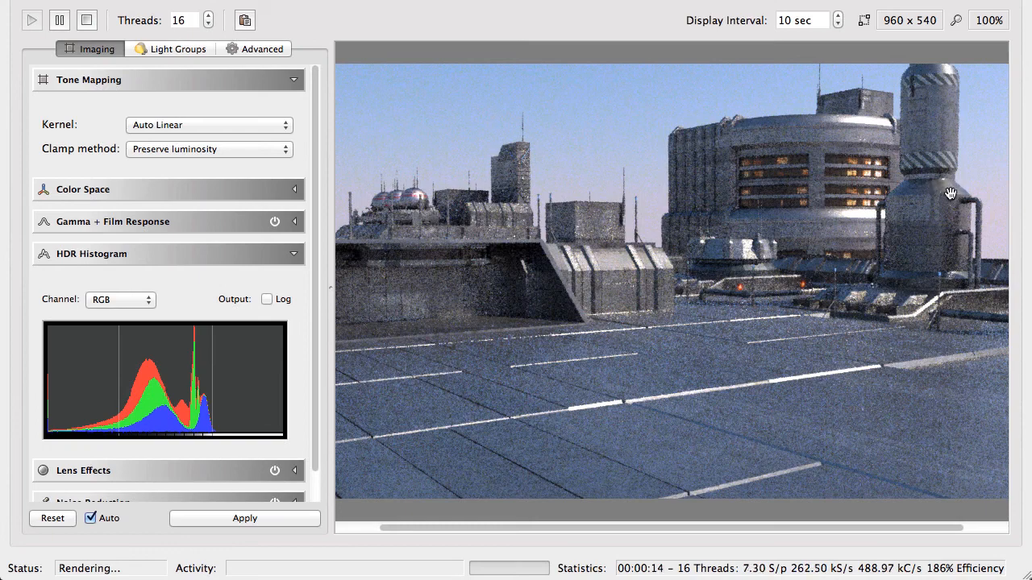
pyautogui.moveTo(920, 225)
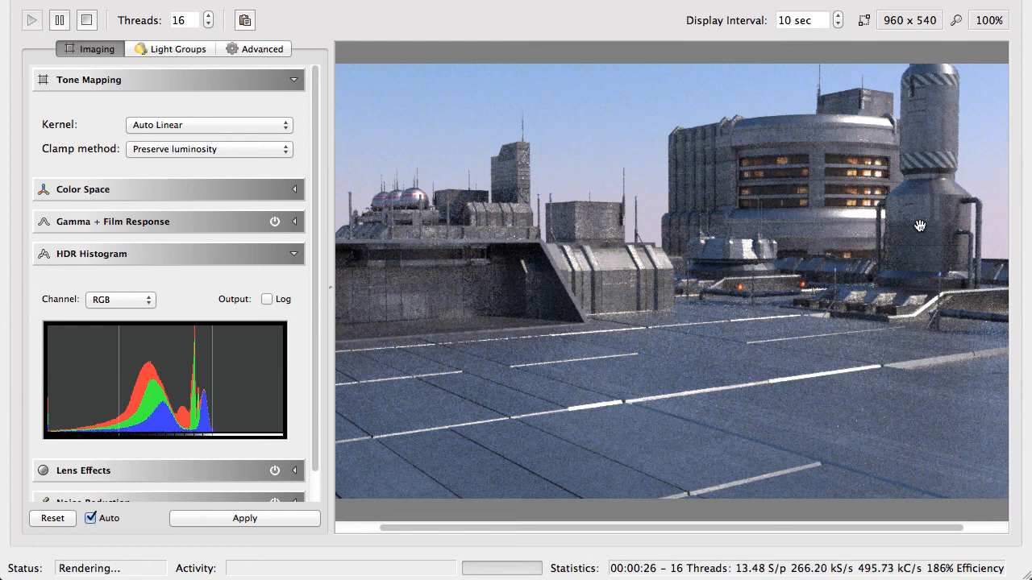
pyautogui.moveTo(749, 317)
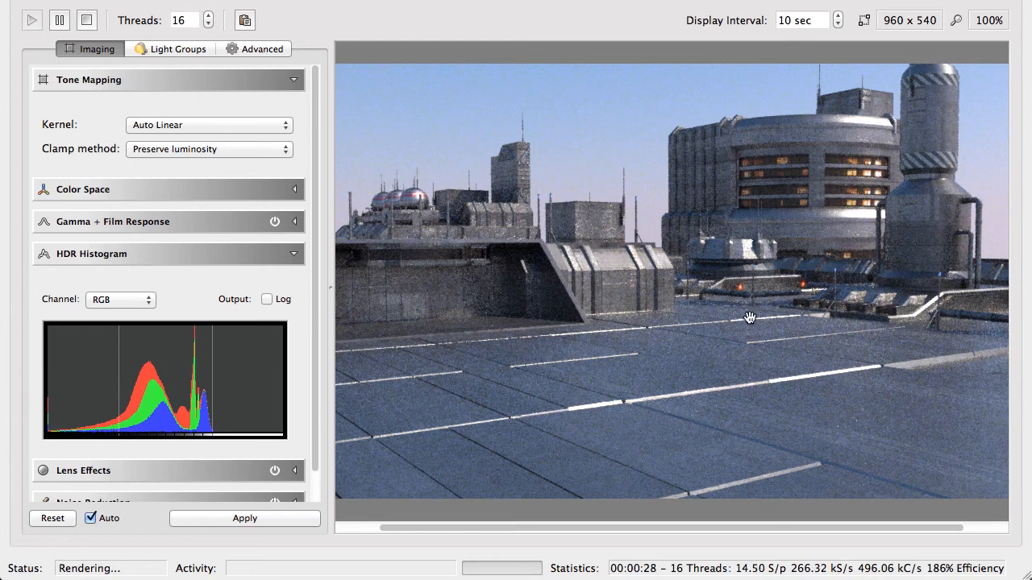